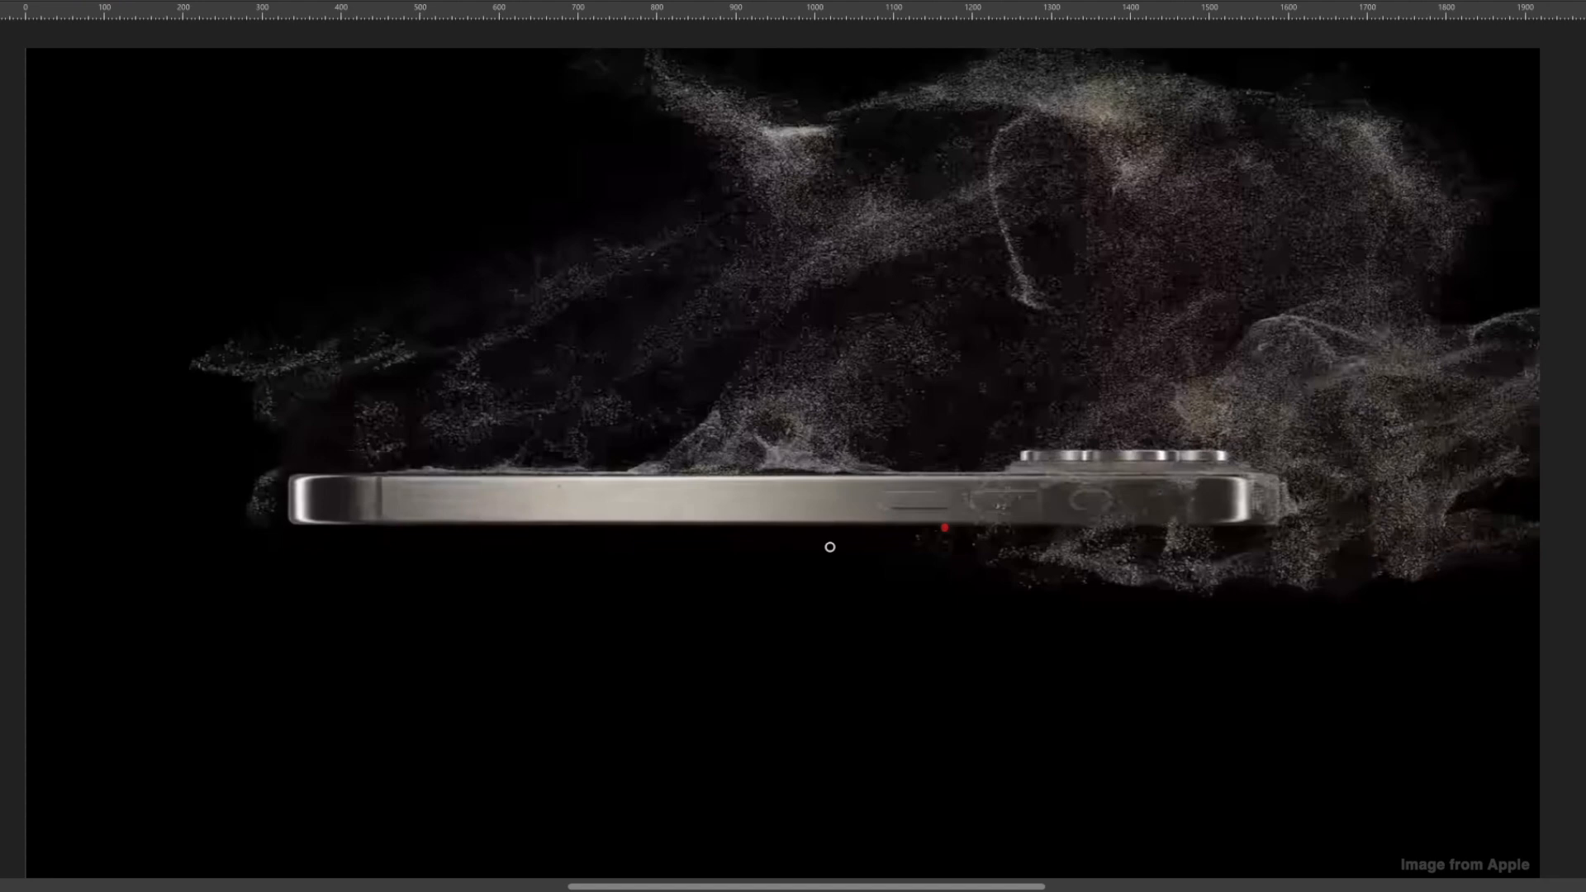
Draw a red arrow over the particle cloud and a red line along the phone's top edge
drag(131, 556, 576, 410)
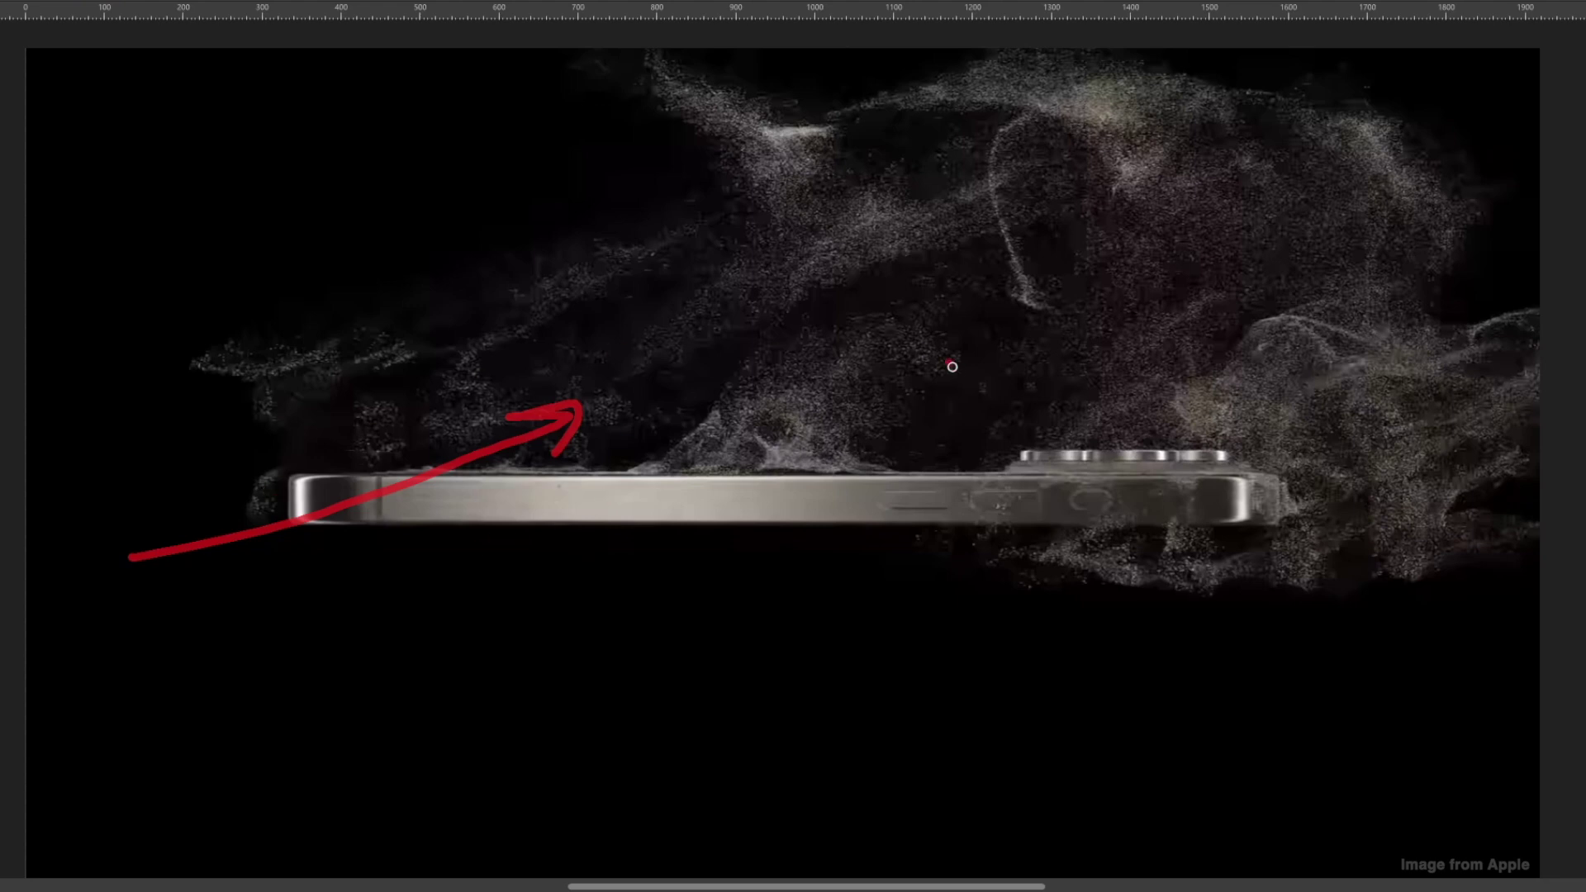
mouse_move(557, 557)
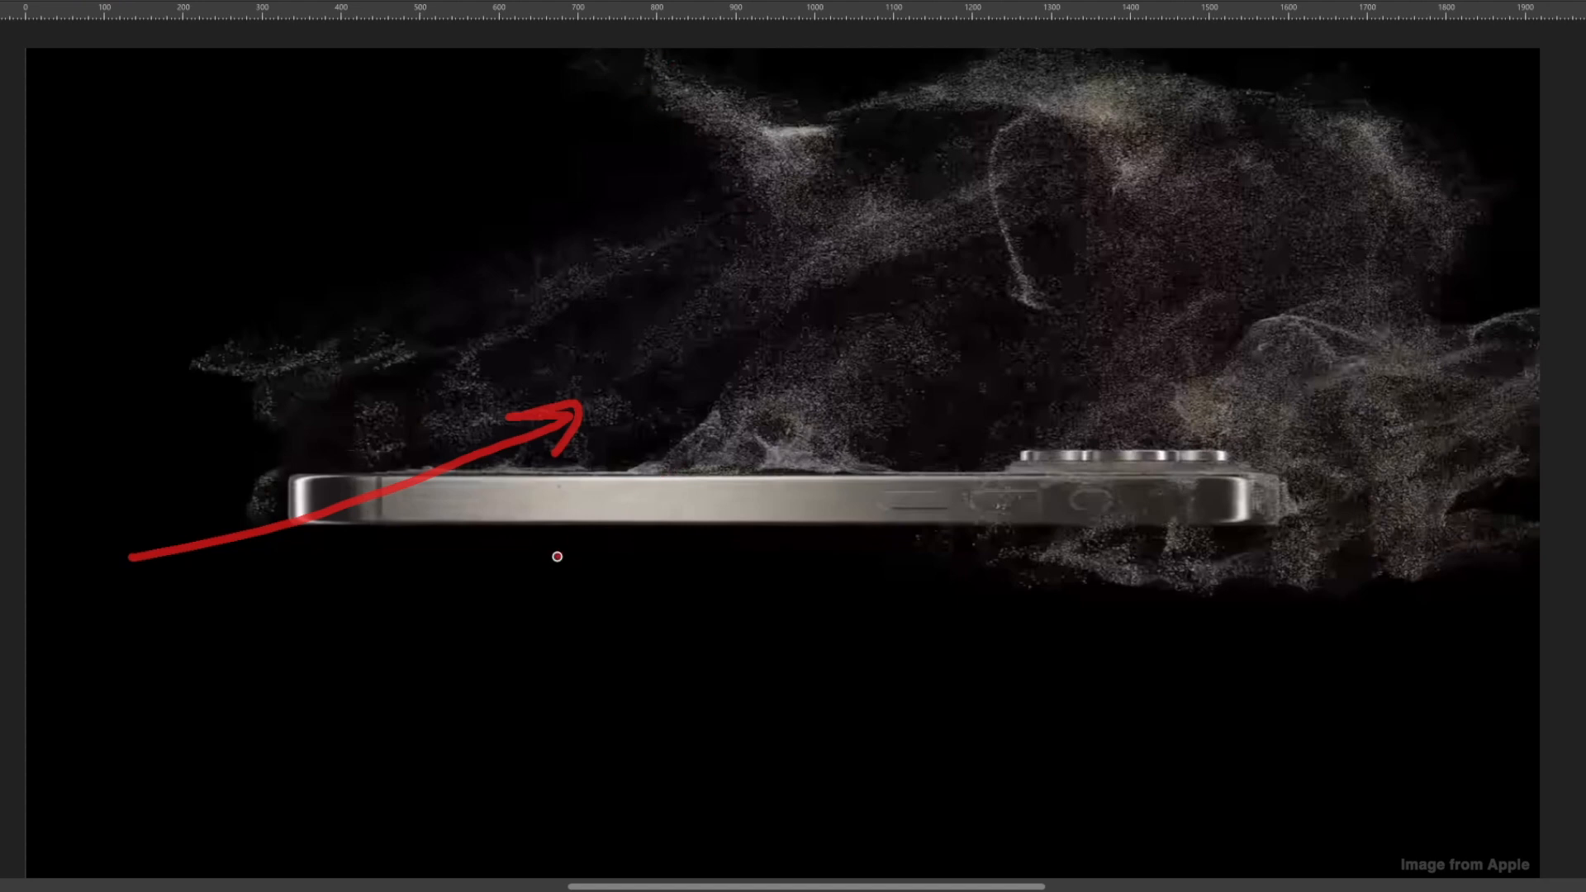
drag(662, 494, 877, 478)
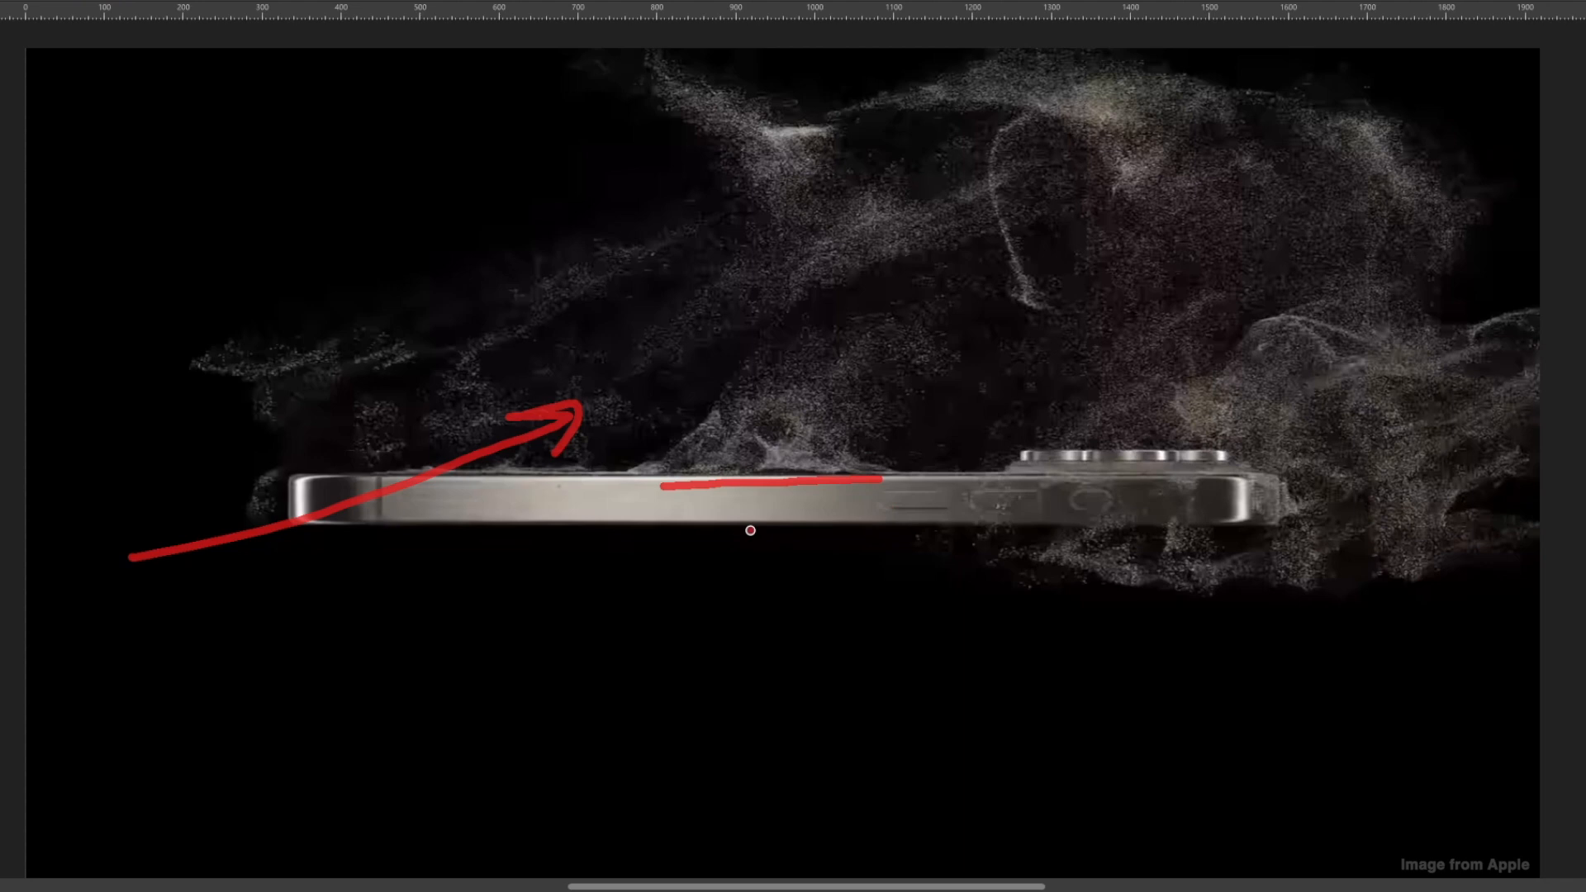
mouse_move(930, 219)
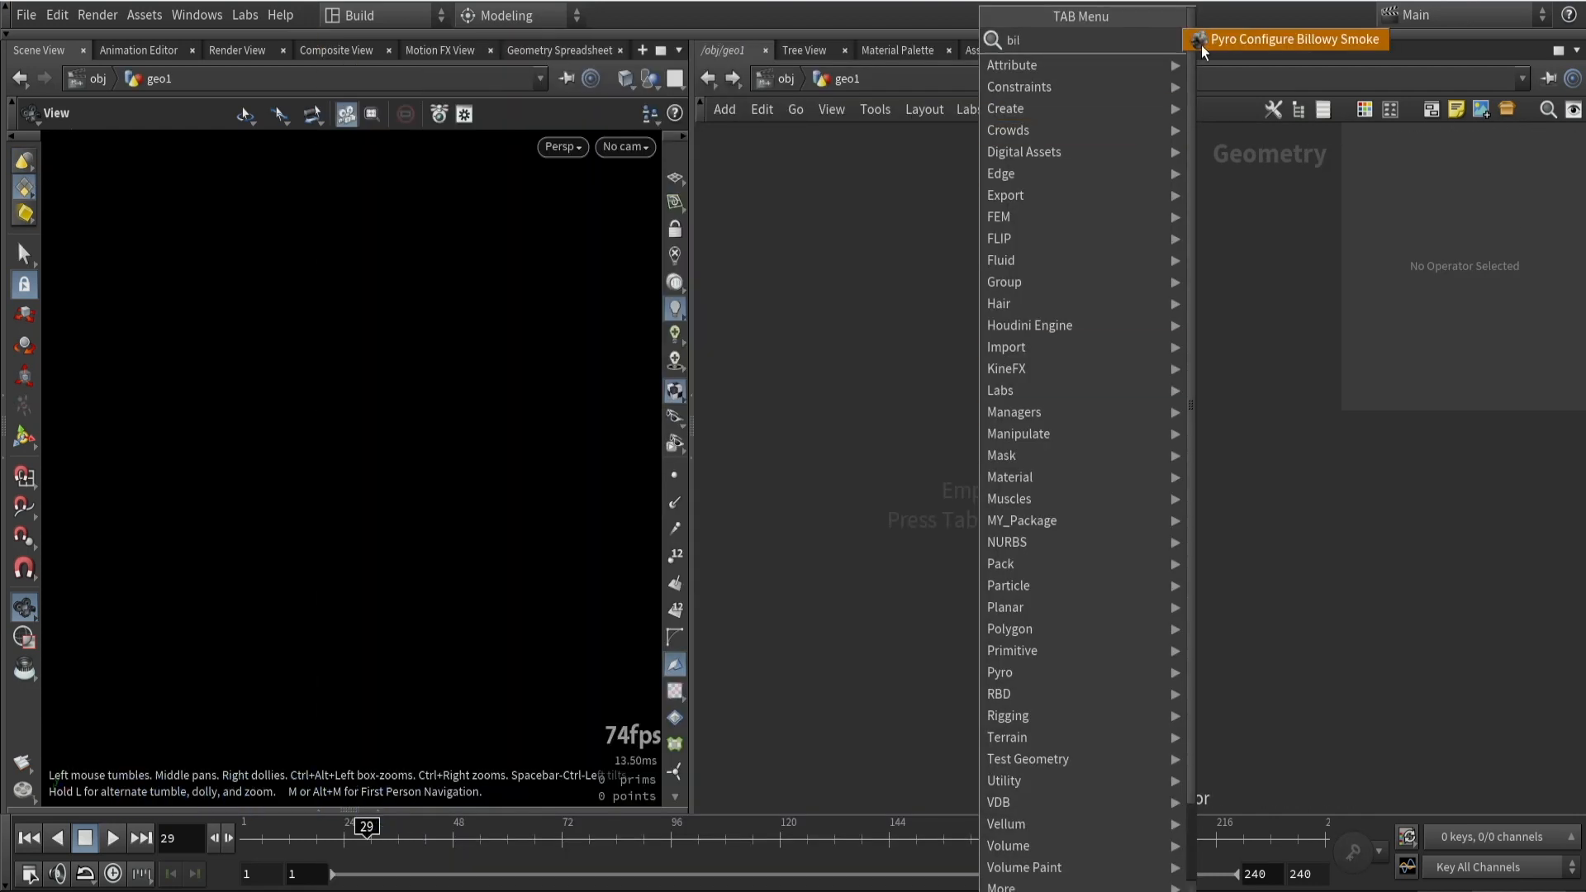
Create the Pyro Configure Billowy Smoke setup and play the simulation
click(1291, 40)
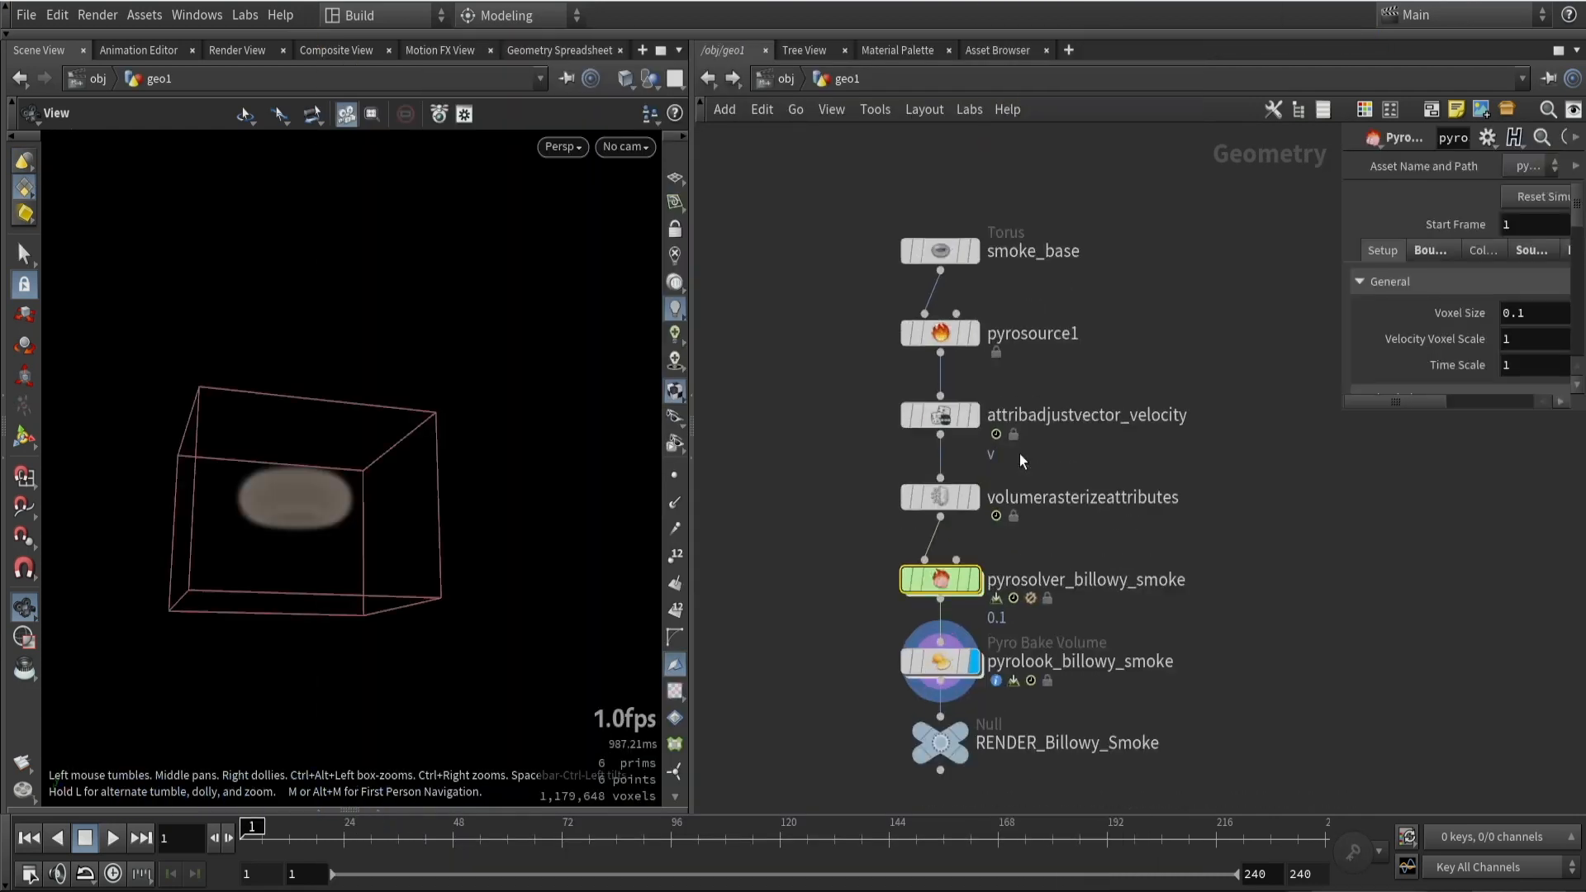
click(112, 837)
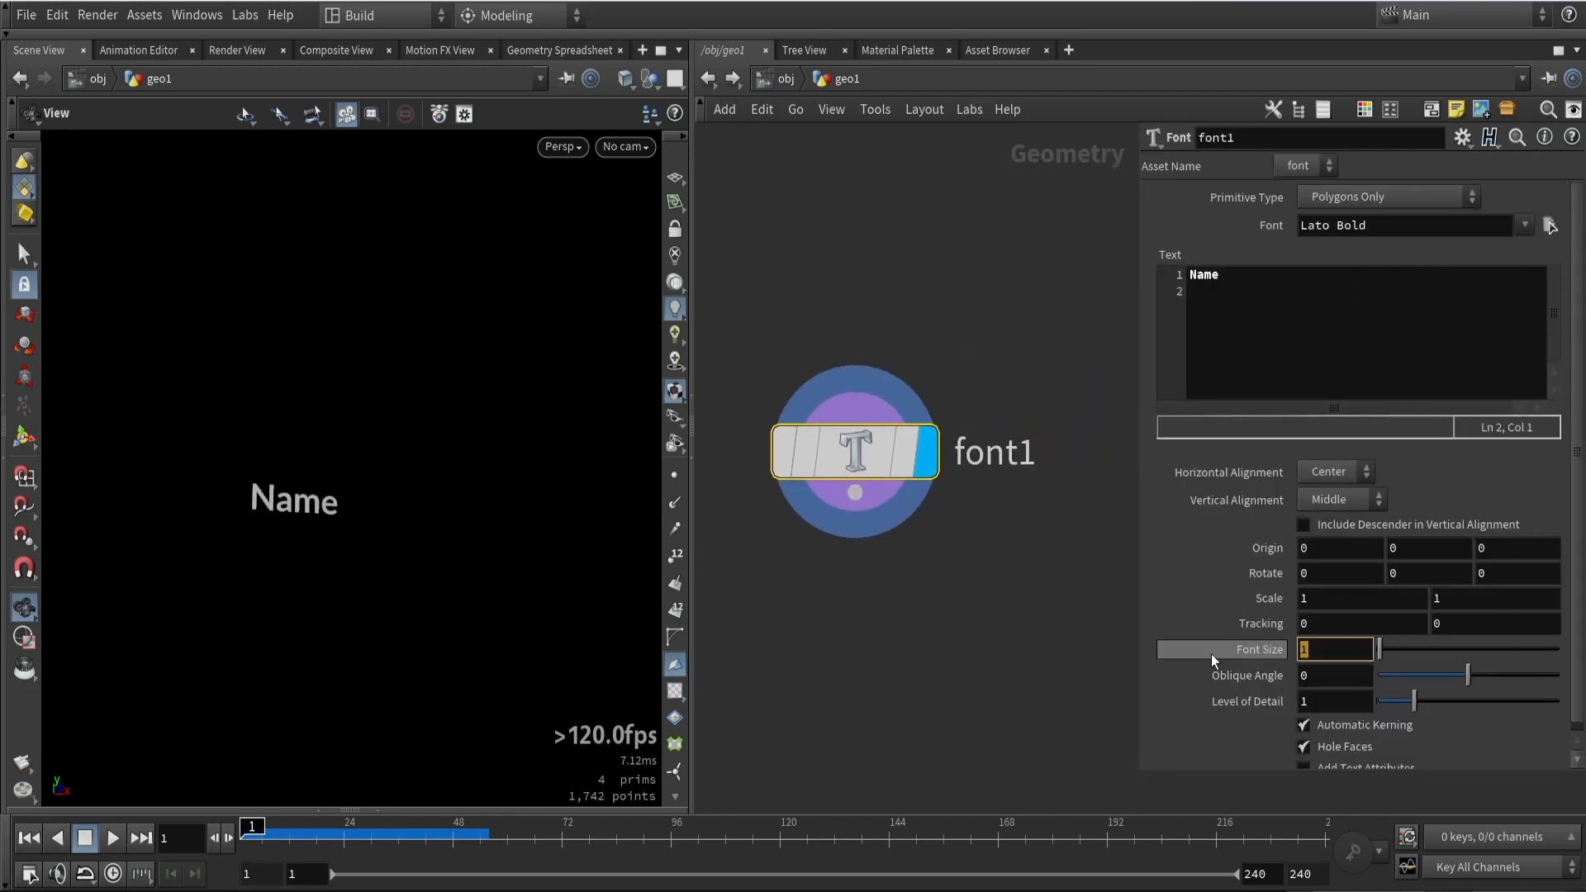
Make Font text reading NAME at size 3.5 and choose its horizontal alignment
text(3.5)
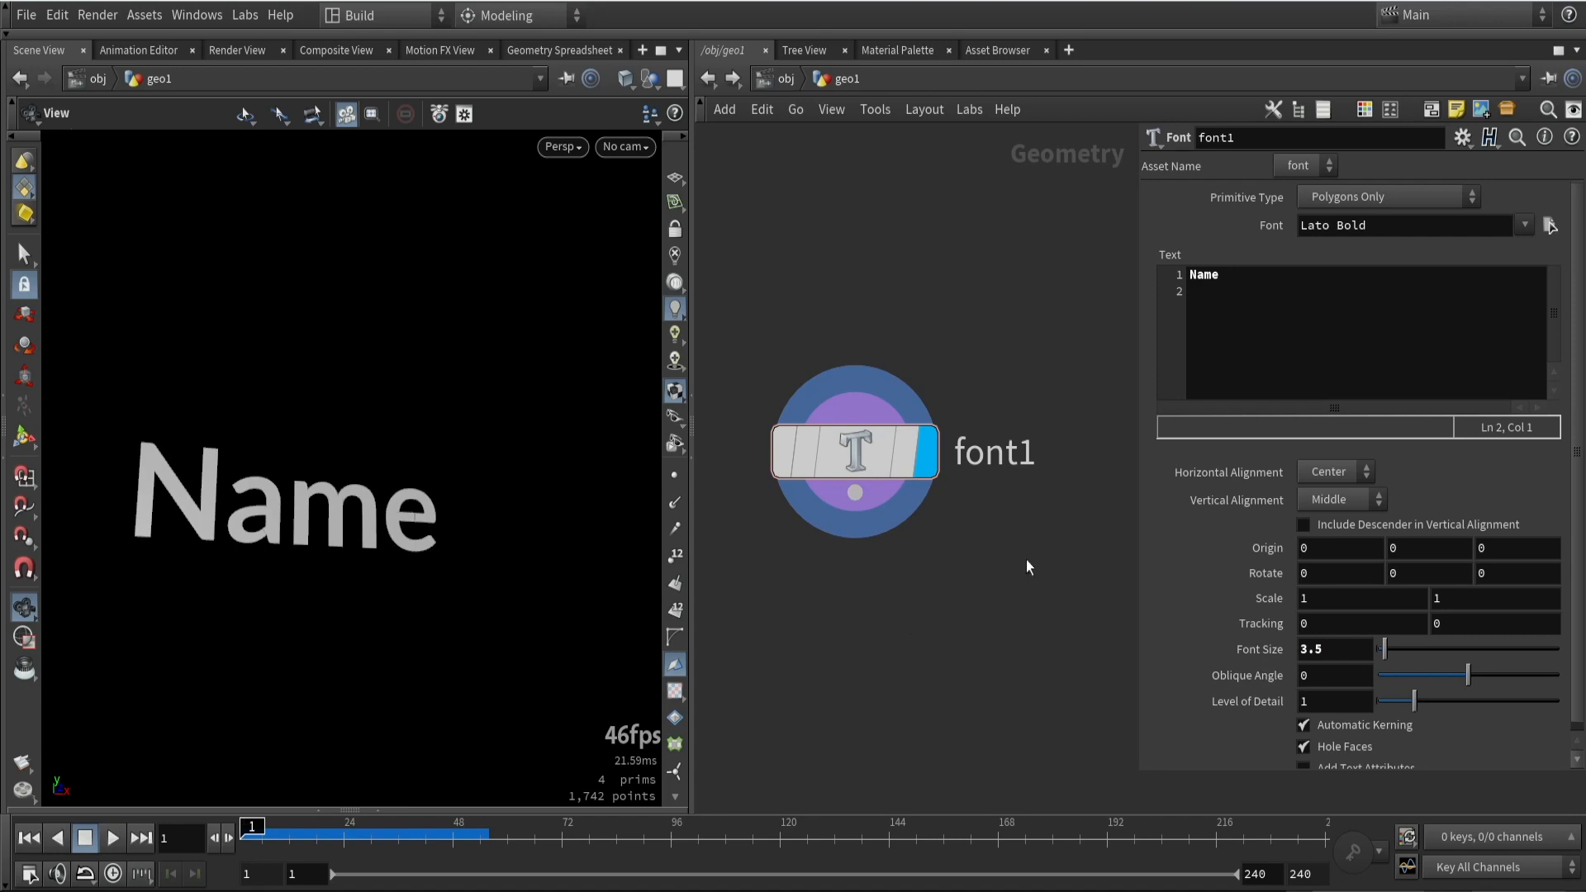
text(NAME)
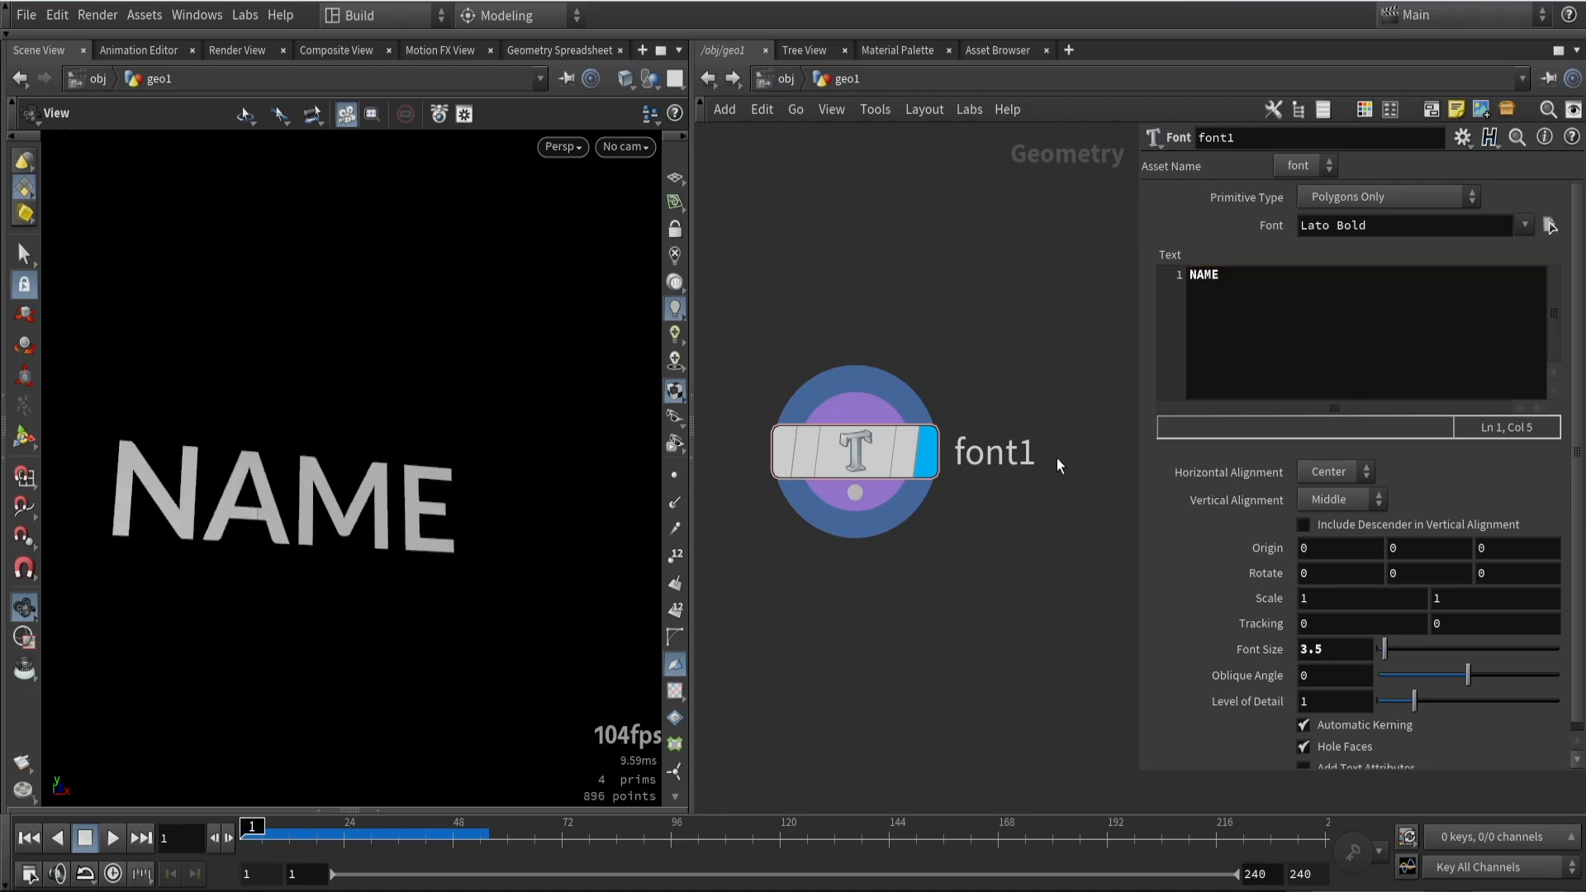
click(1328, 472)
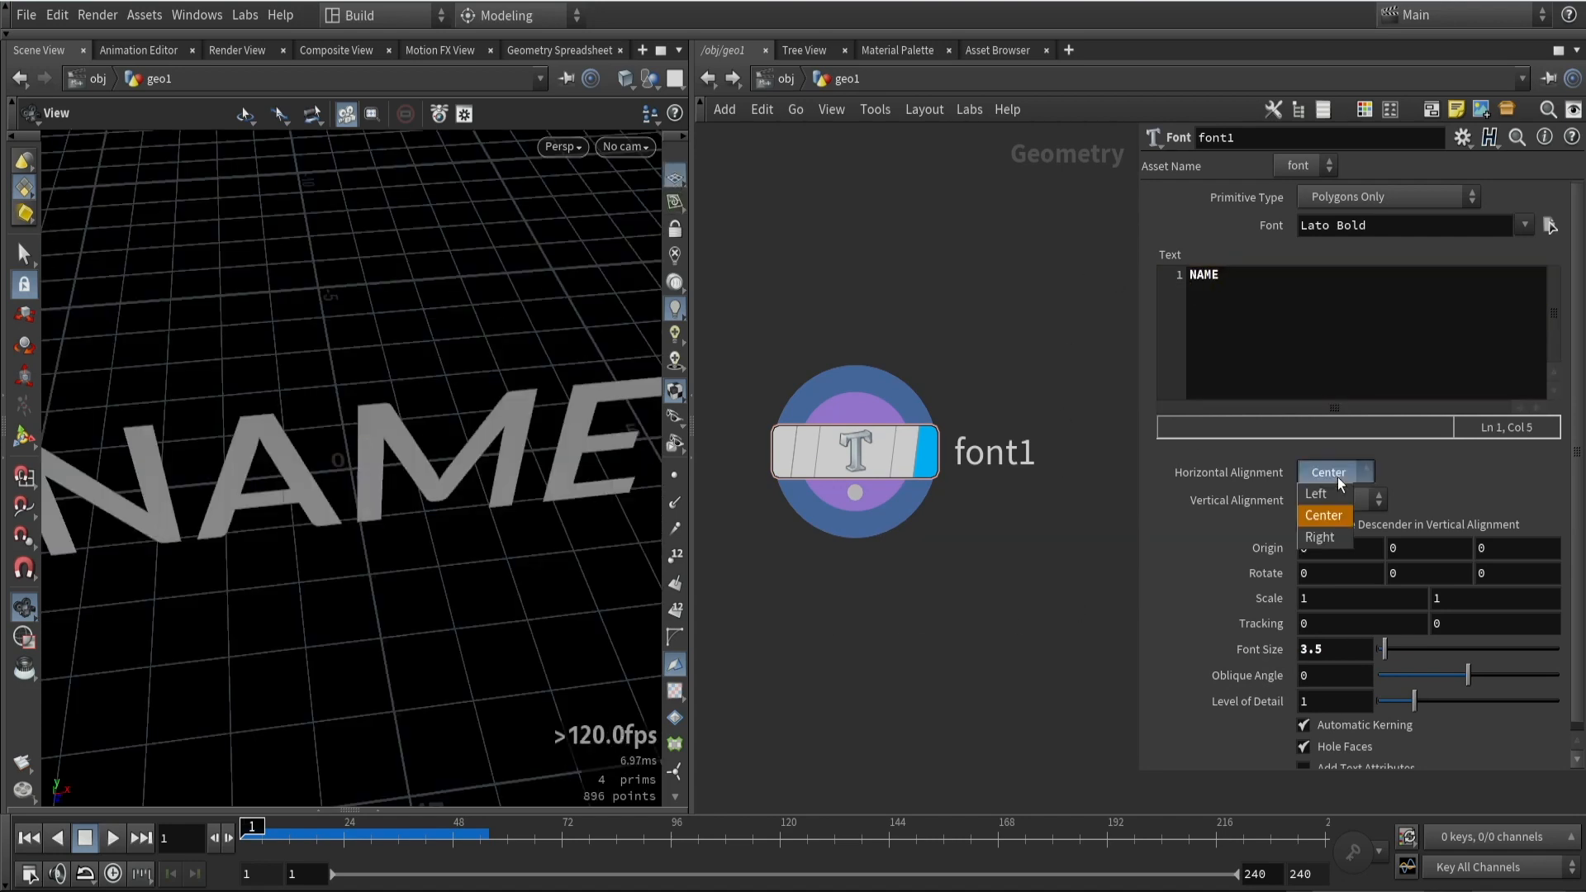
click(1315, 494)
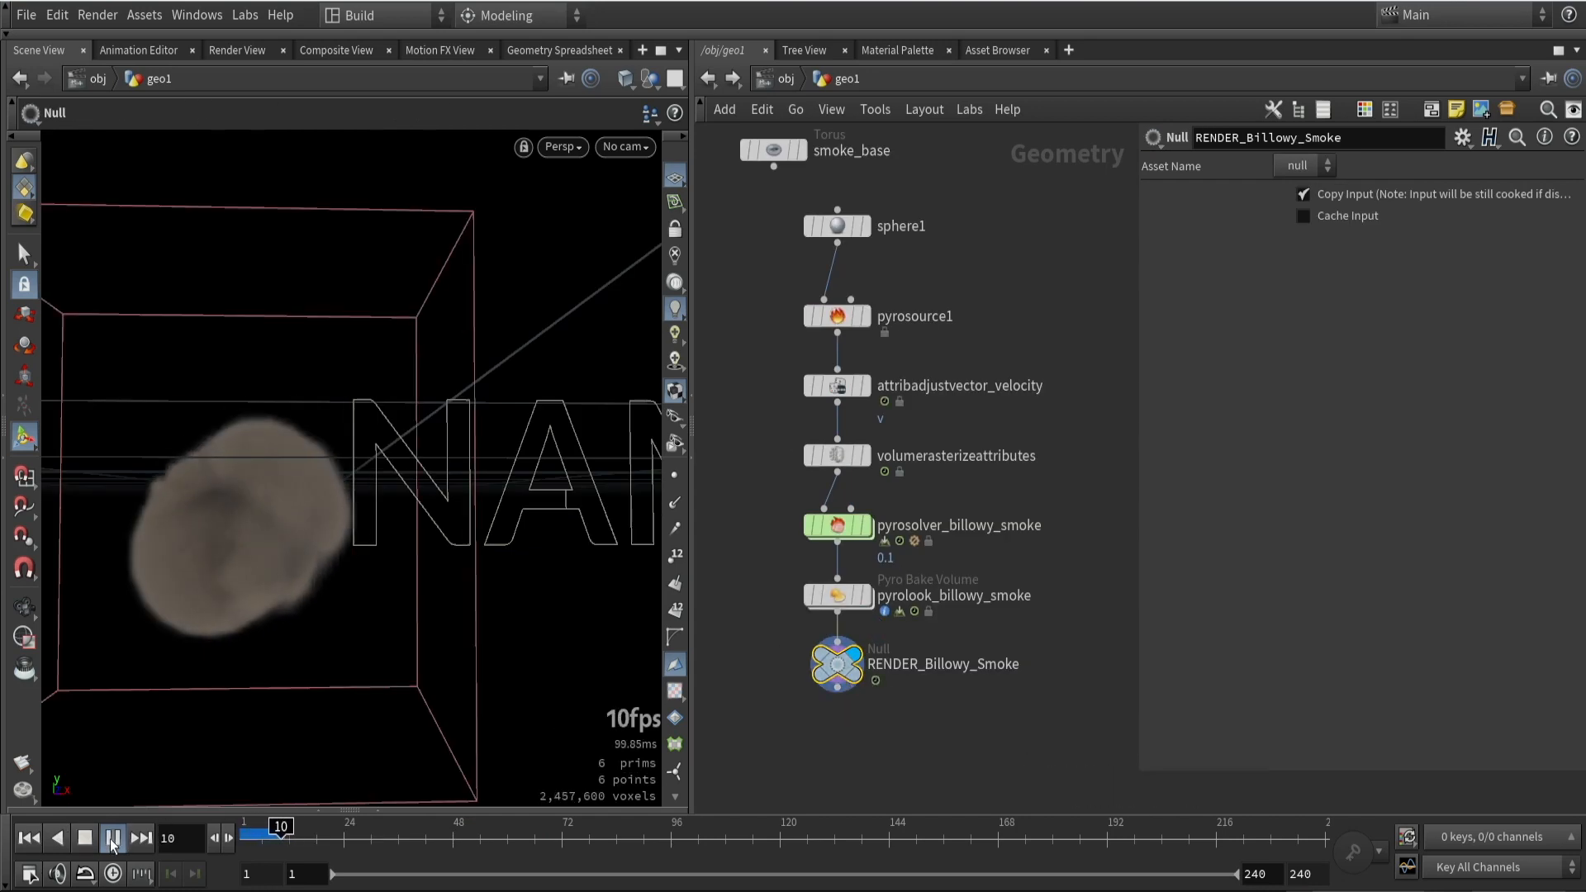
Set the velocity Initial Vector to 2, 0.1, 0 and replay the sideways-drifting smoke
click(837, 386)
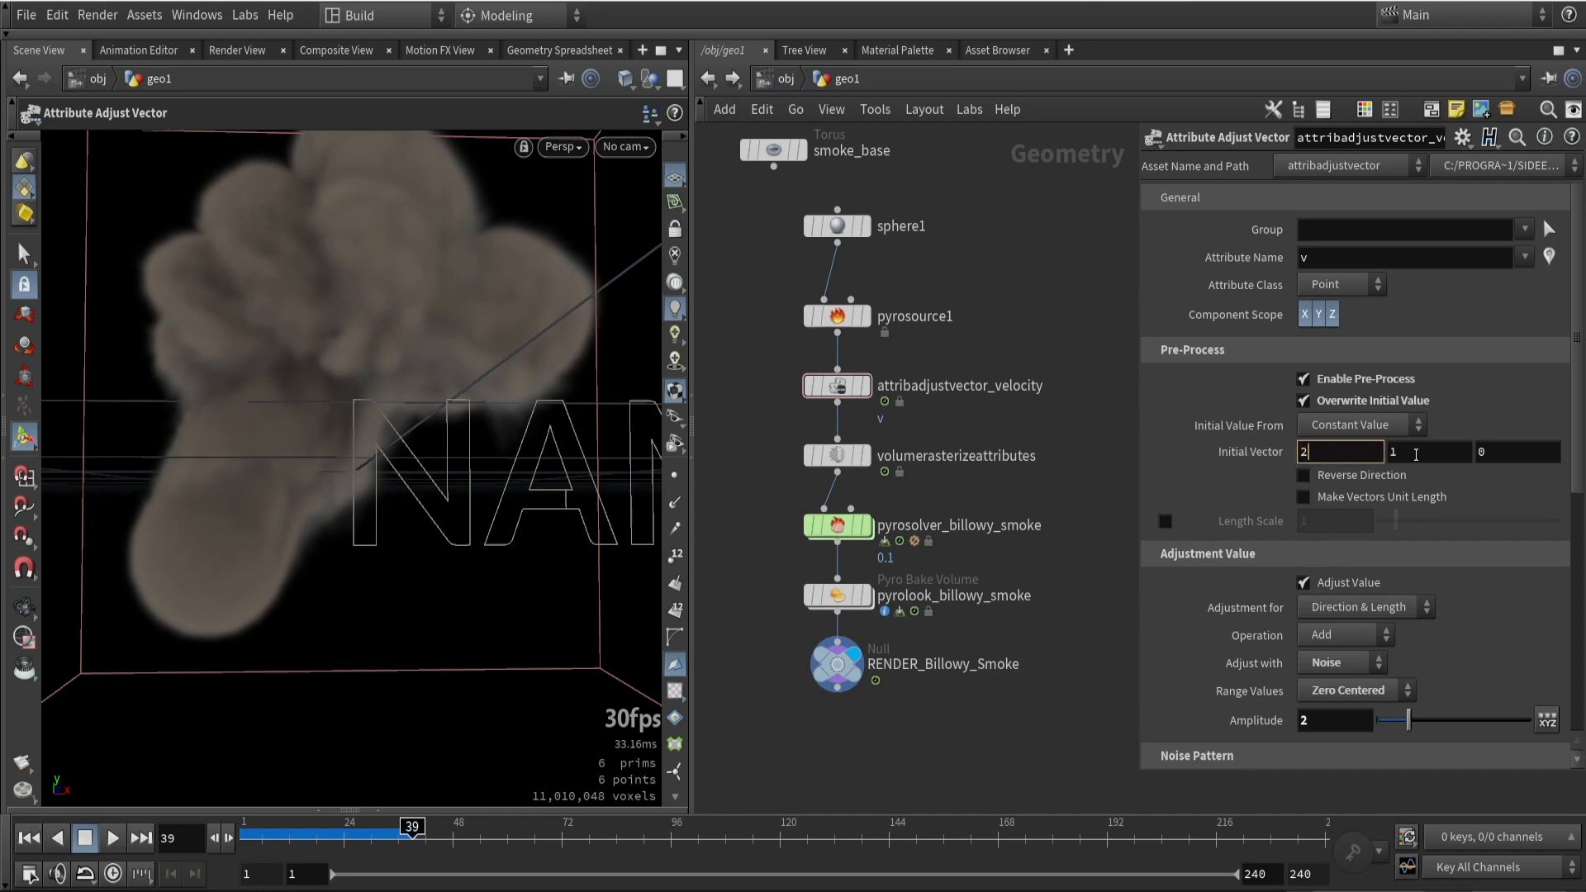
text(0.1)
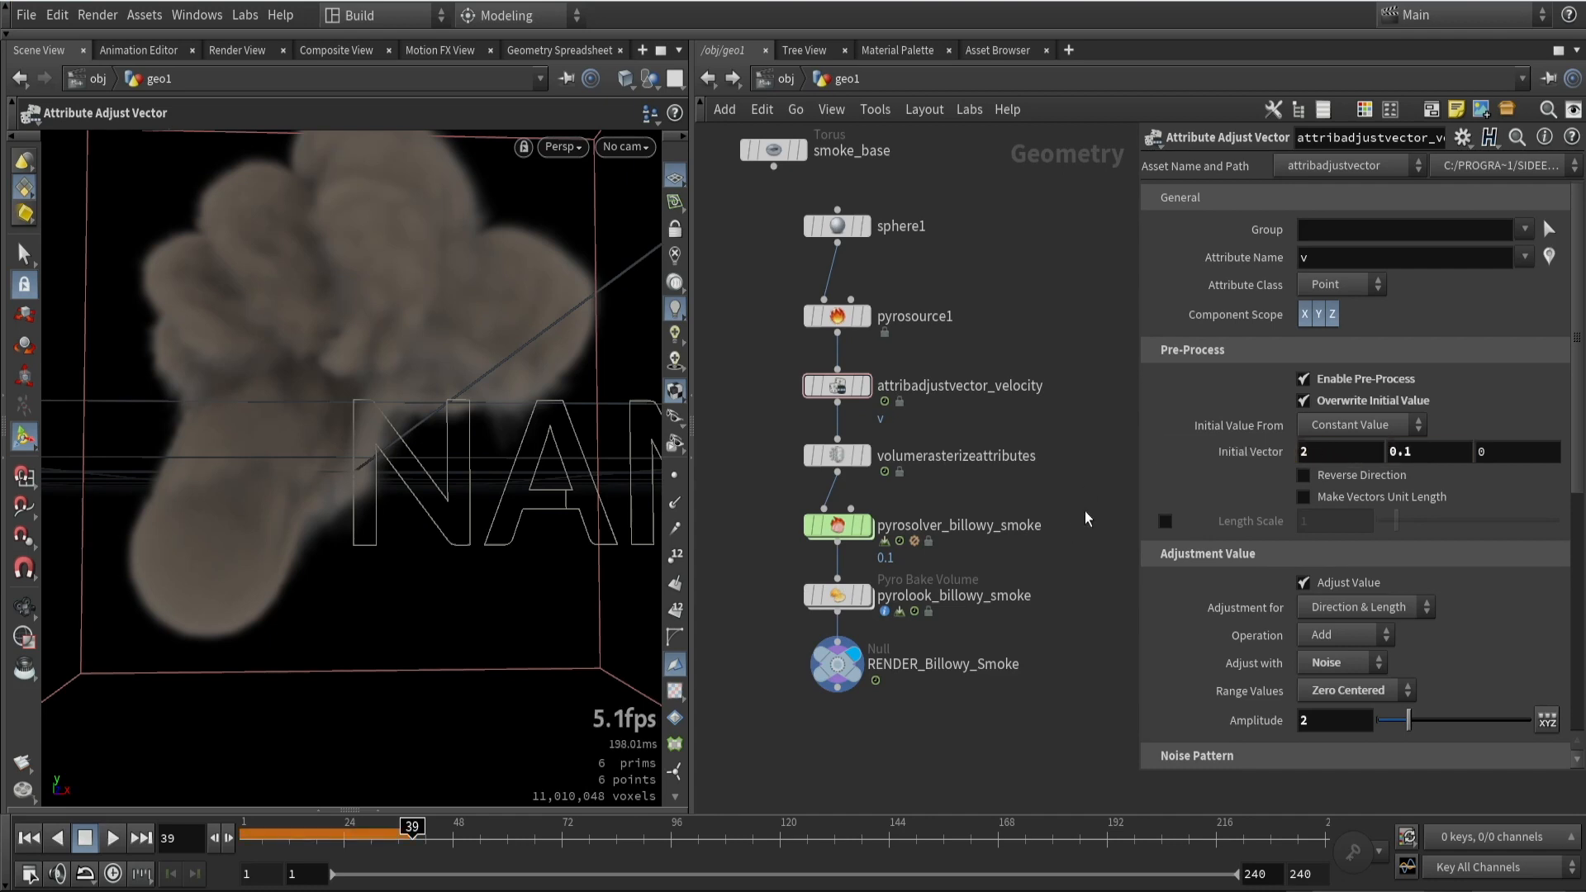
click(113, 839)
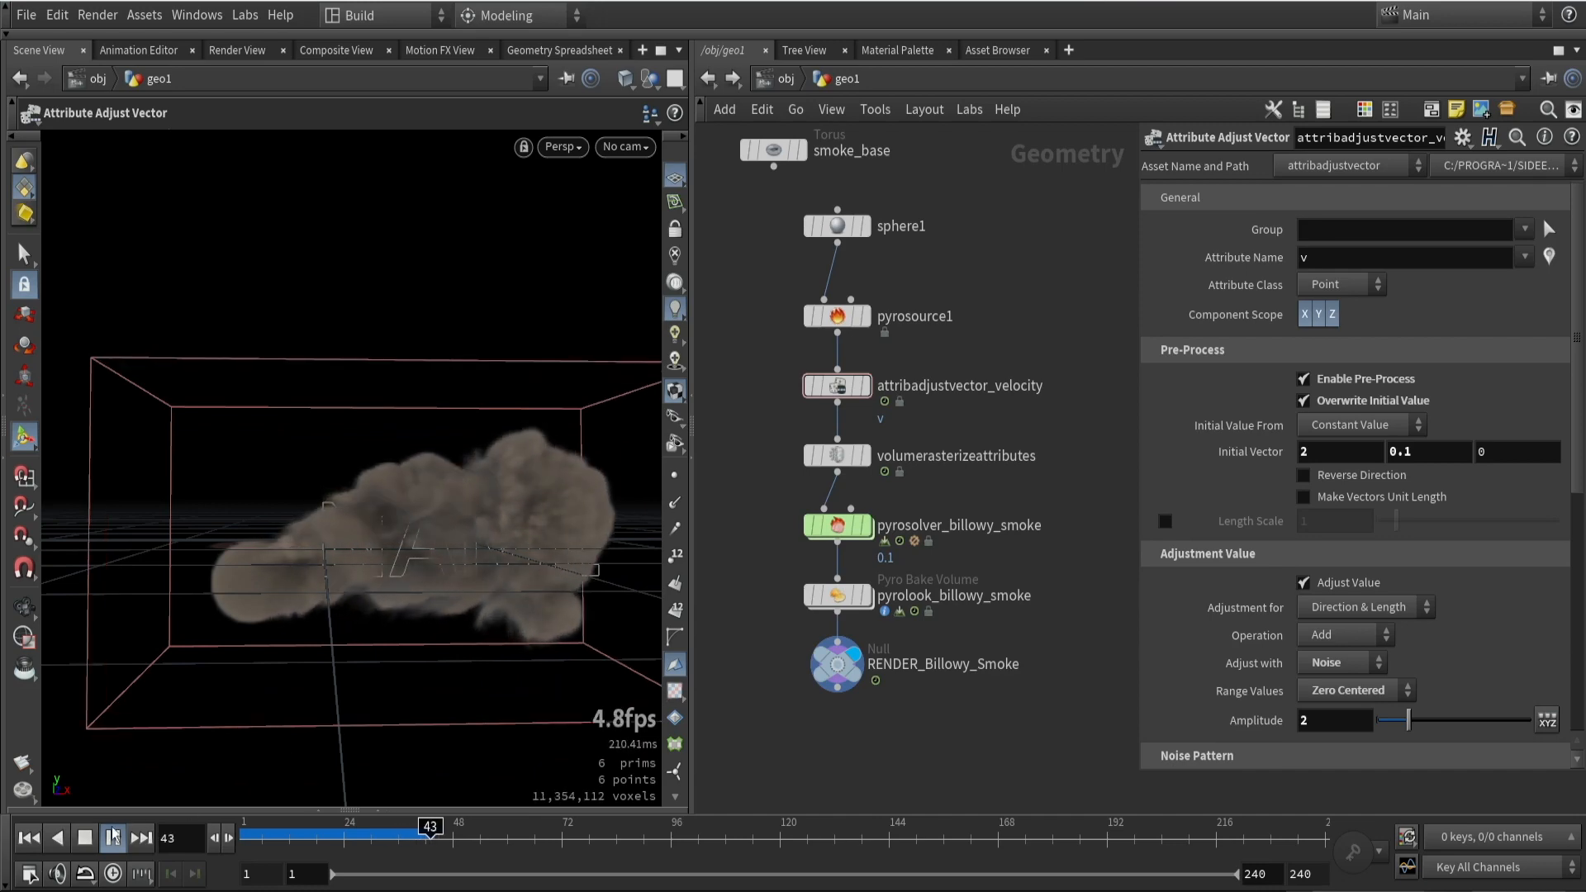
click(111, 838)
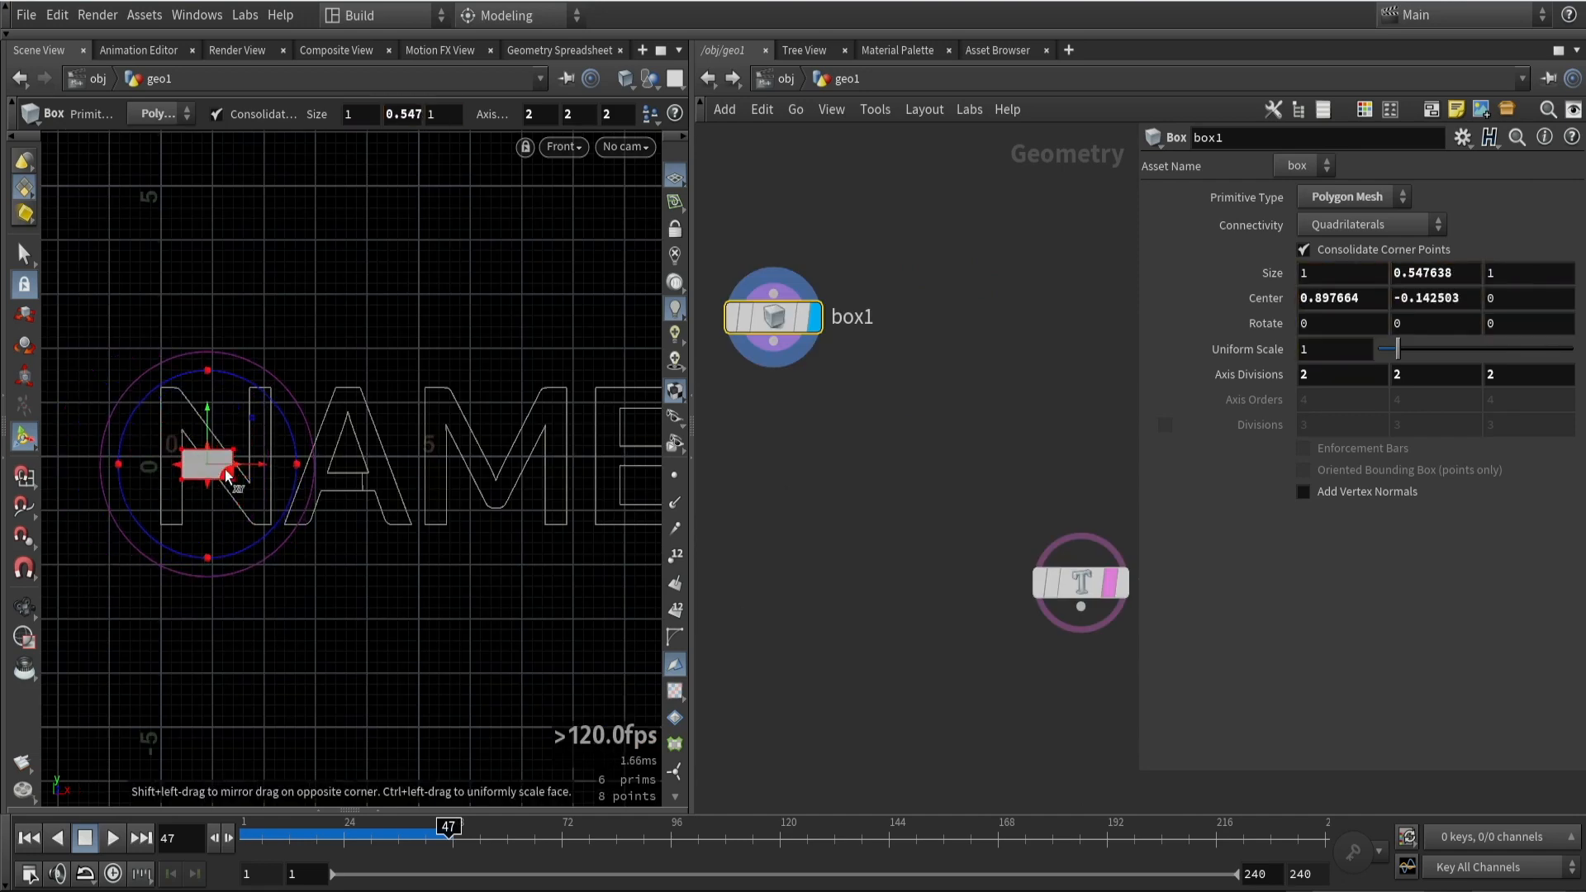
Flatten a box grouped as 'phone', set collision voxel size 0.02, and replay
drag(251, 464, 566, 470)
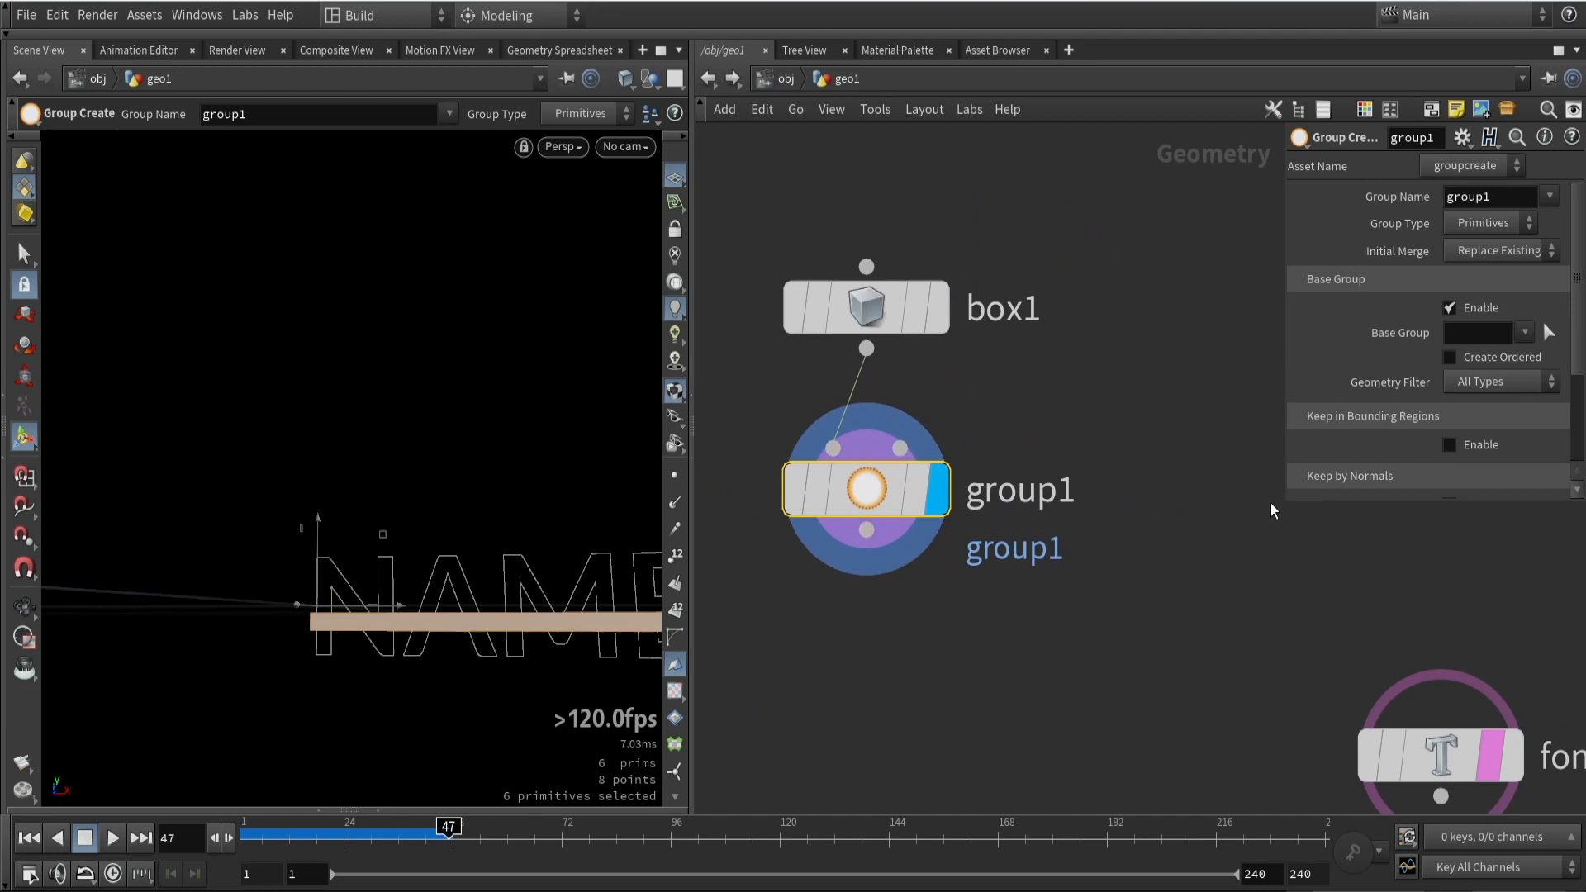
text(phone)
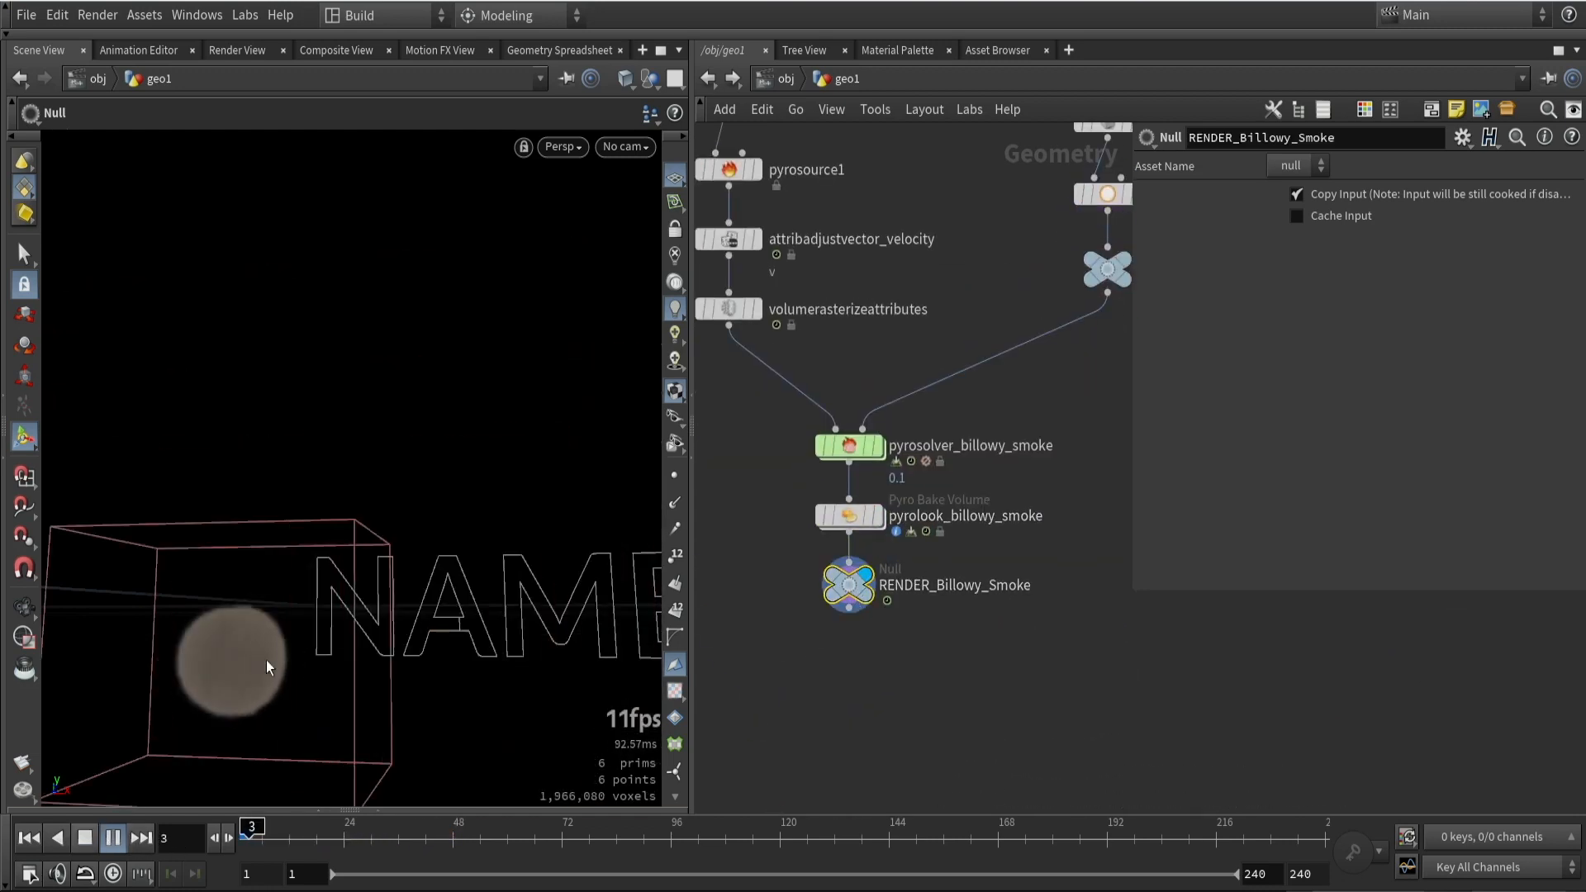
click(110, 838)
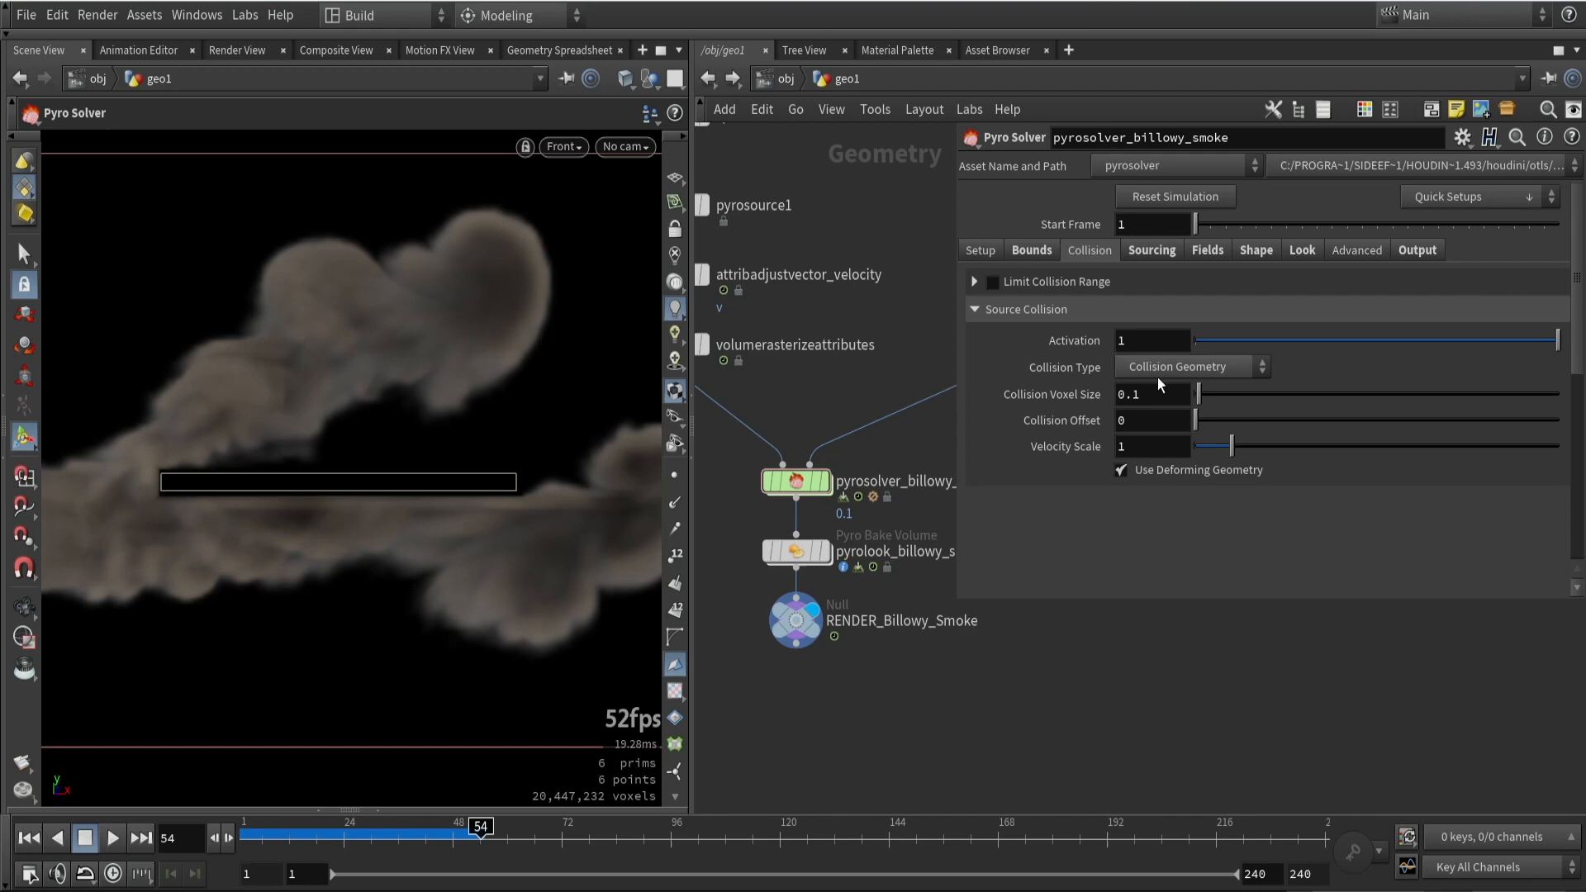
click(1153, 394)
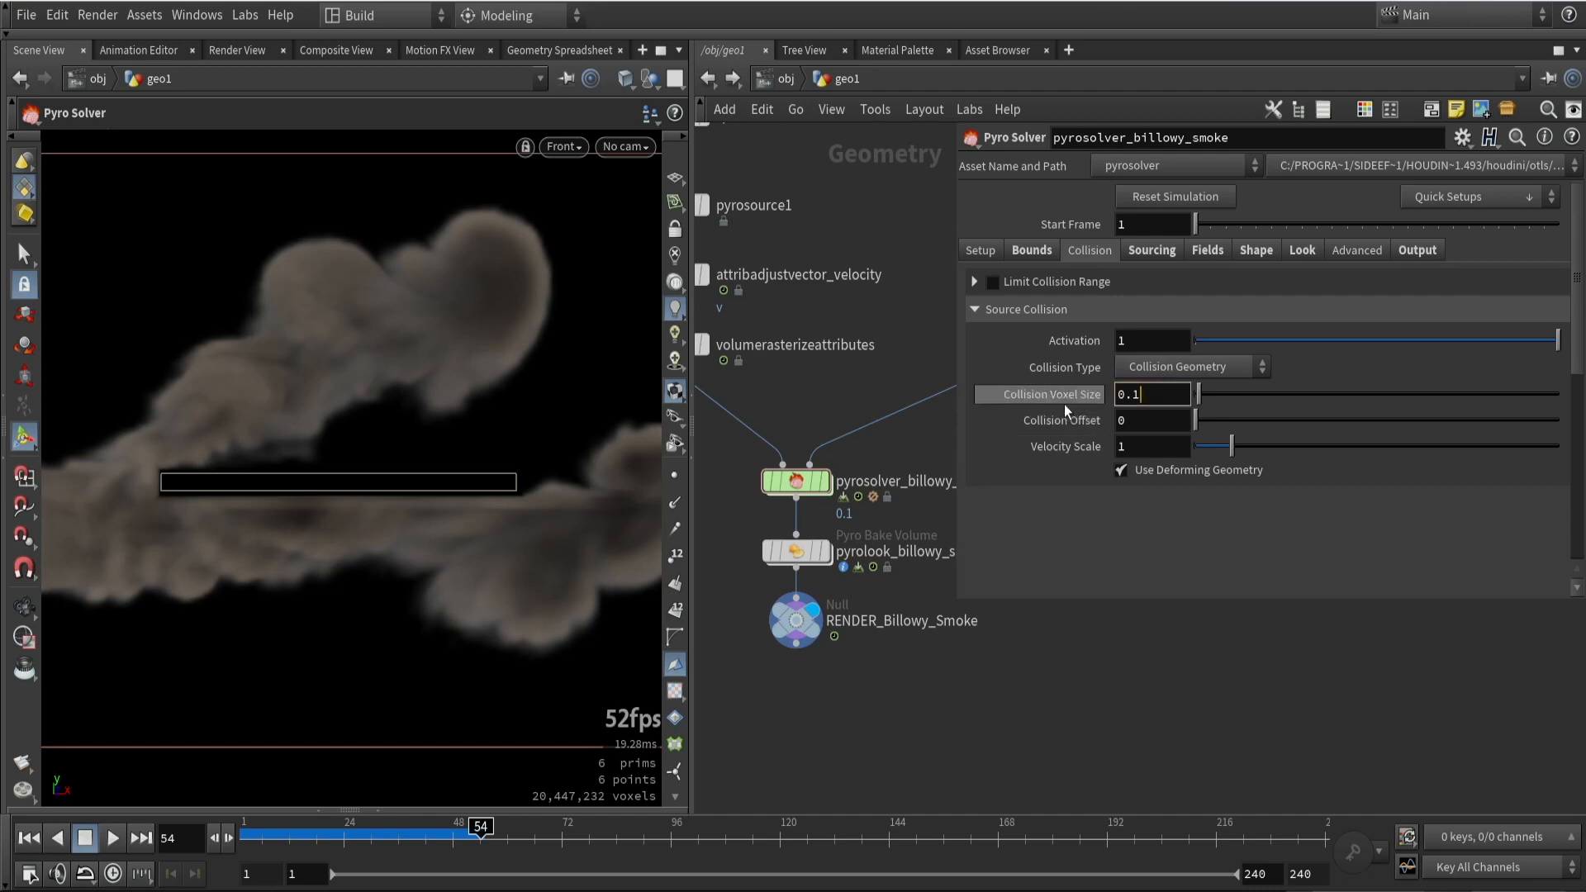
text(0.02)
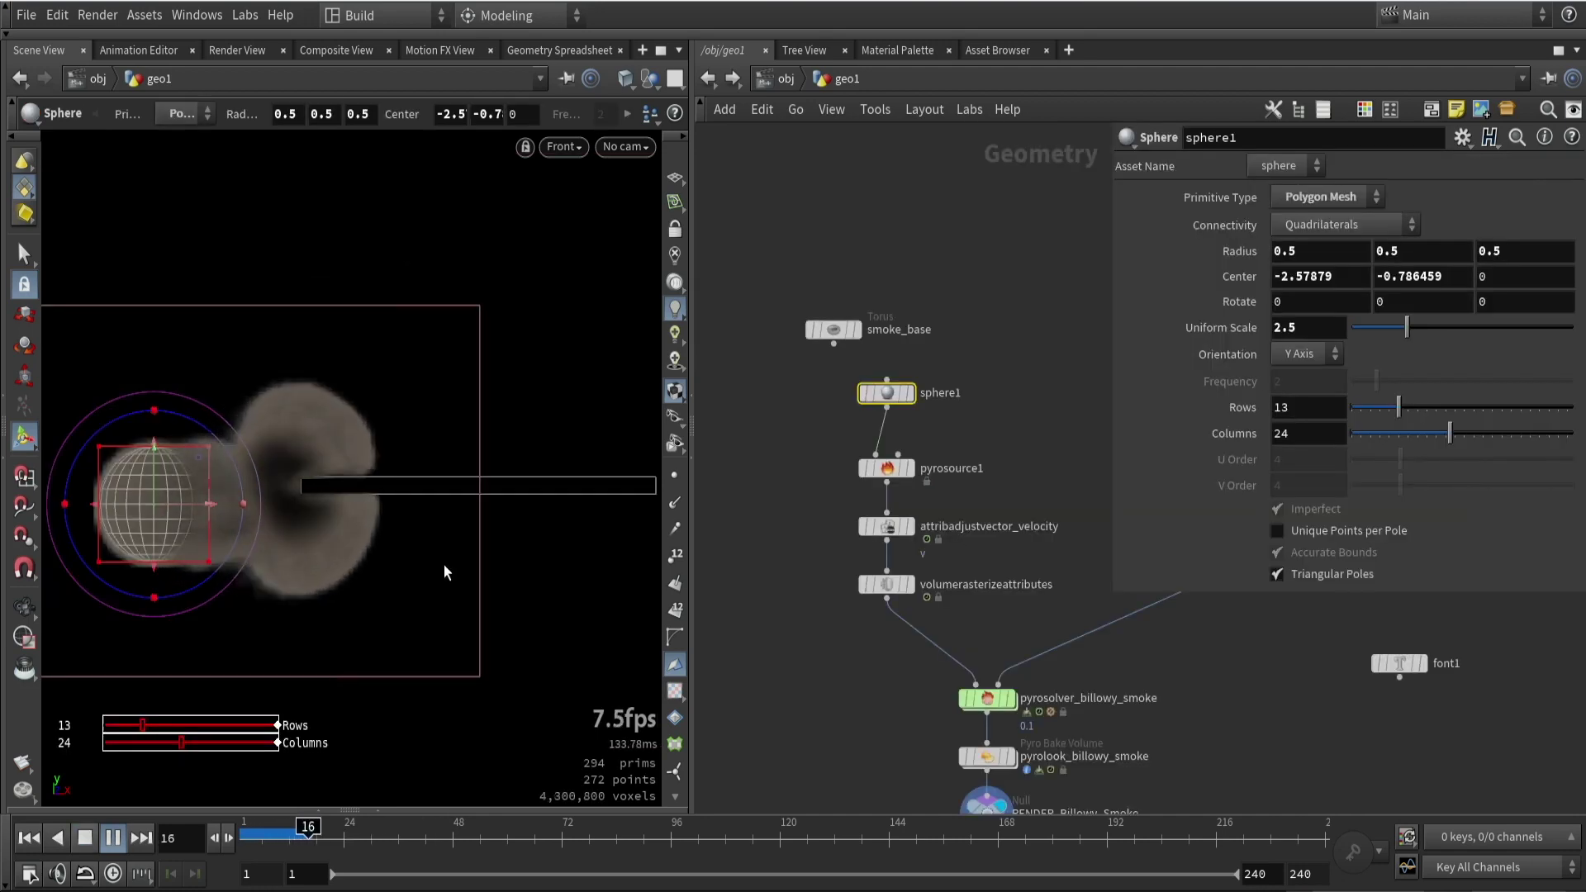
click(113, 837)
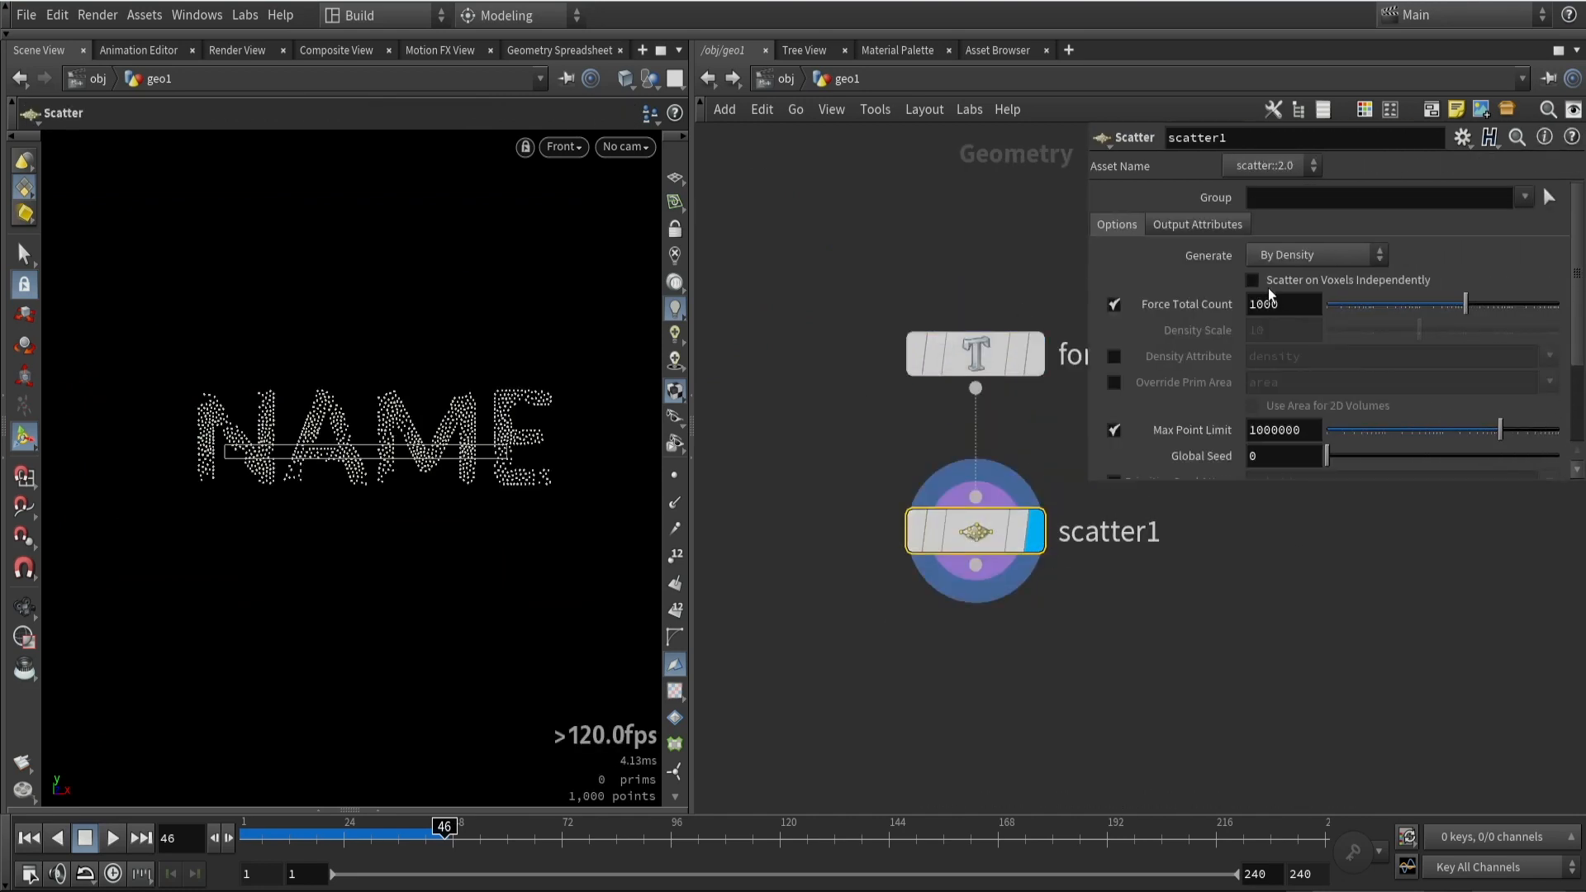
Change the NAME scatter point count and switch the particle emission type
click(1284, 304)
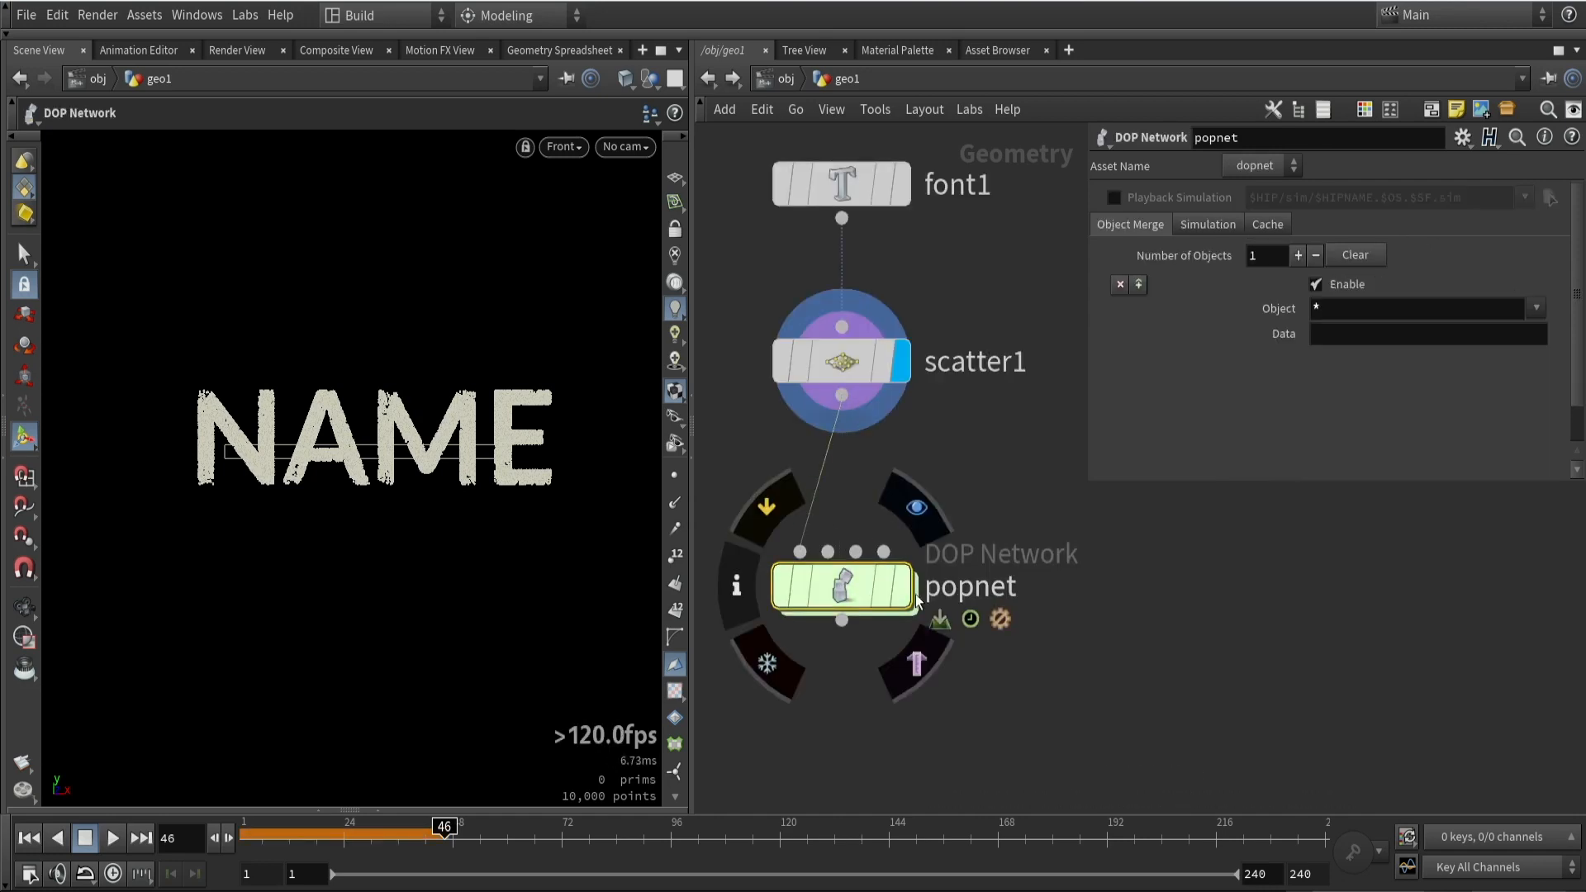
double_click(842, 586)
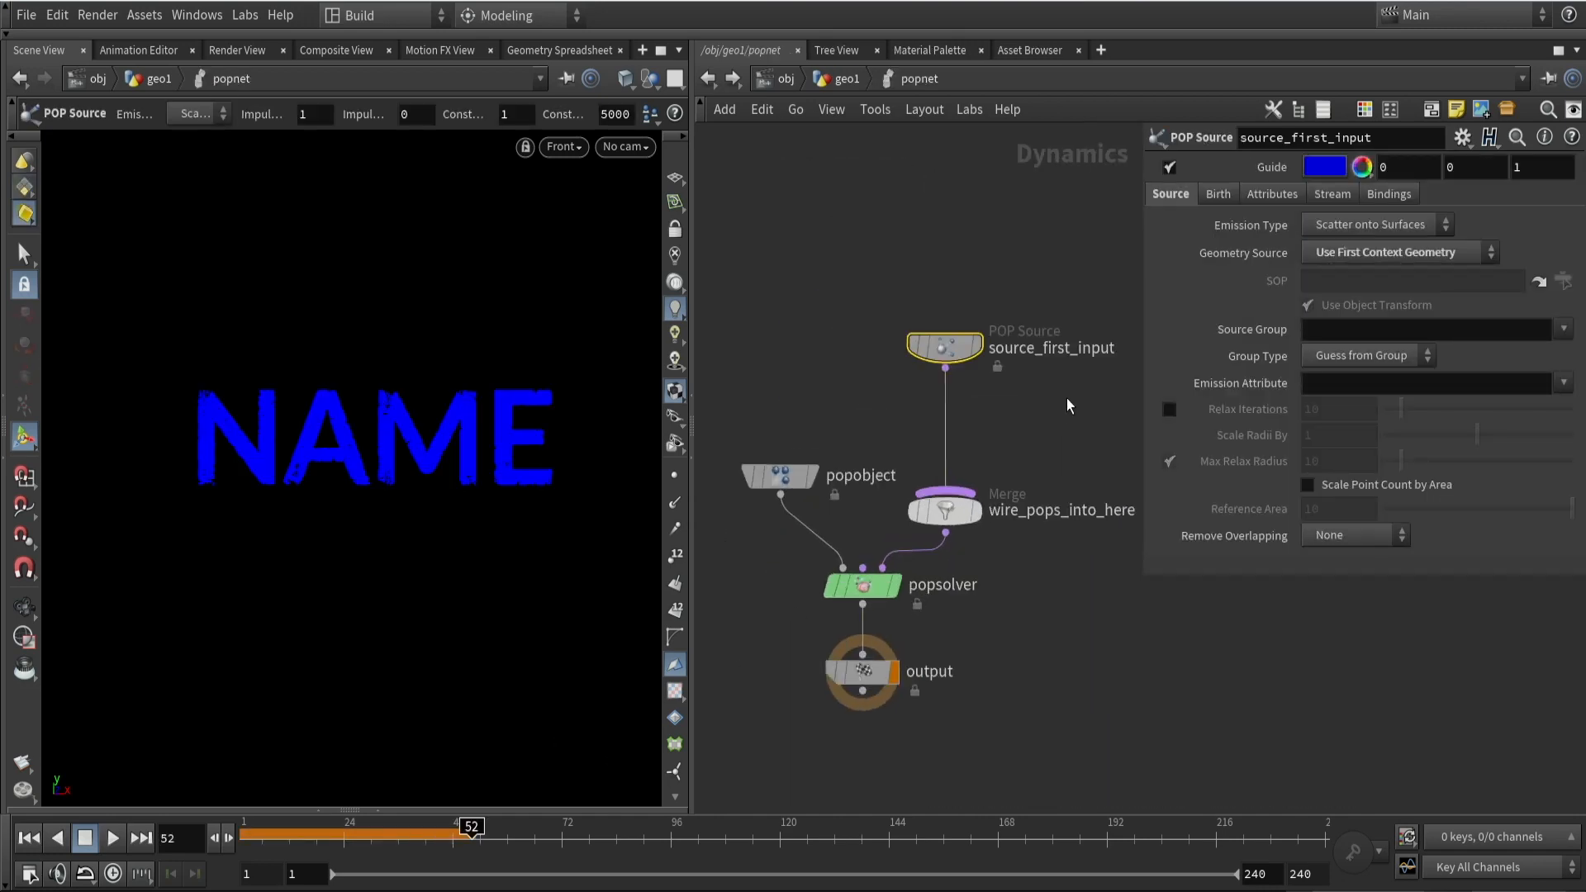
mouse_move(1179, 357)
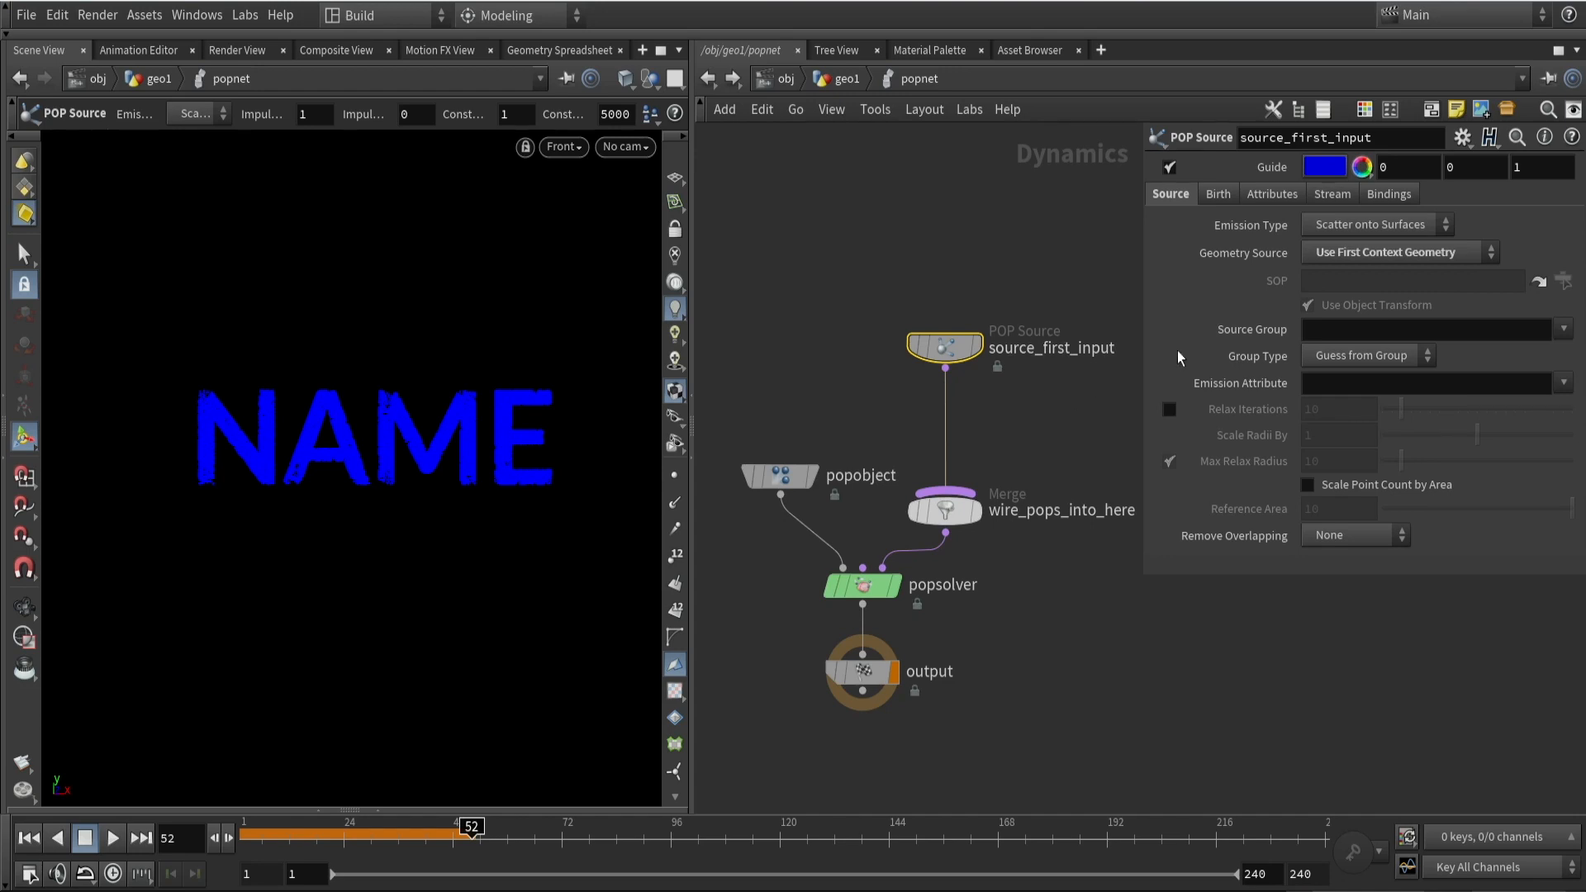
mouse_move(1354, 237)
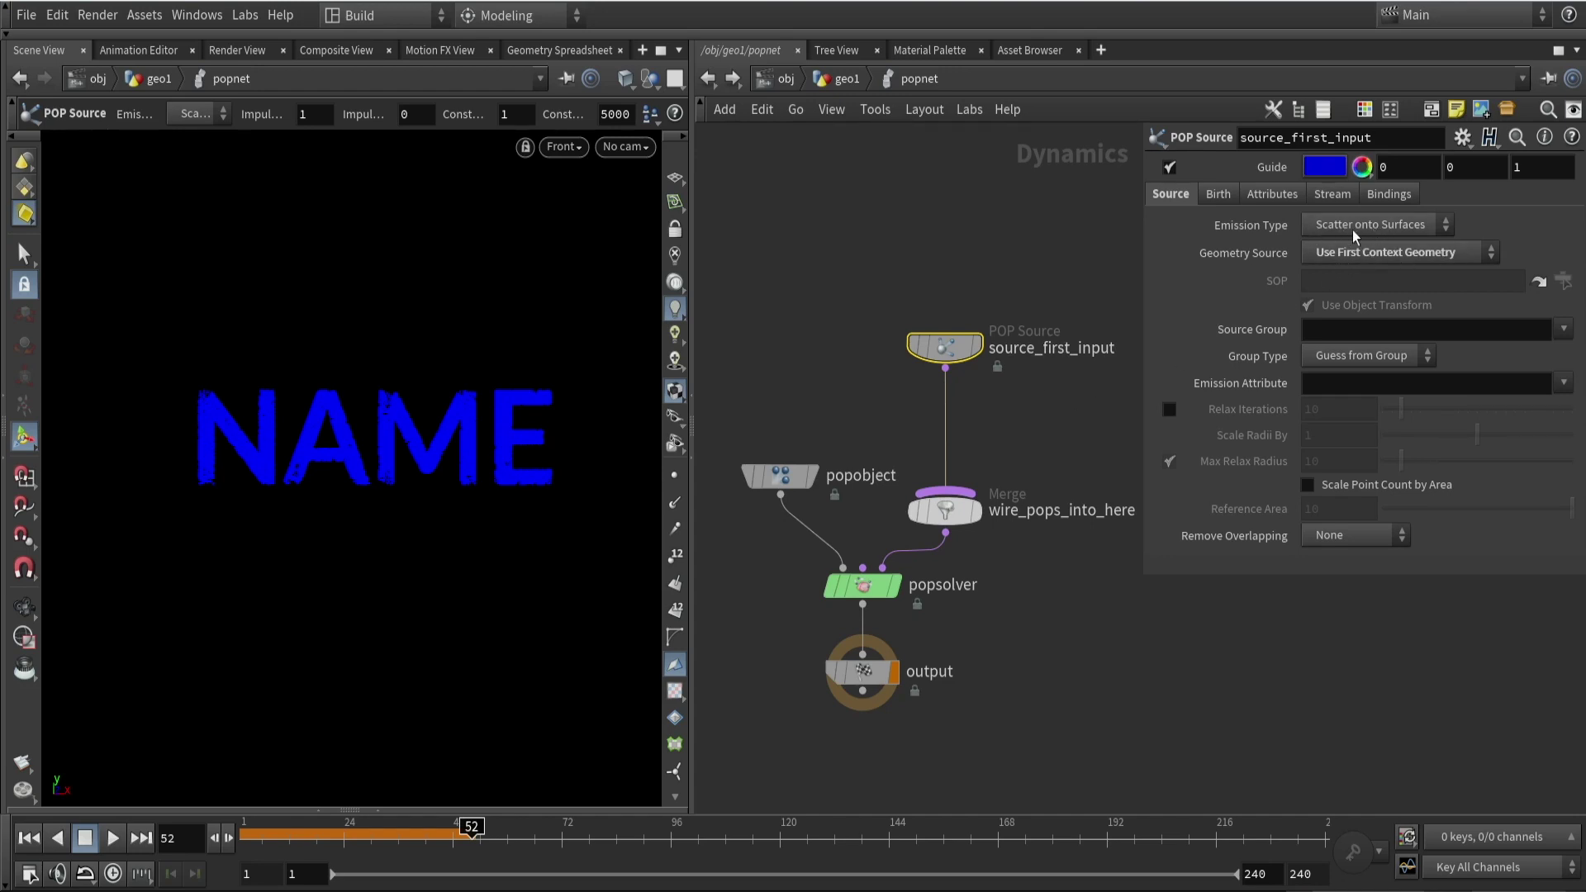
click(1375, 224)
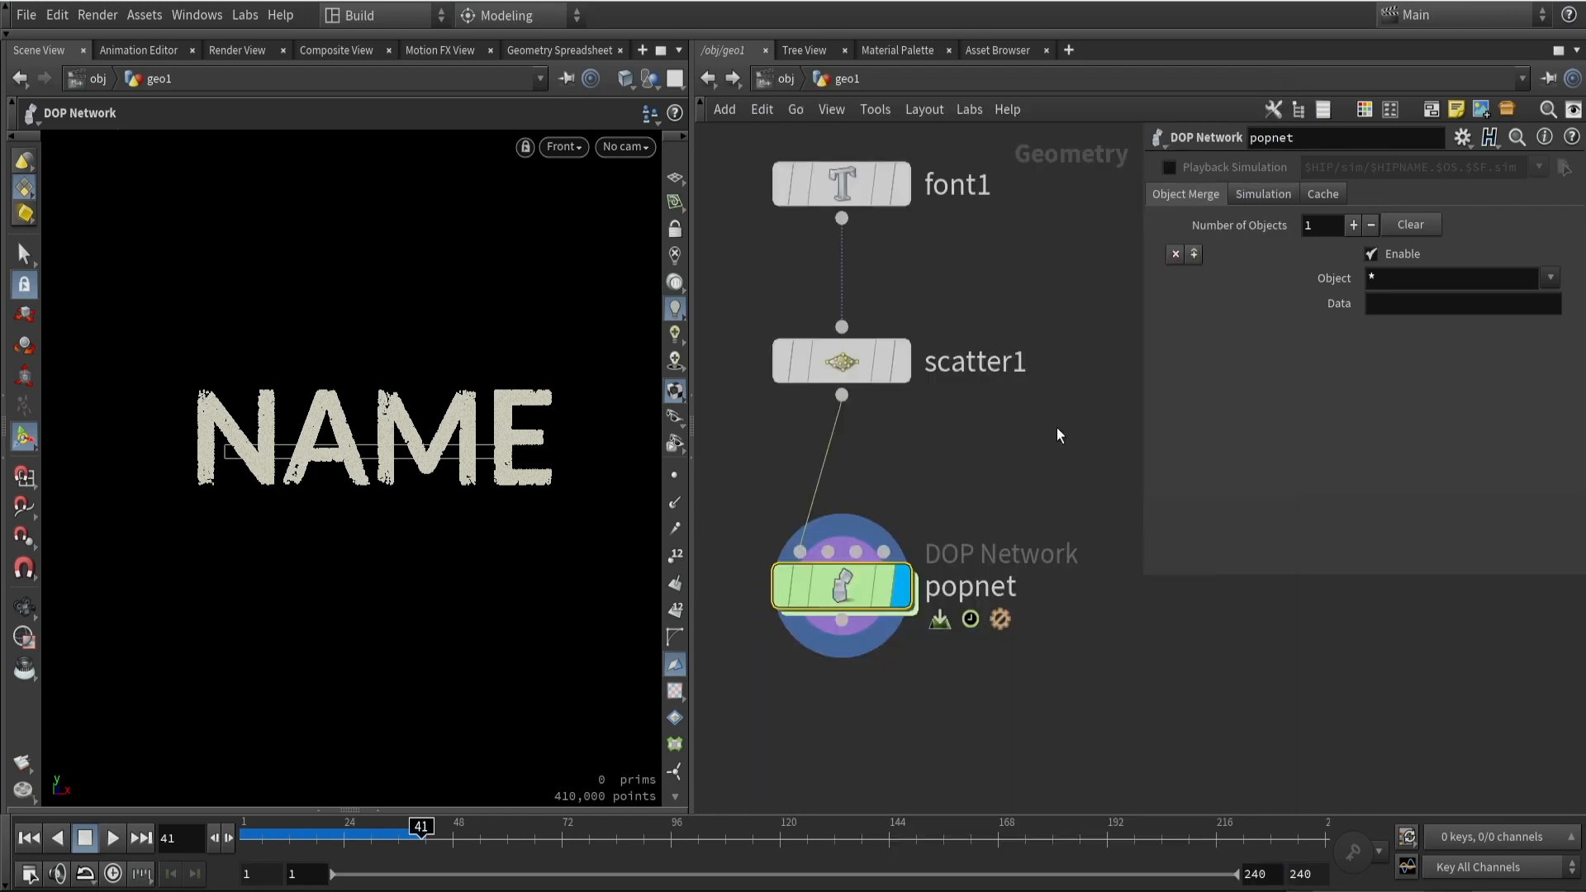
Set life expectancy 3, variance 2.04 and seed 5.17, then replay
double_click(842, 589)
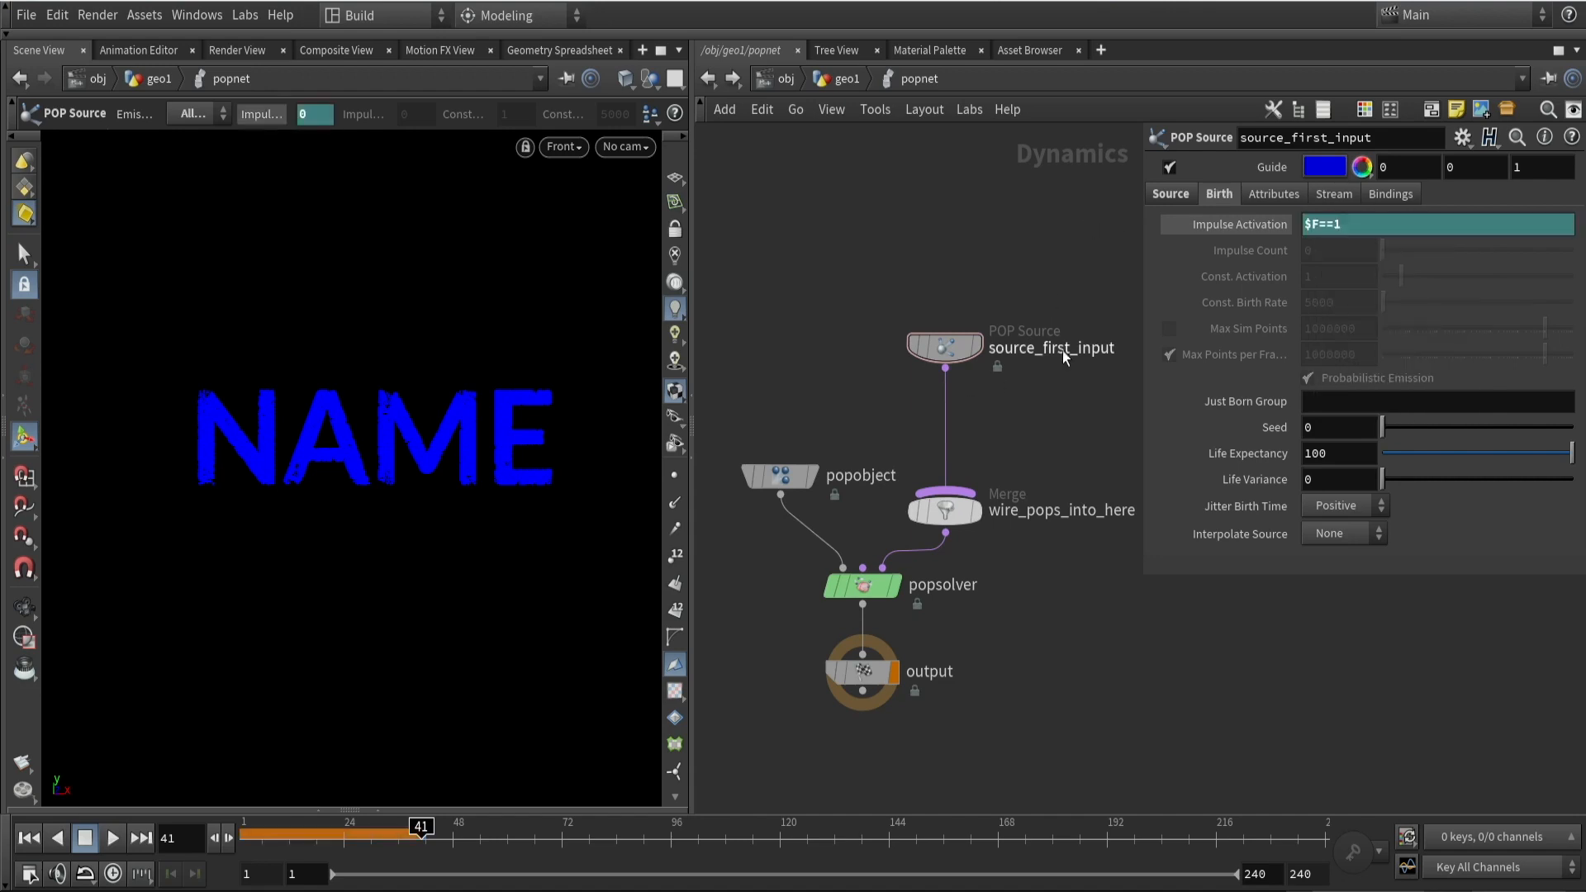
drag(418, 828, 281, 829)
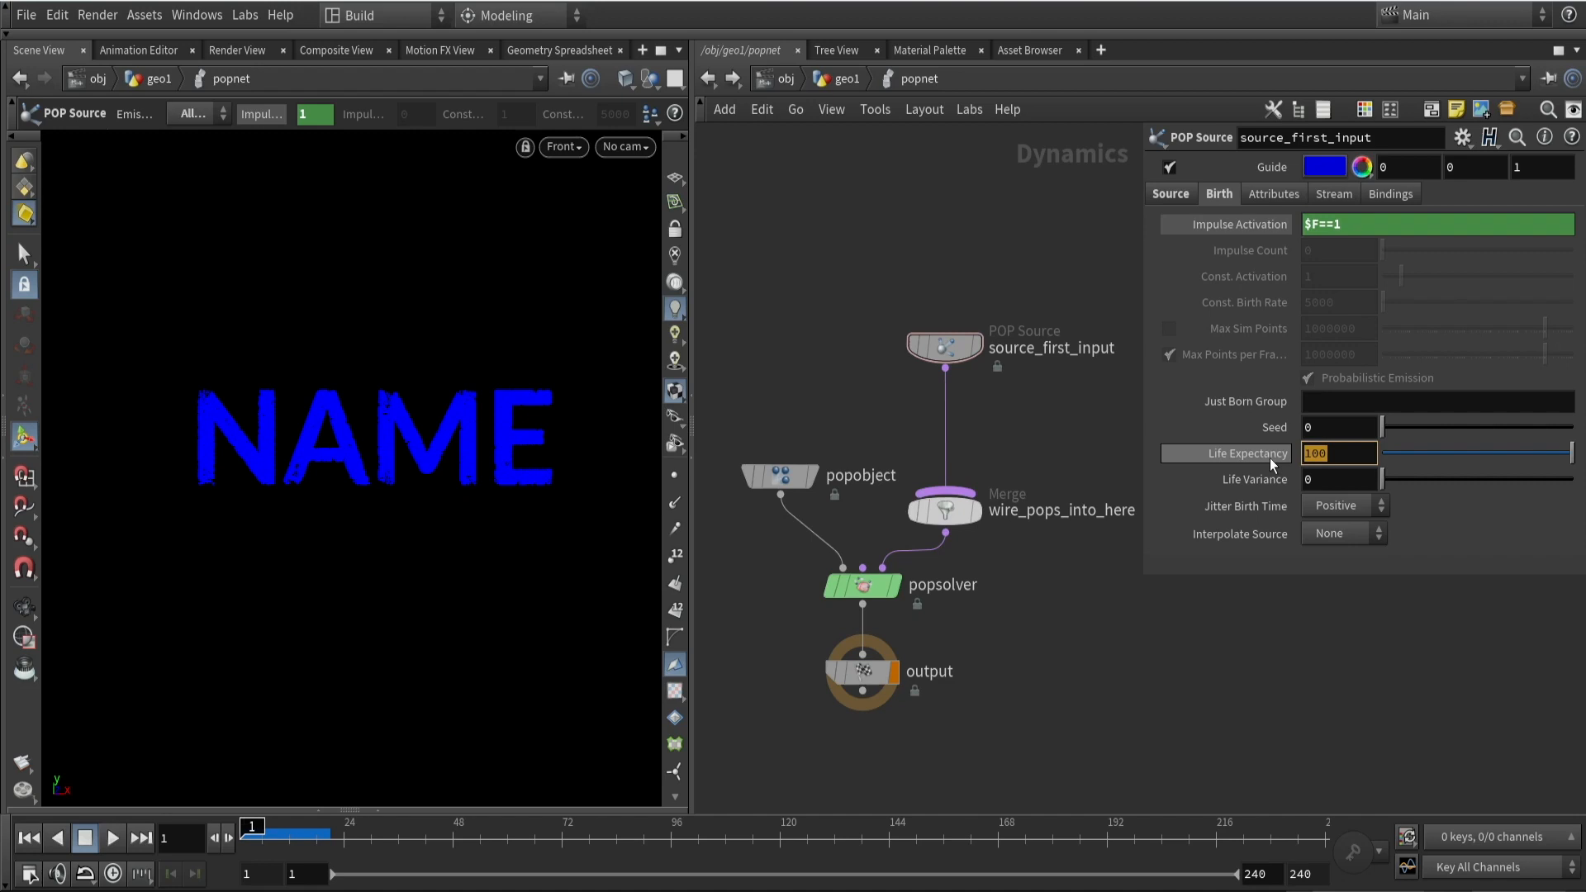
text(3)
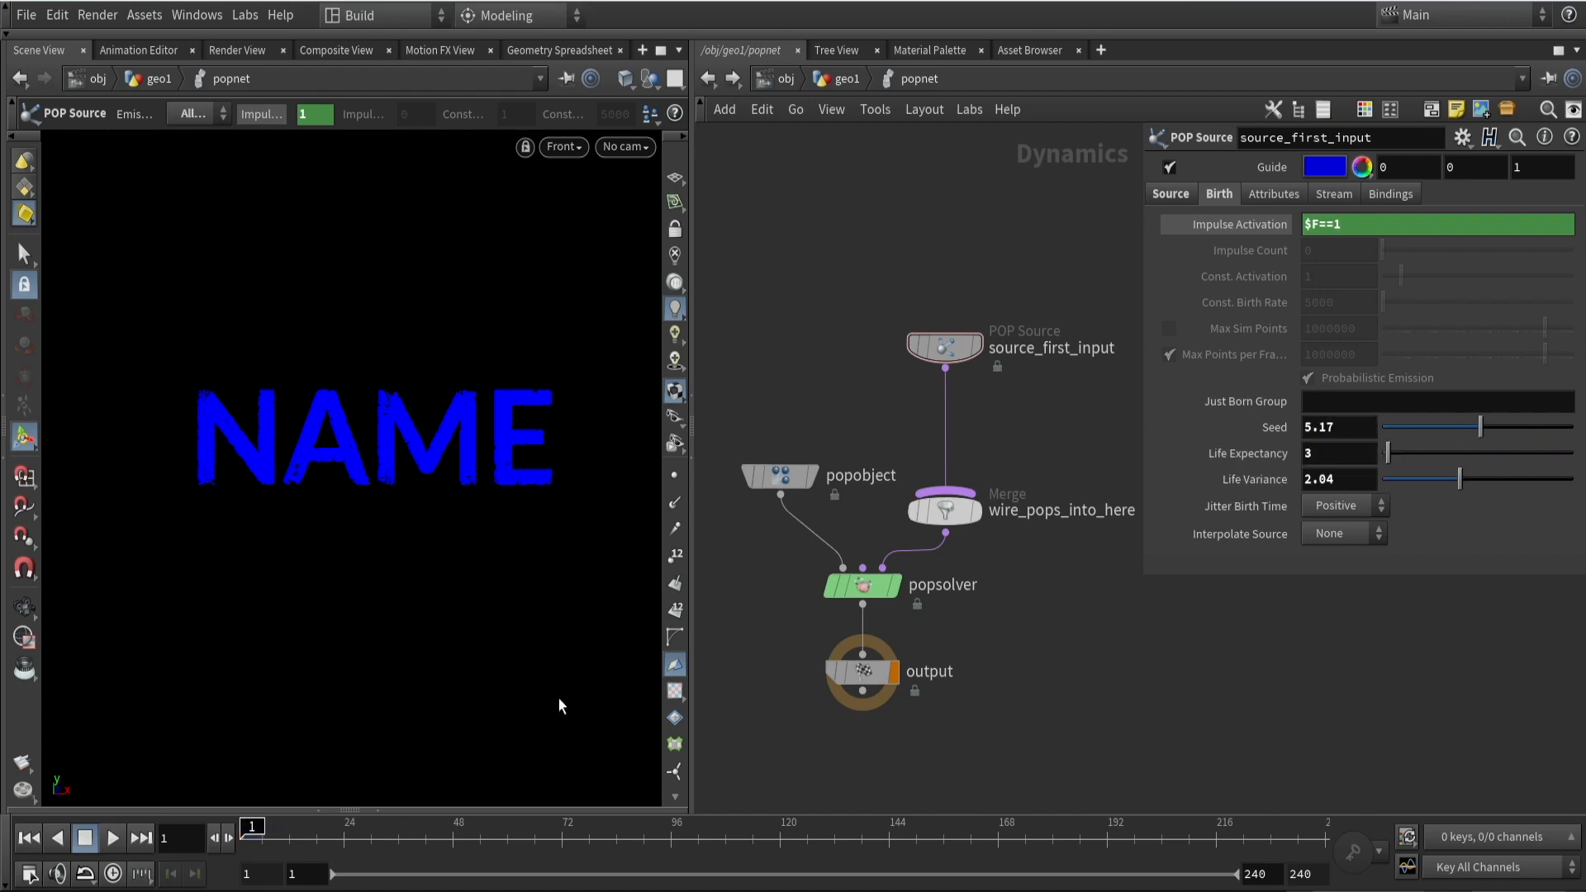
click(113, 836)
text(vol)
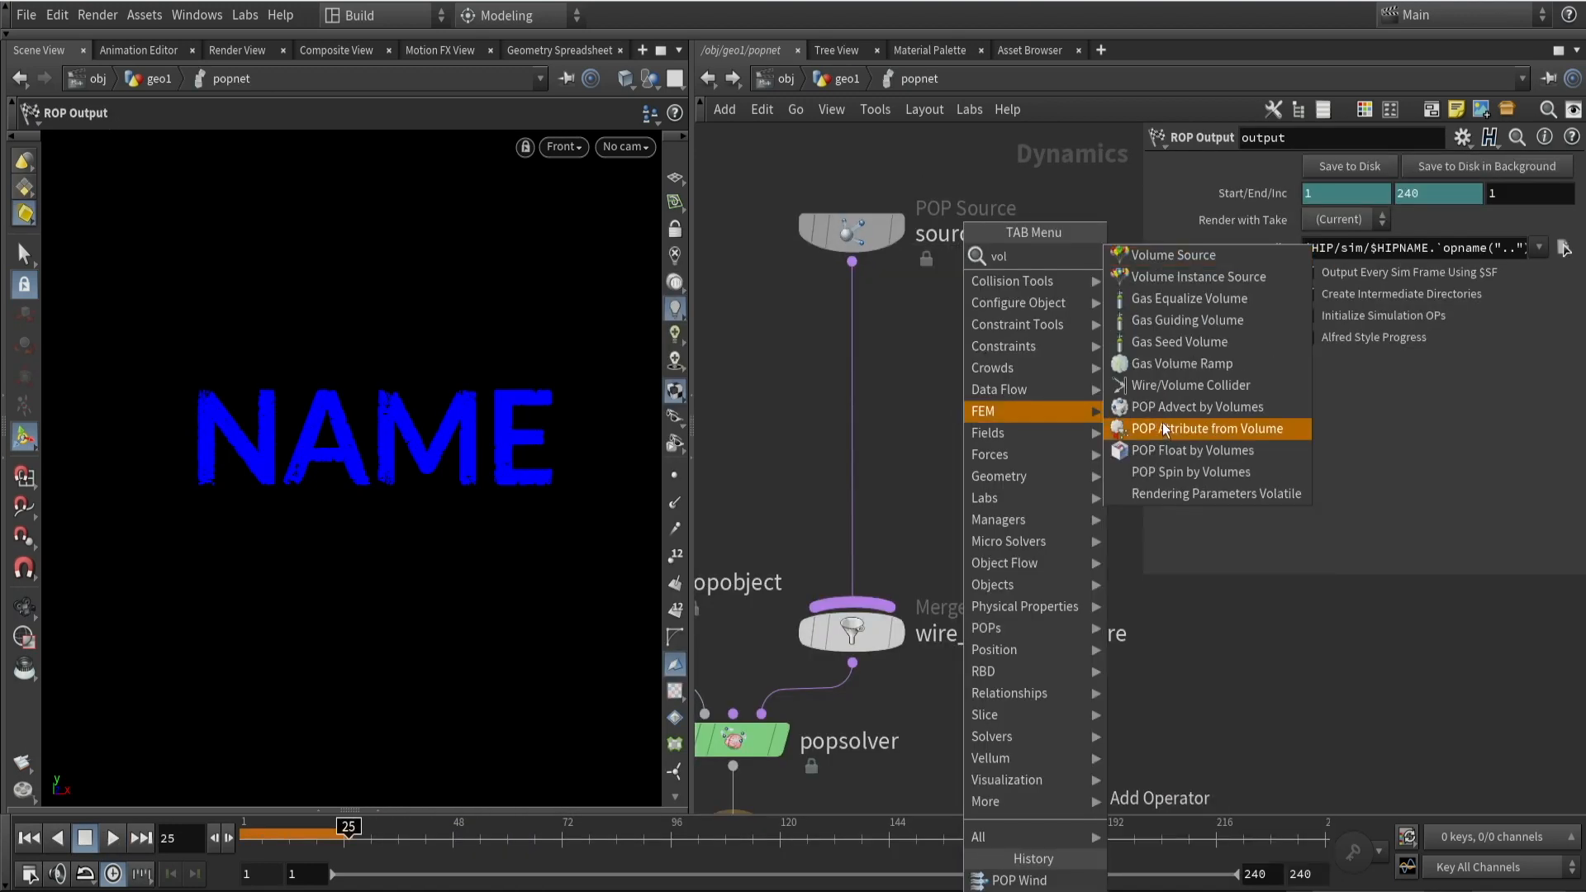
mouse_move(1210, 415)
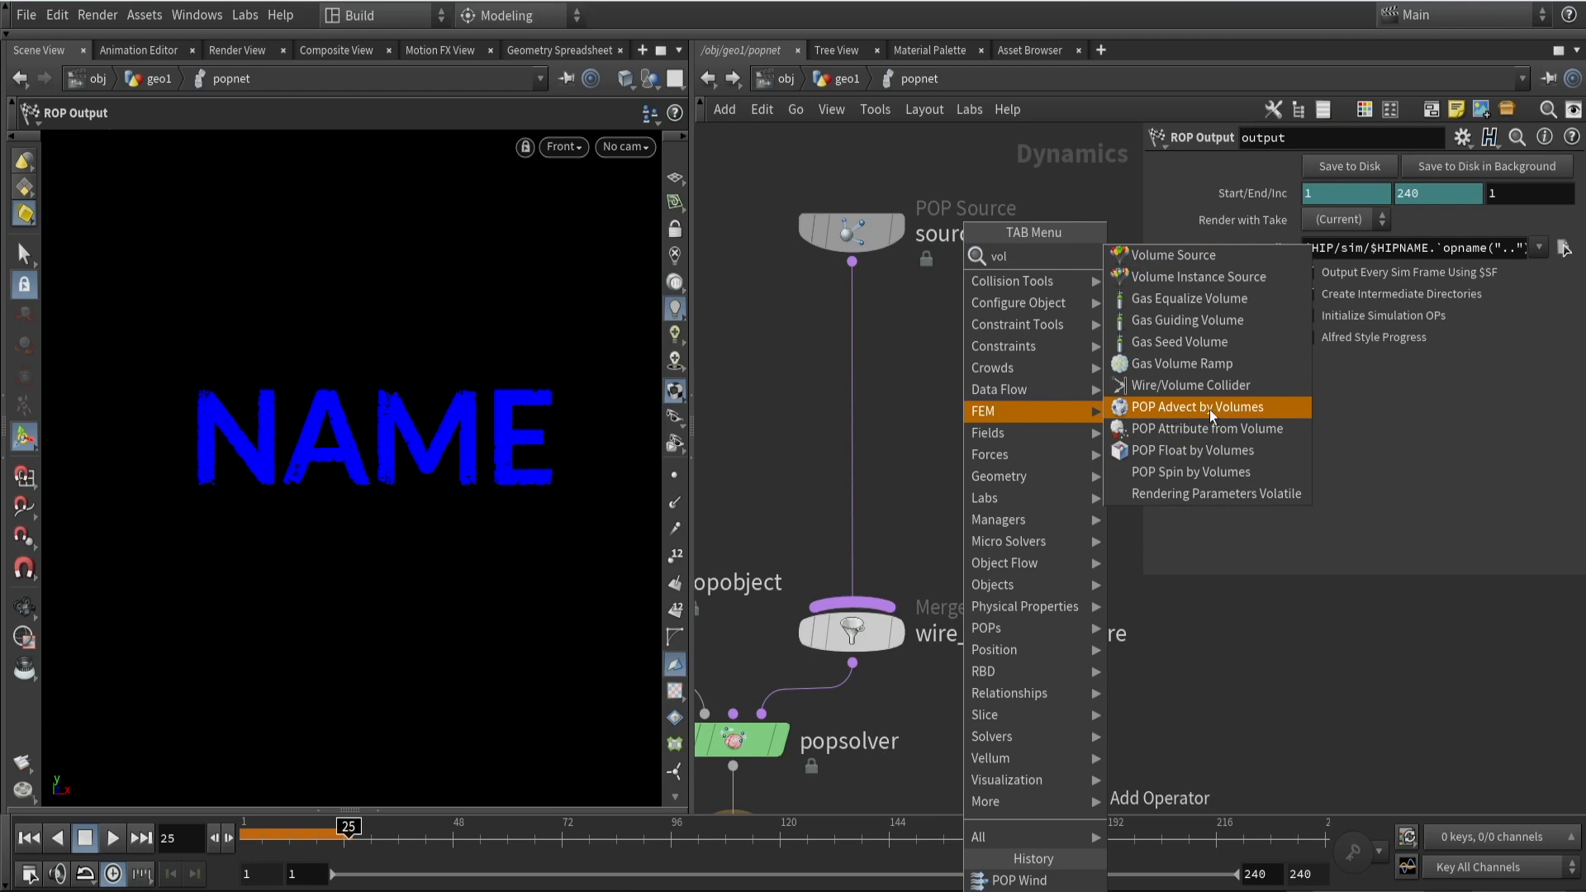
Add POP Advect by Volumes using /obj/geo1/RENDER_Billowy_Smoke and play the simulation
click(1194, 407)
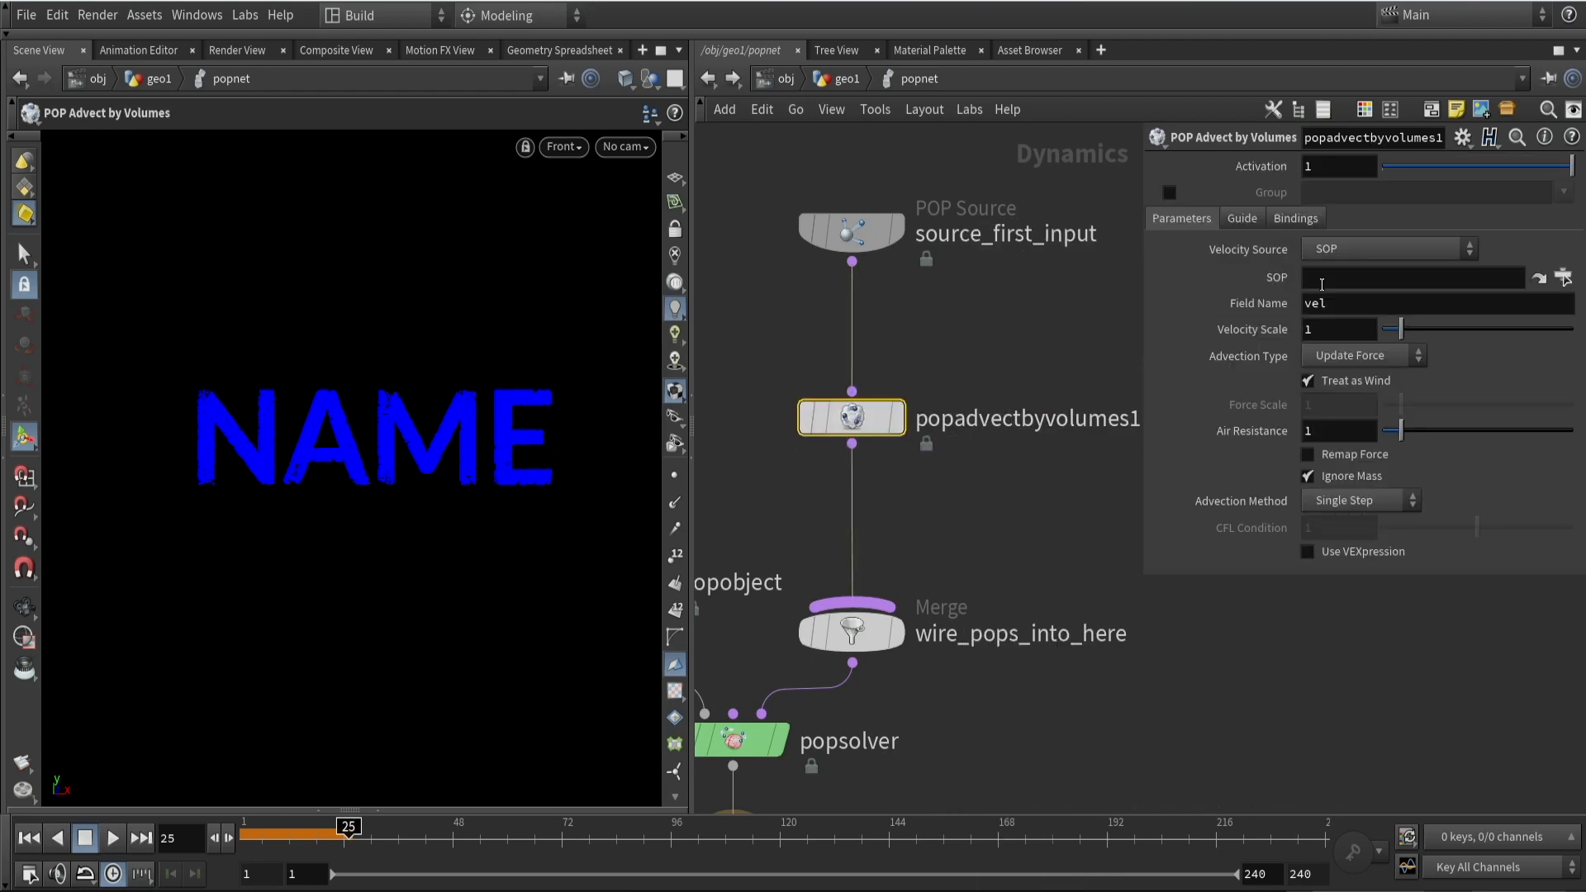
click(1413, 277)
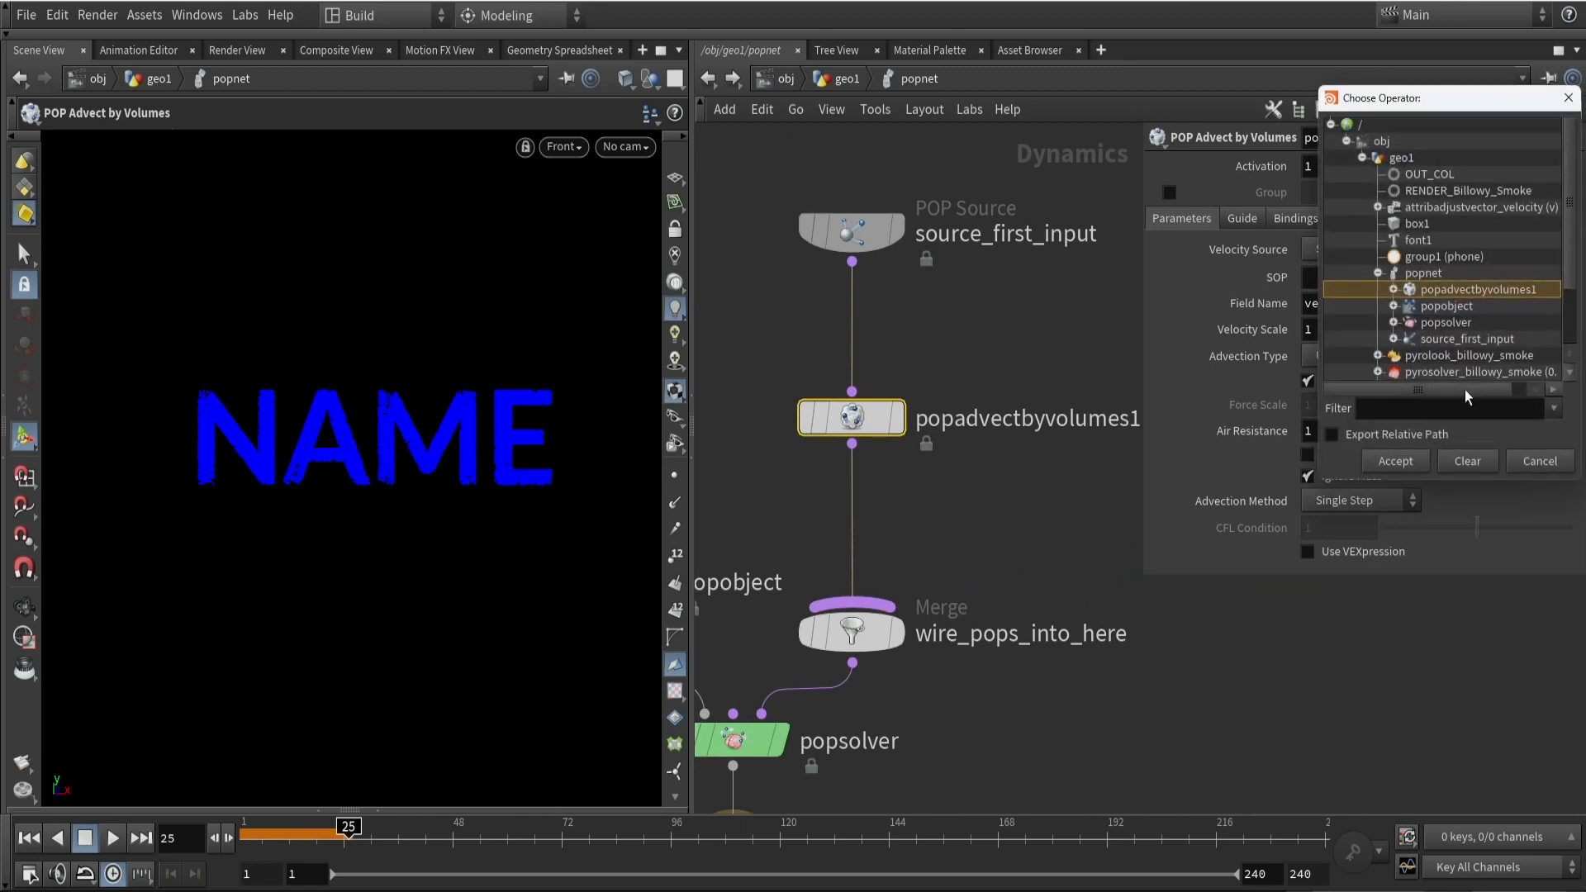
click(1396, 461)
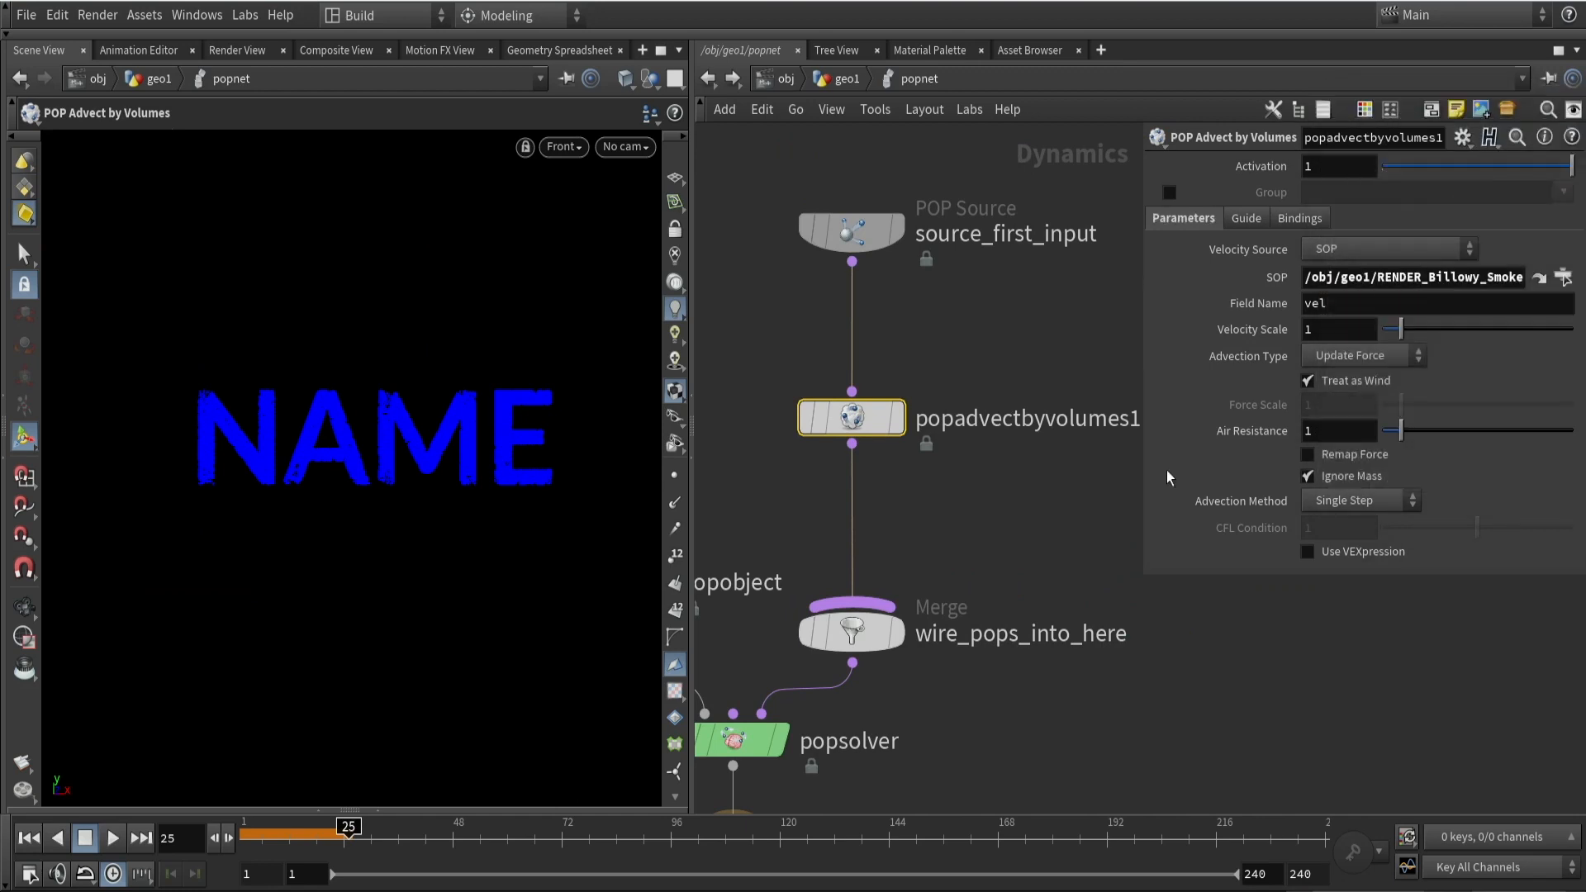
click(113, 838)
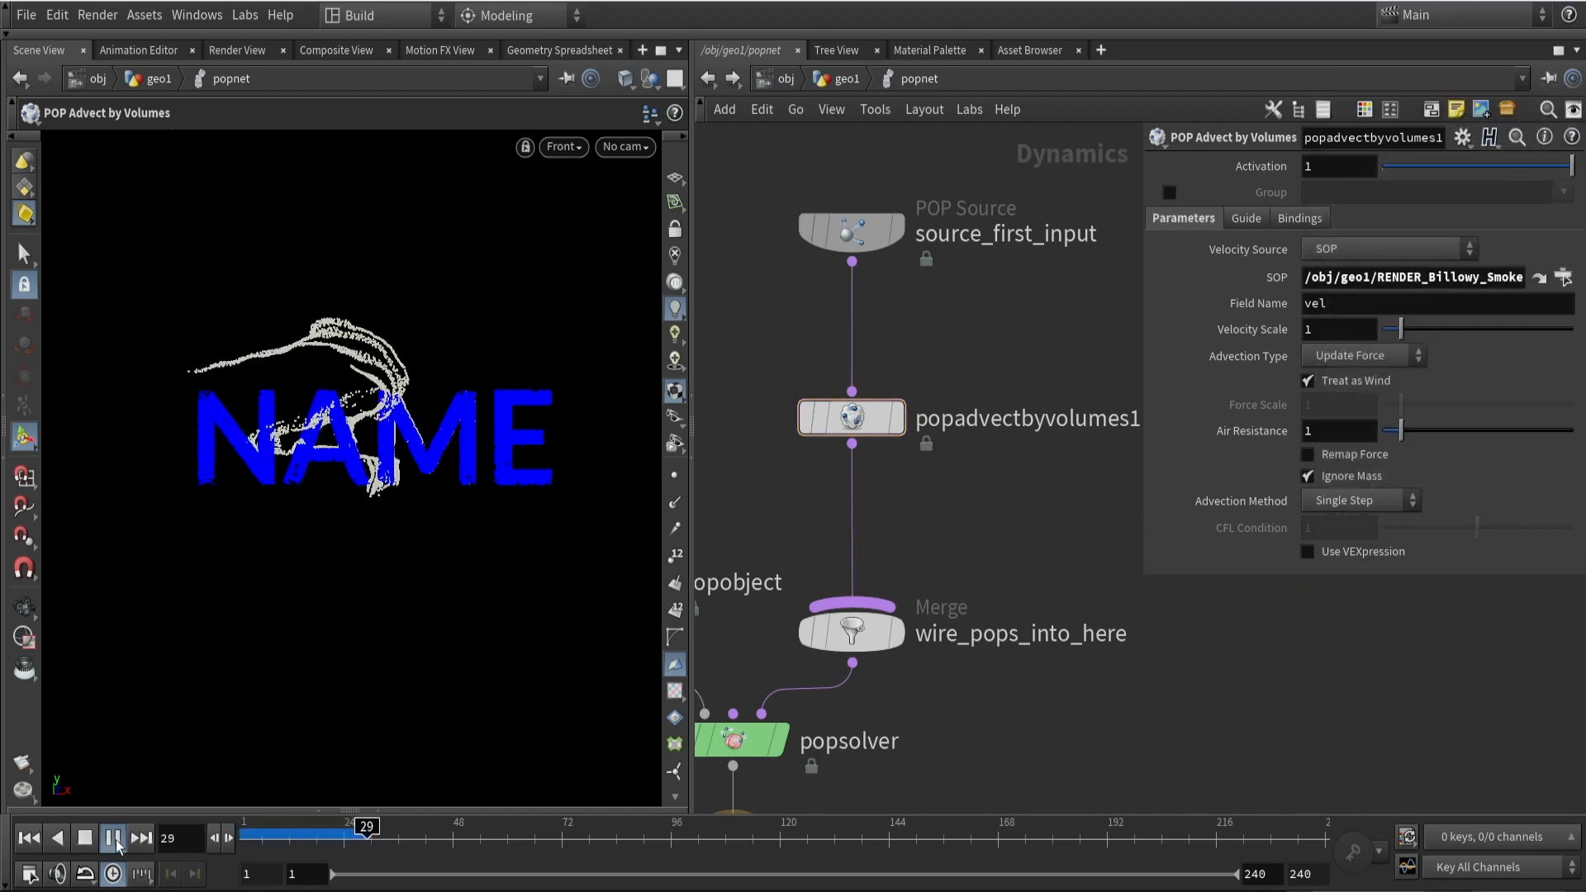
click(111, 839)
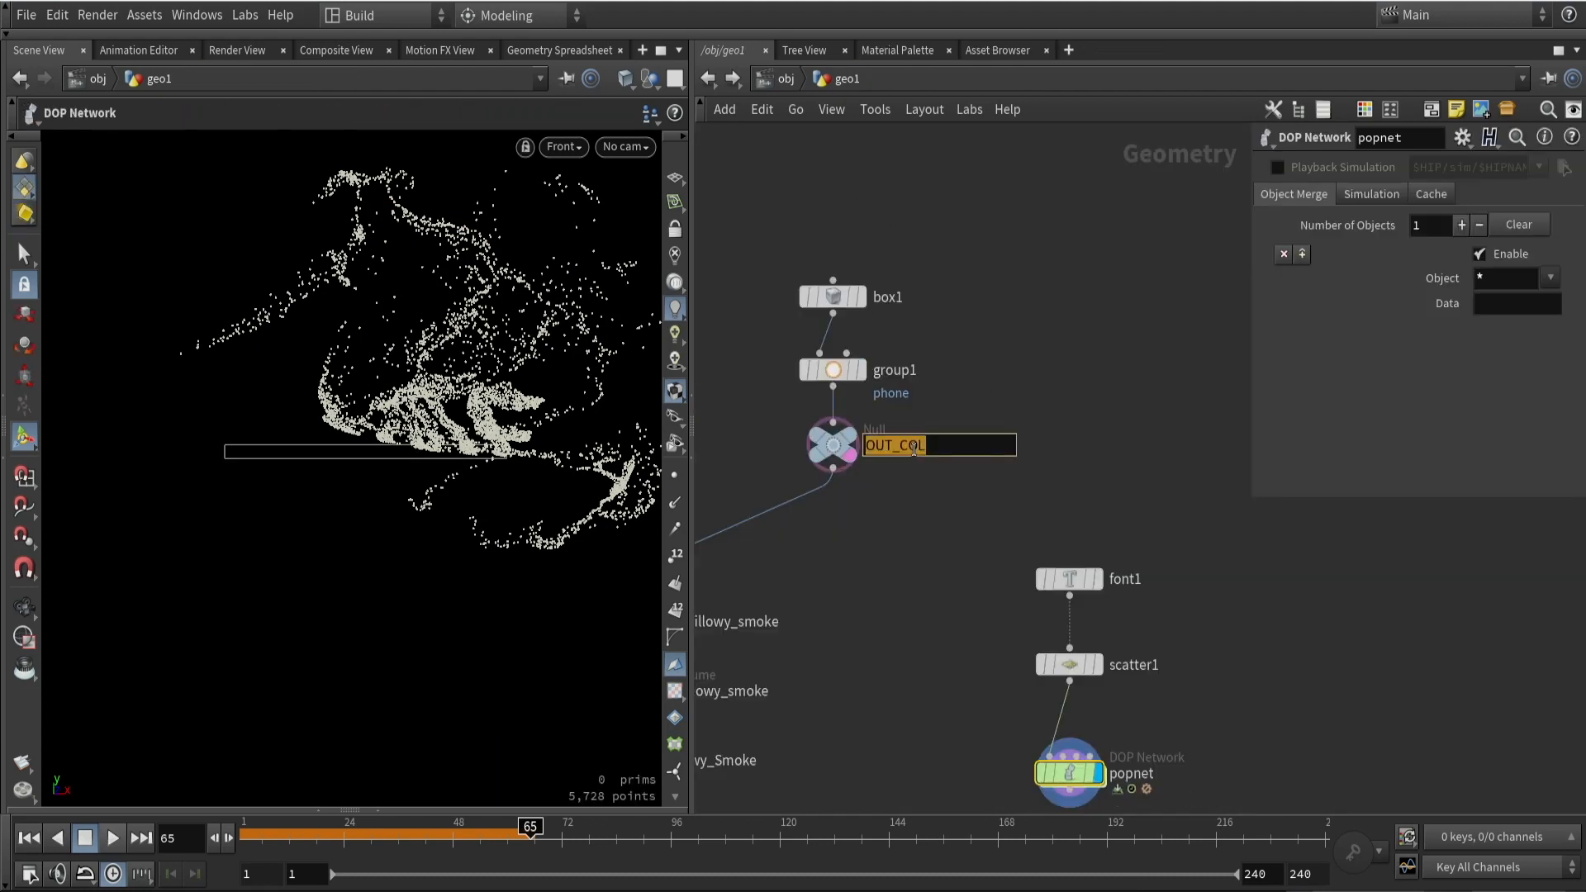
Enter popnet to merge a static phone-box object with popobject into the solver
double_click(1065, 774)
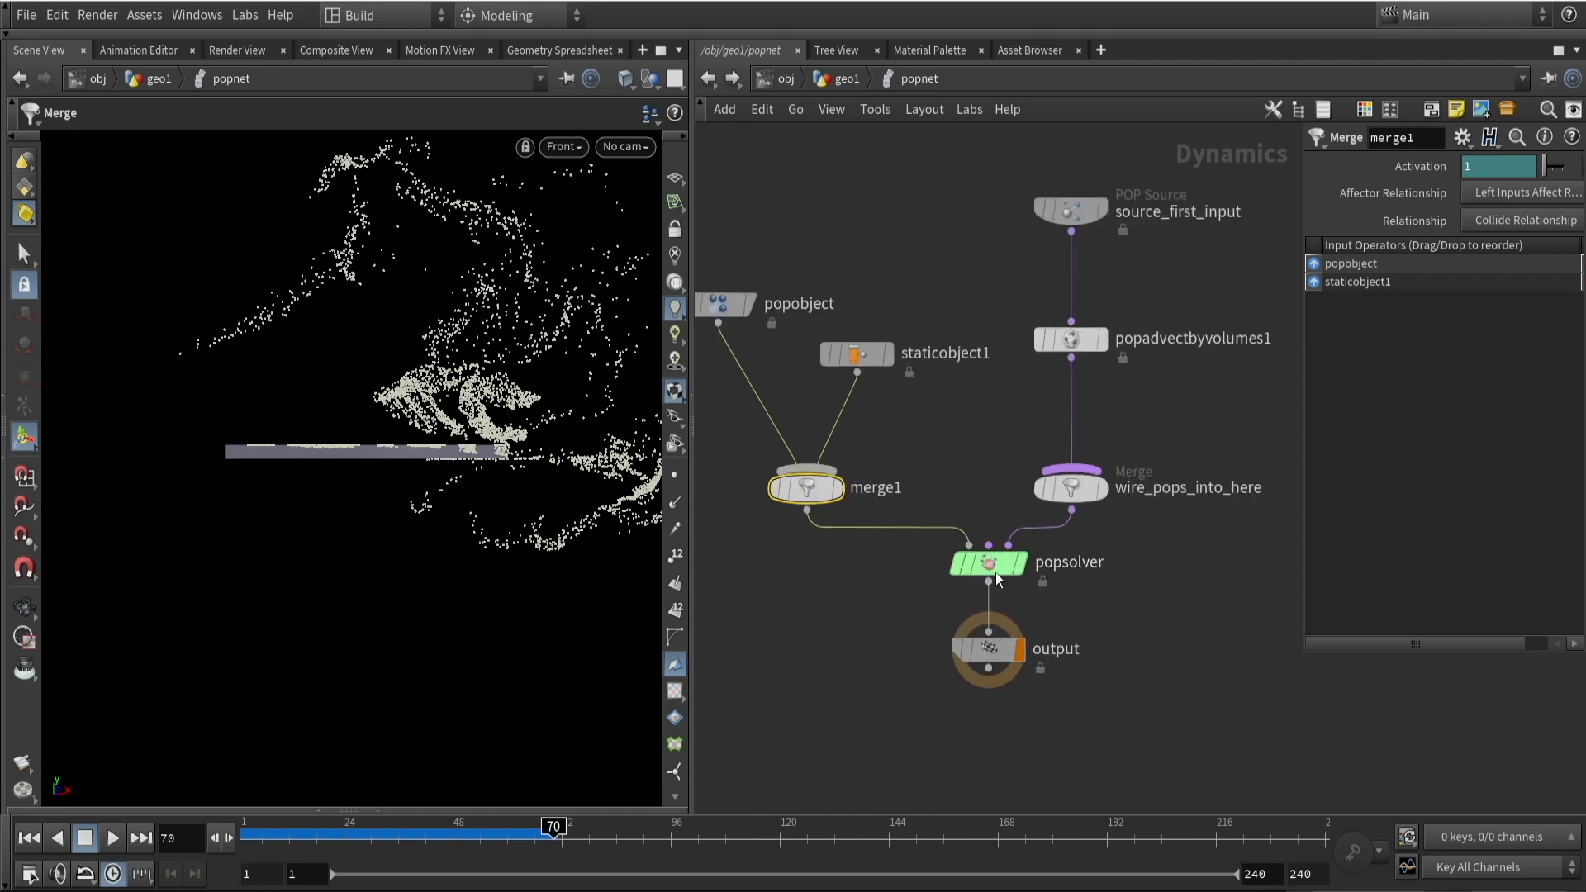
Set the popsolver collision Response to Die and play the timeline
click(987, 563)
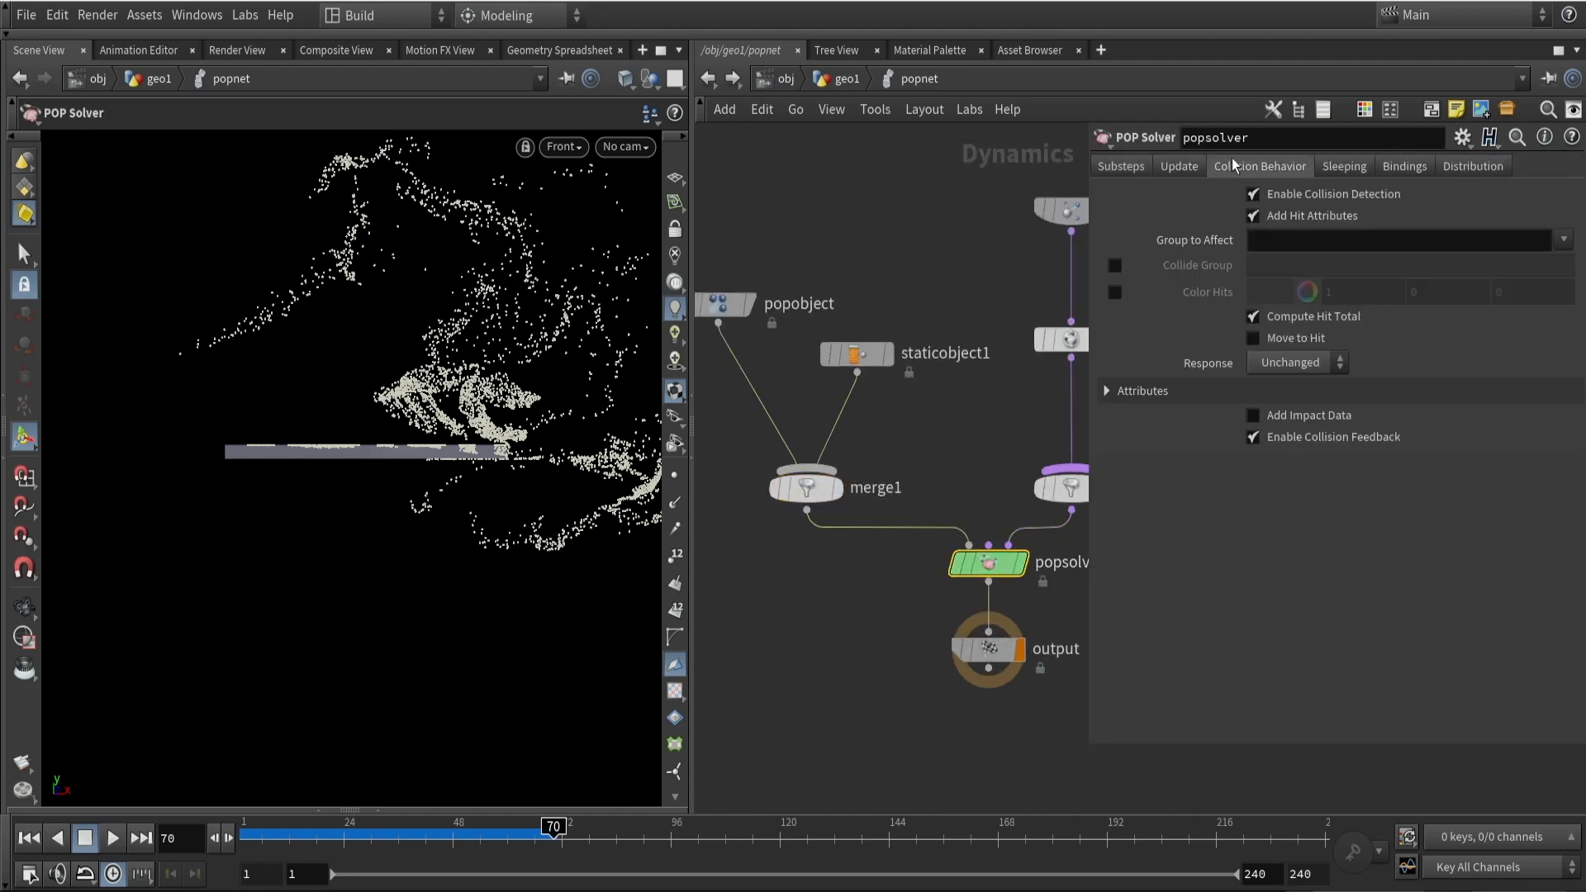
click(1296, 362)
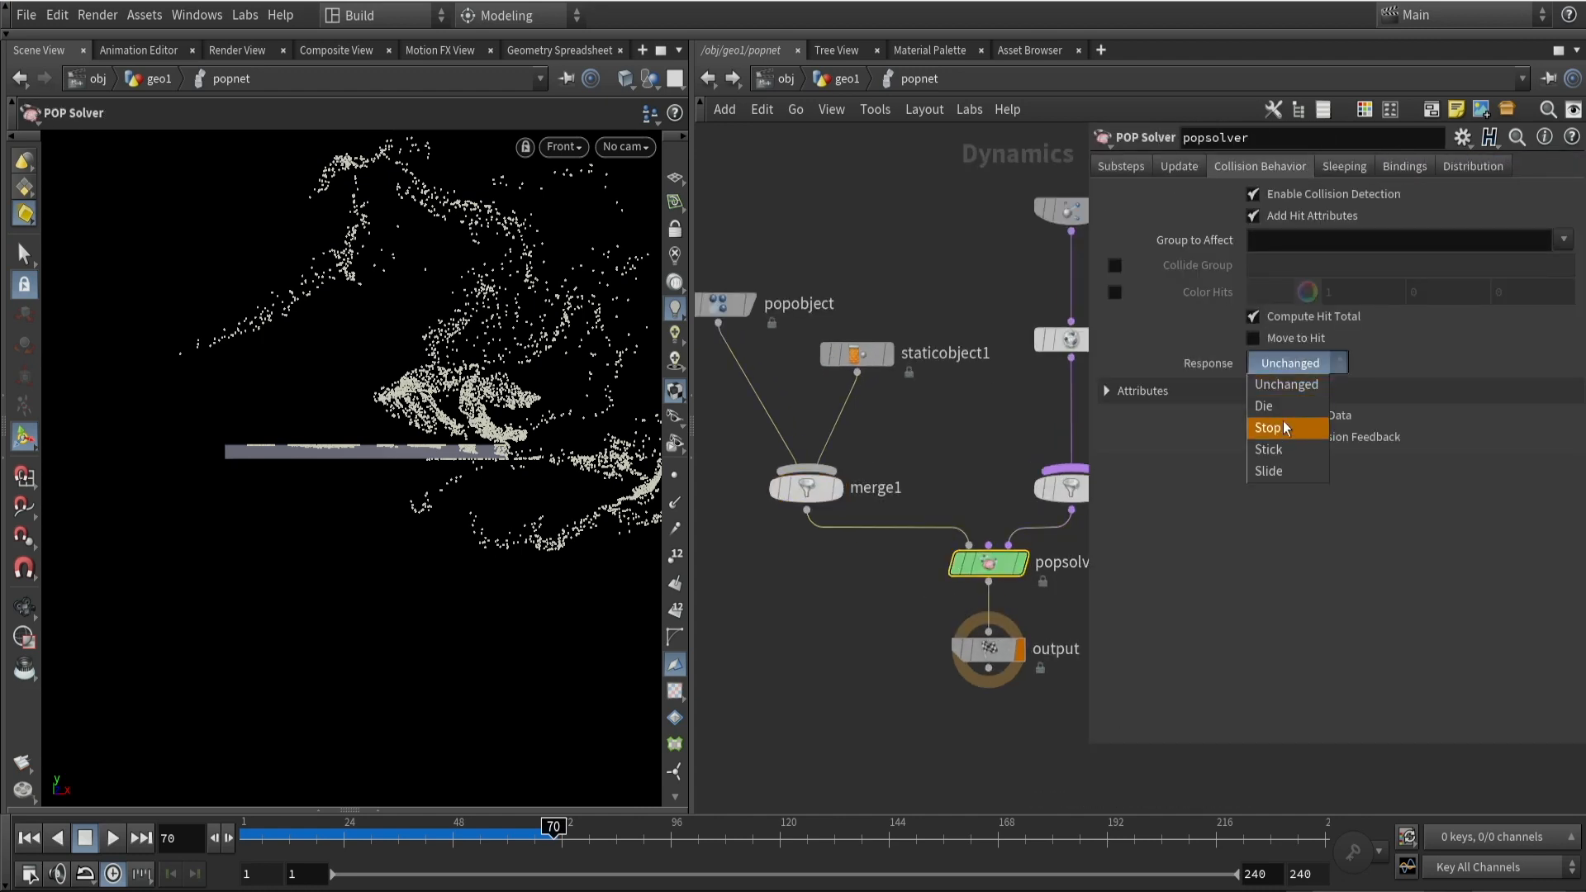
mouse_move(1295, 417)
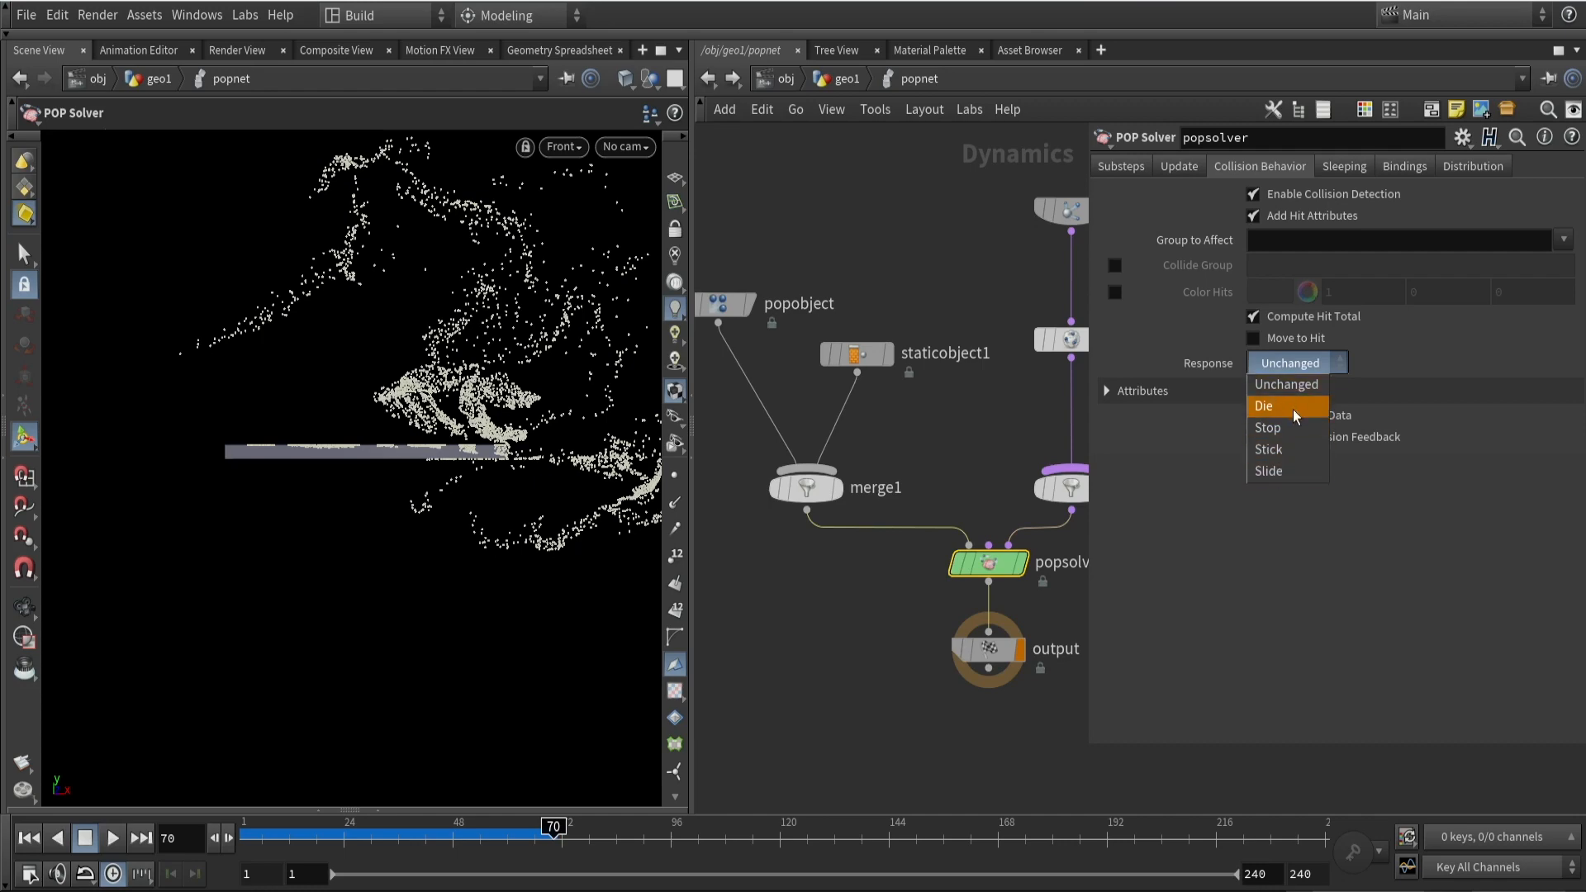
click(1263, 406)
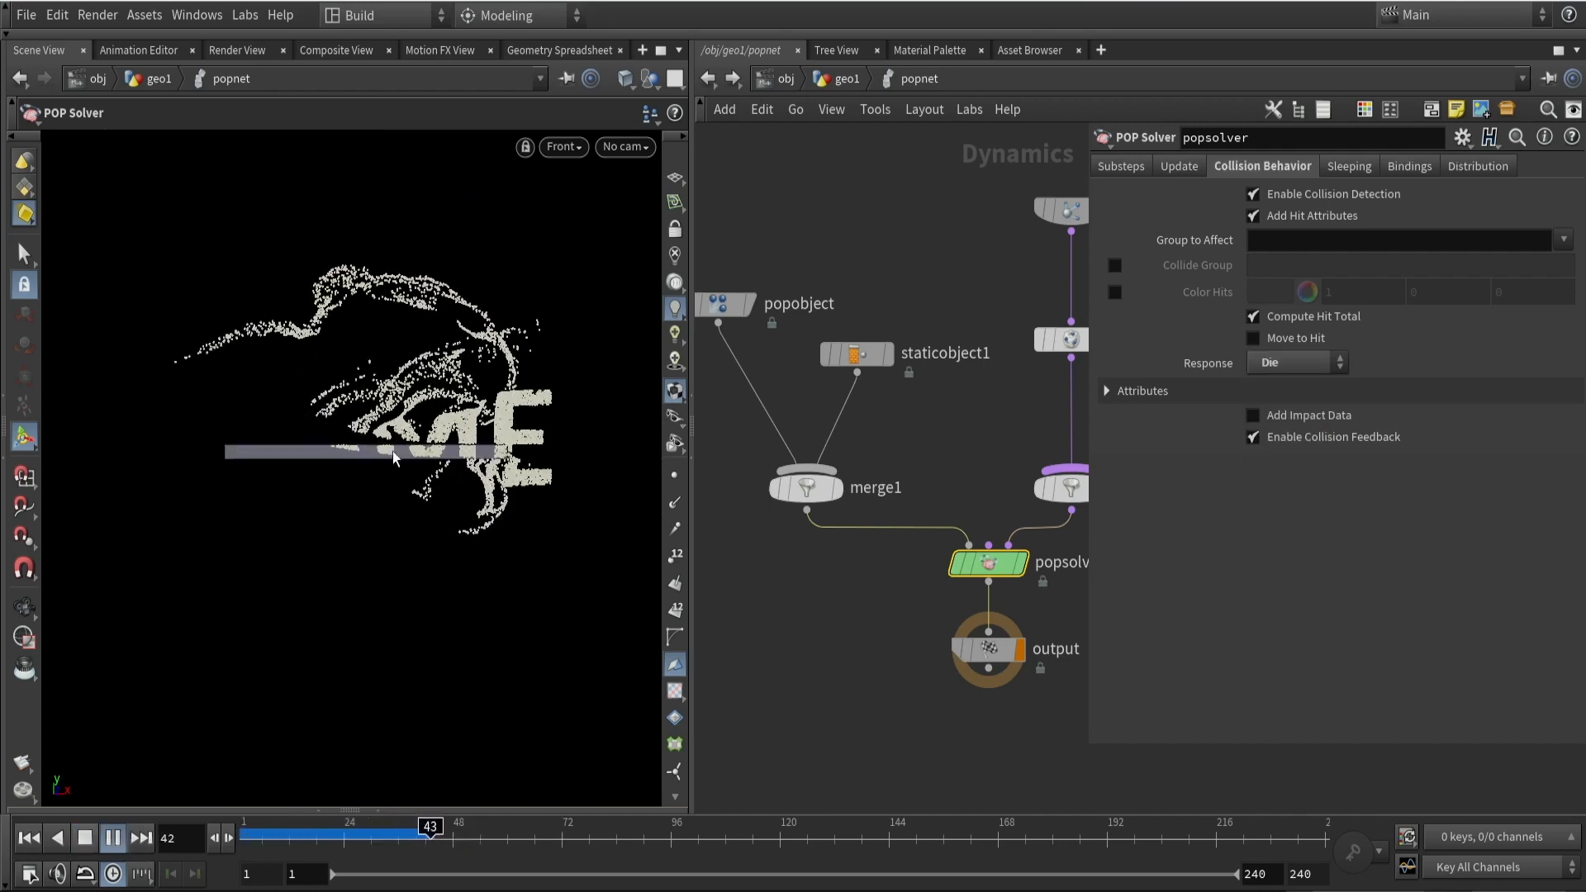
click(84, 838)
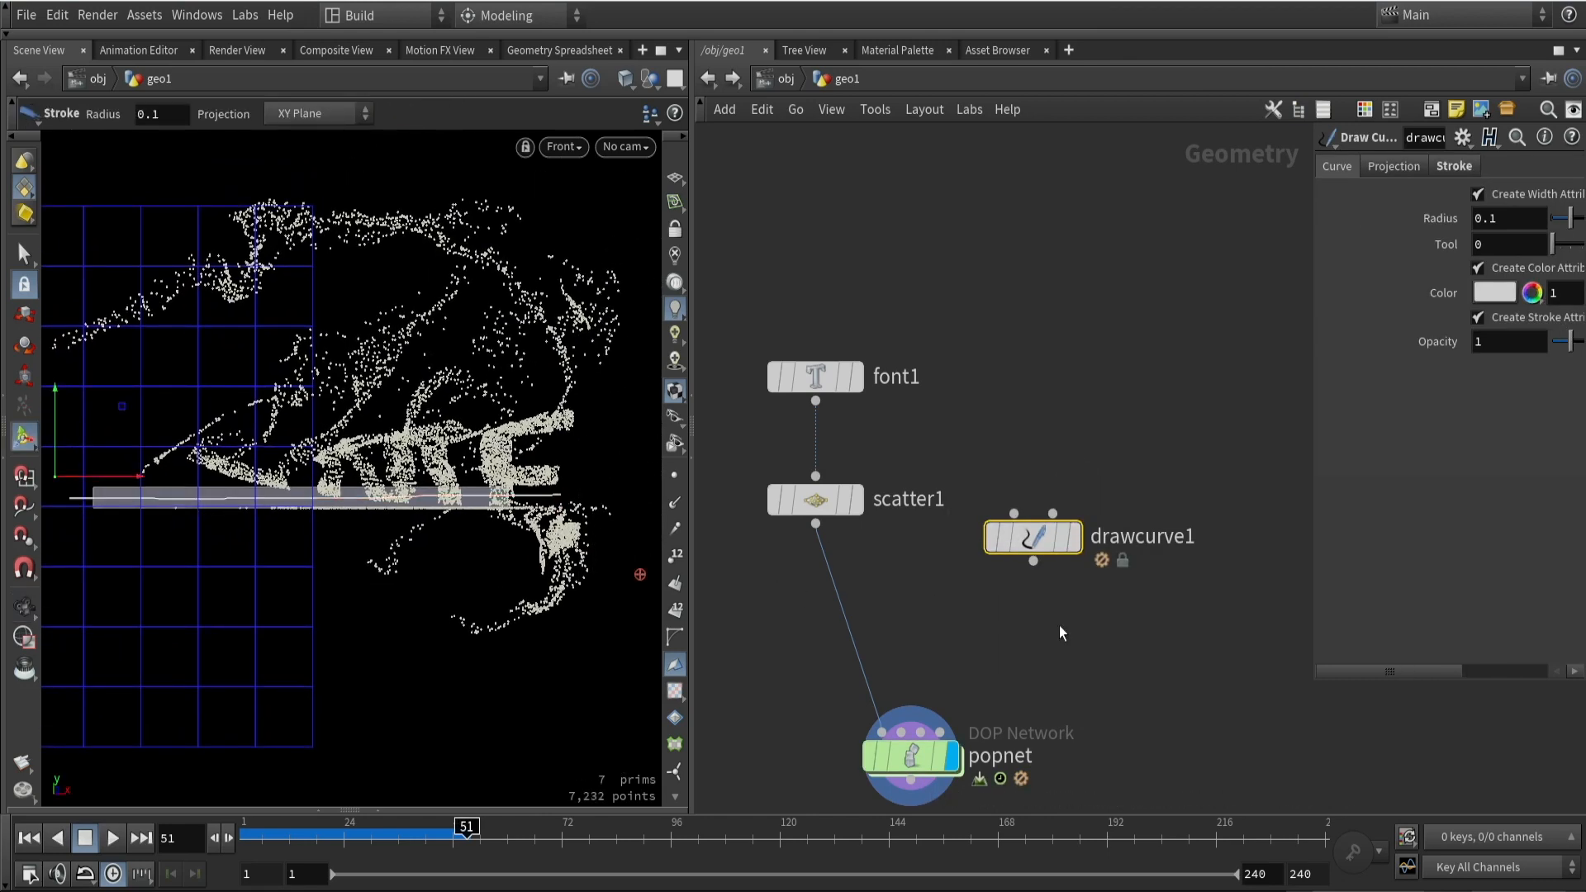
Set POP Curve Force geometry source to Use Second Context Geometry and replay
double_click(907, 756)
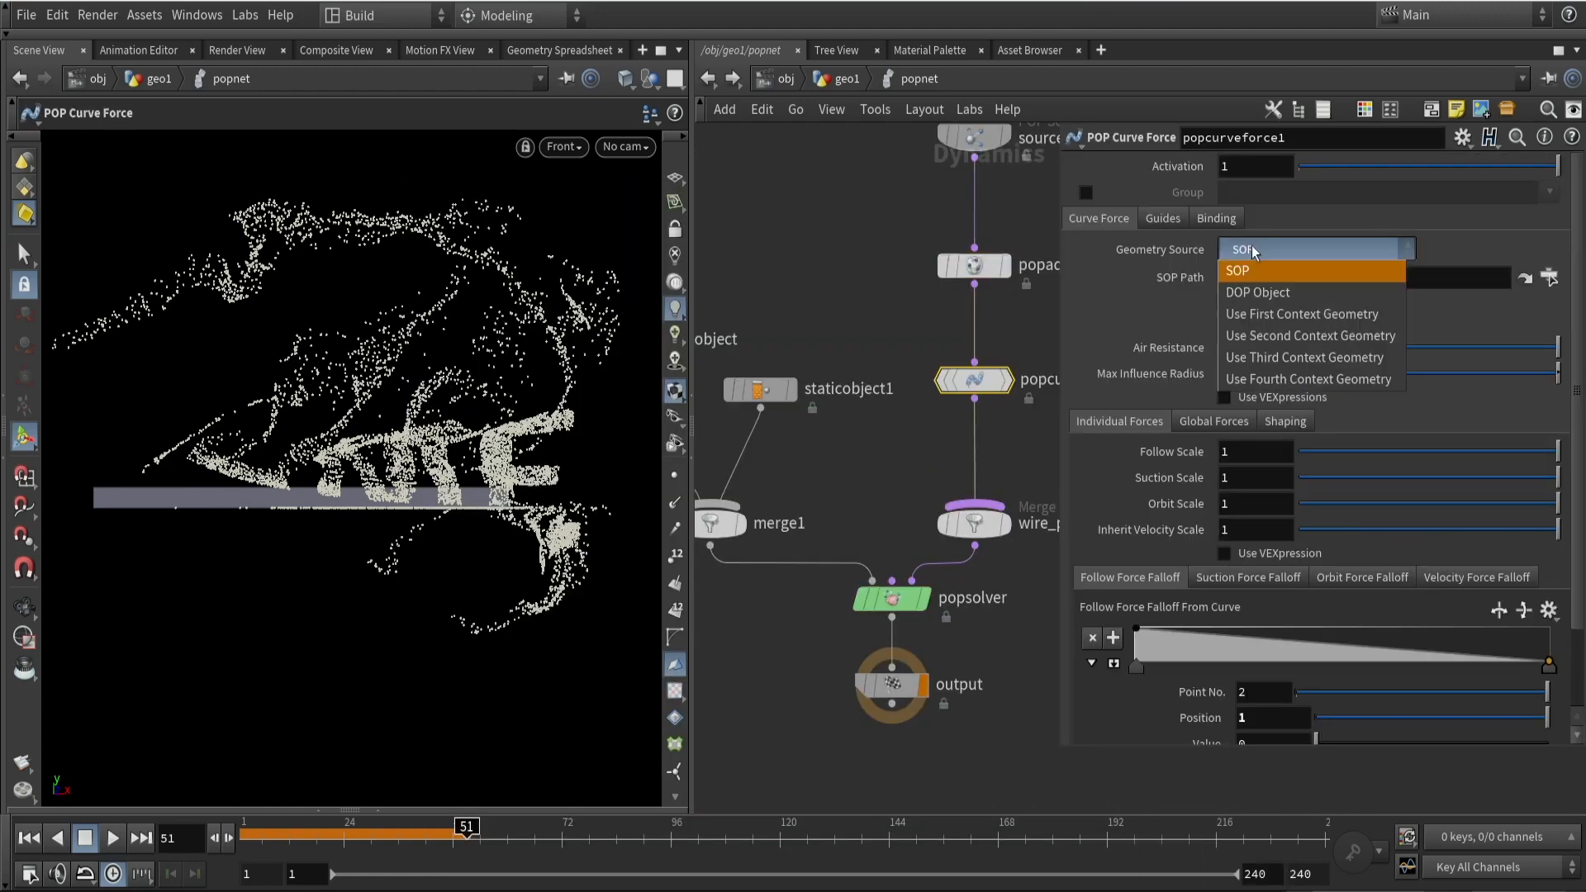
click(1311, 335)
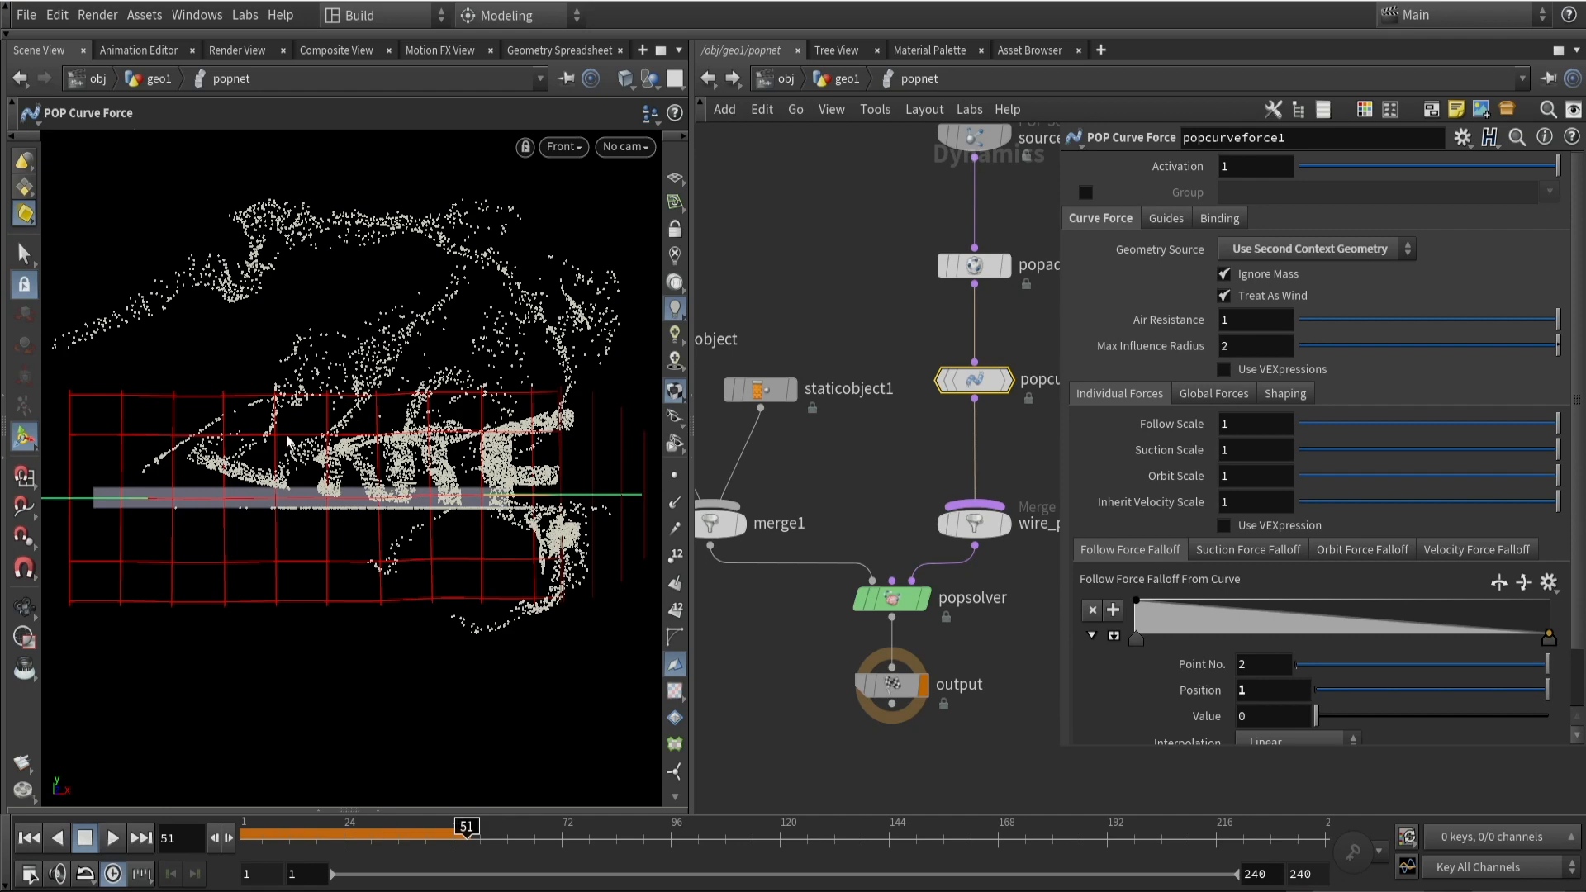
click(112, 838)
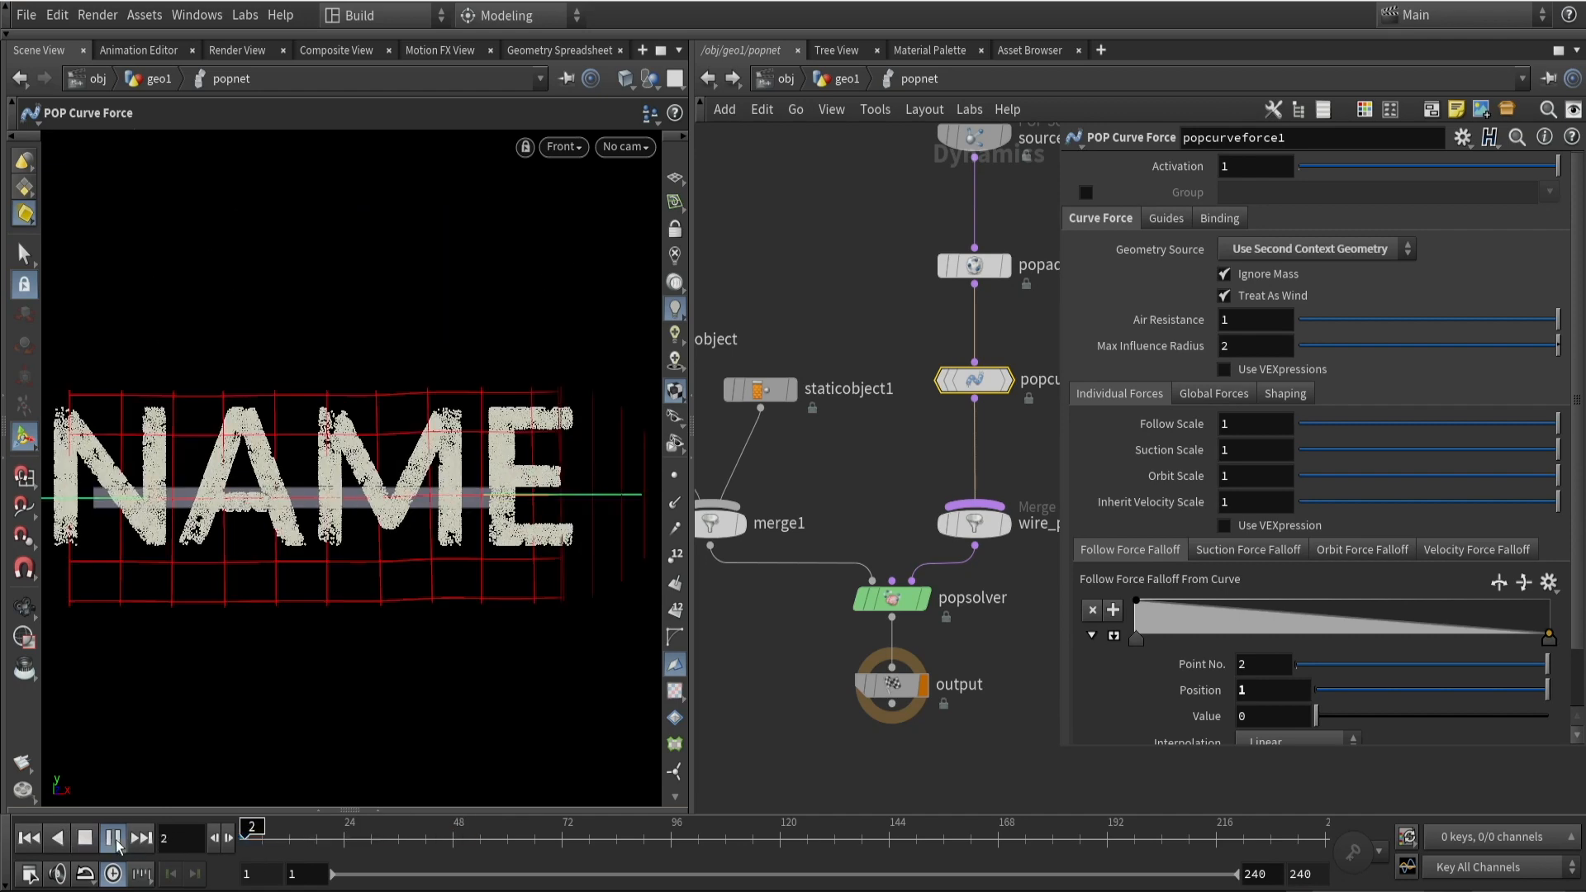
click(112, 837)
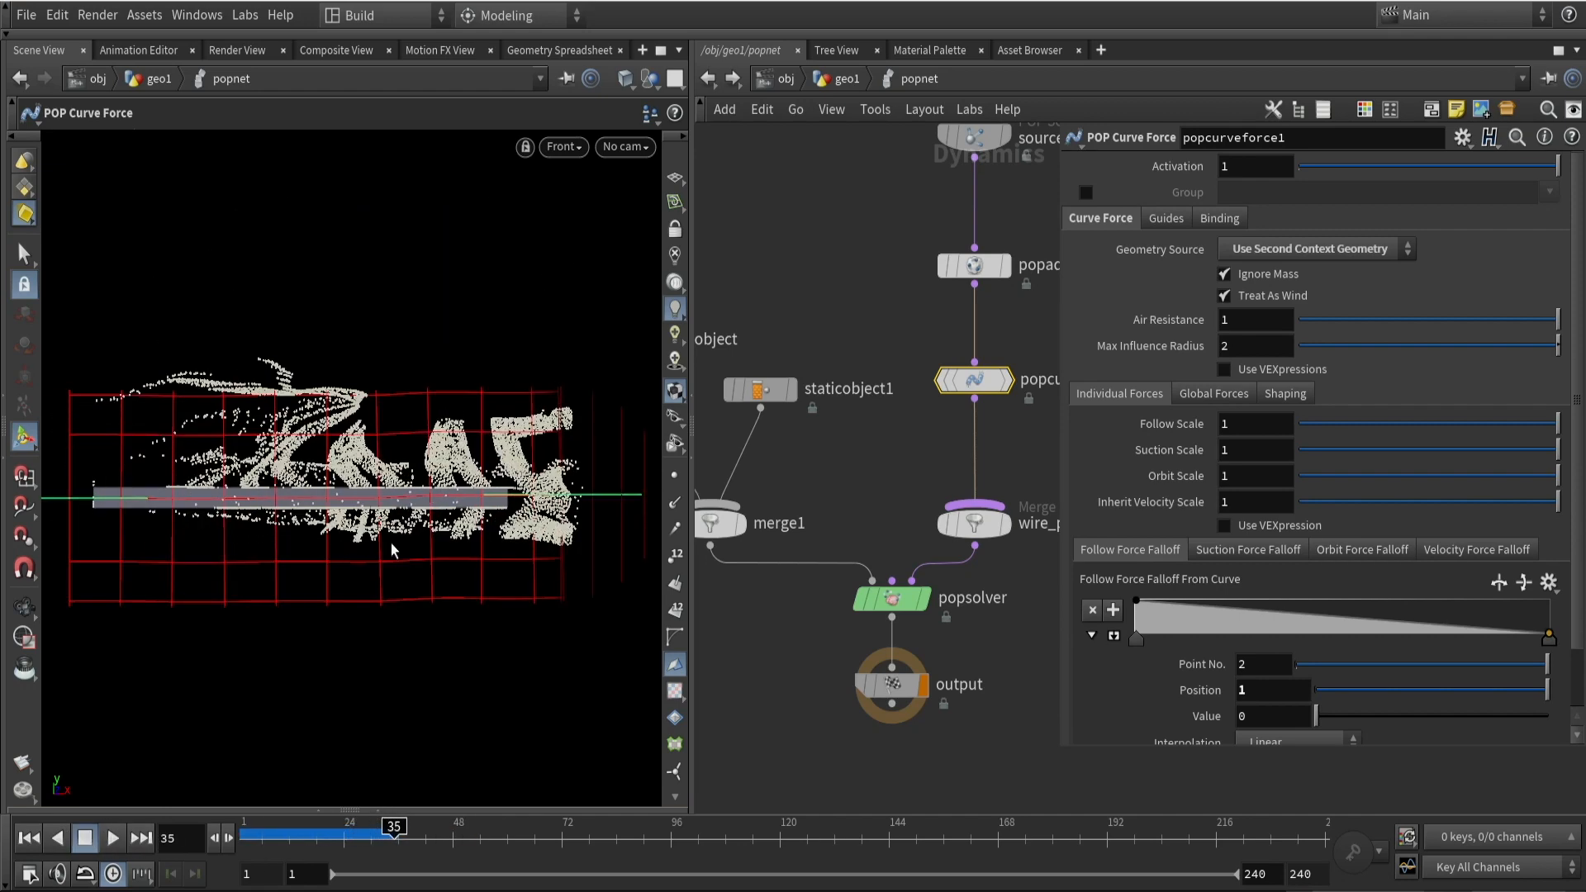
Set max influence radius to 0.589, review global falloff, and scrub the timeline
drag(1558, 346, 1468, 347)
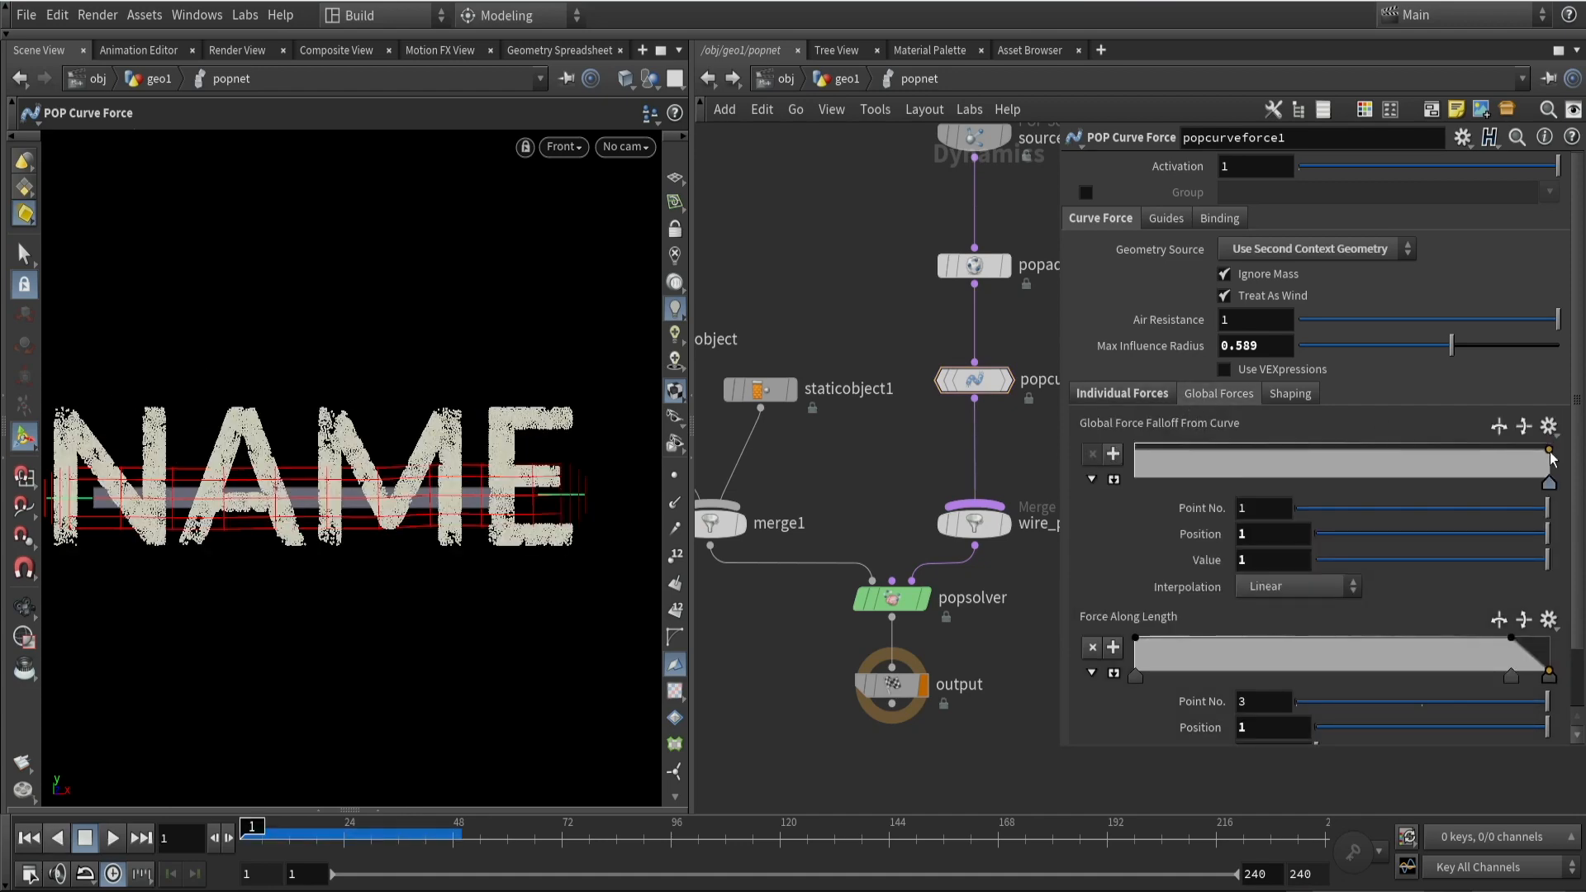
click(1218, 393)
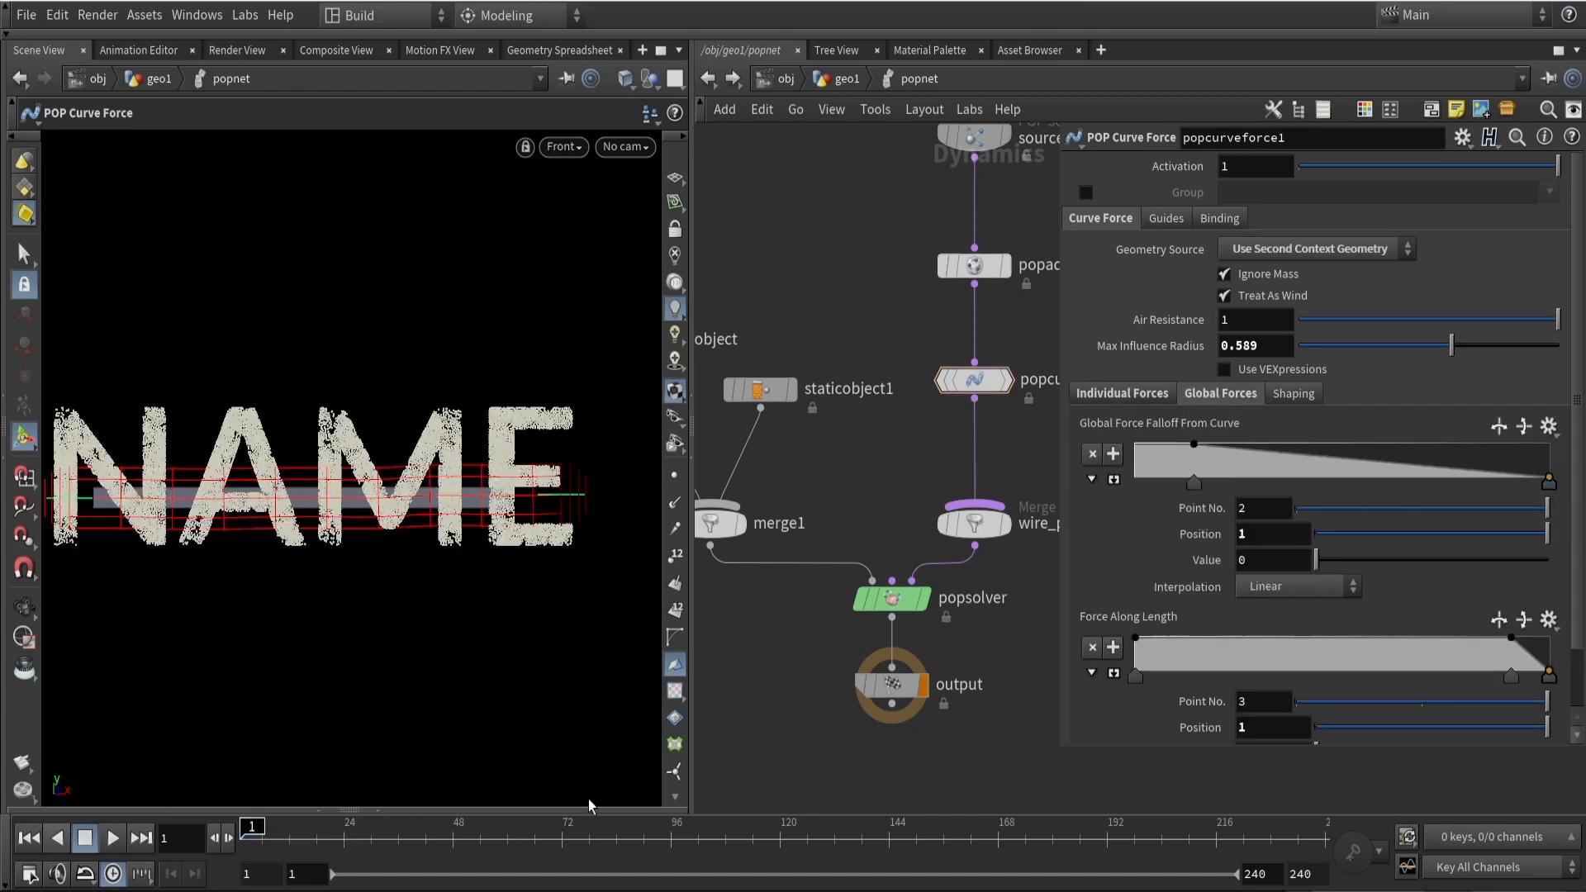
drag(253, 826, 525, 826)
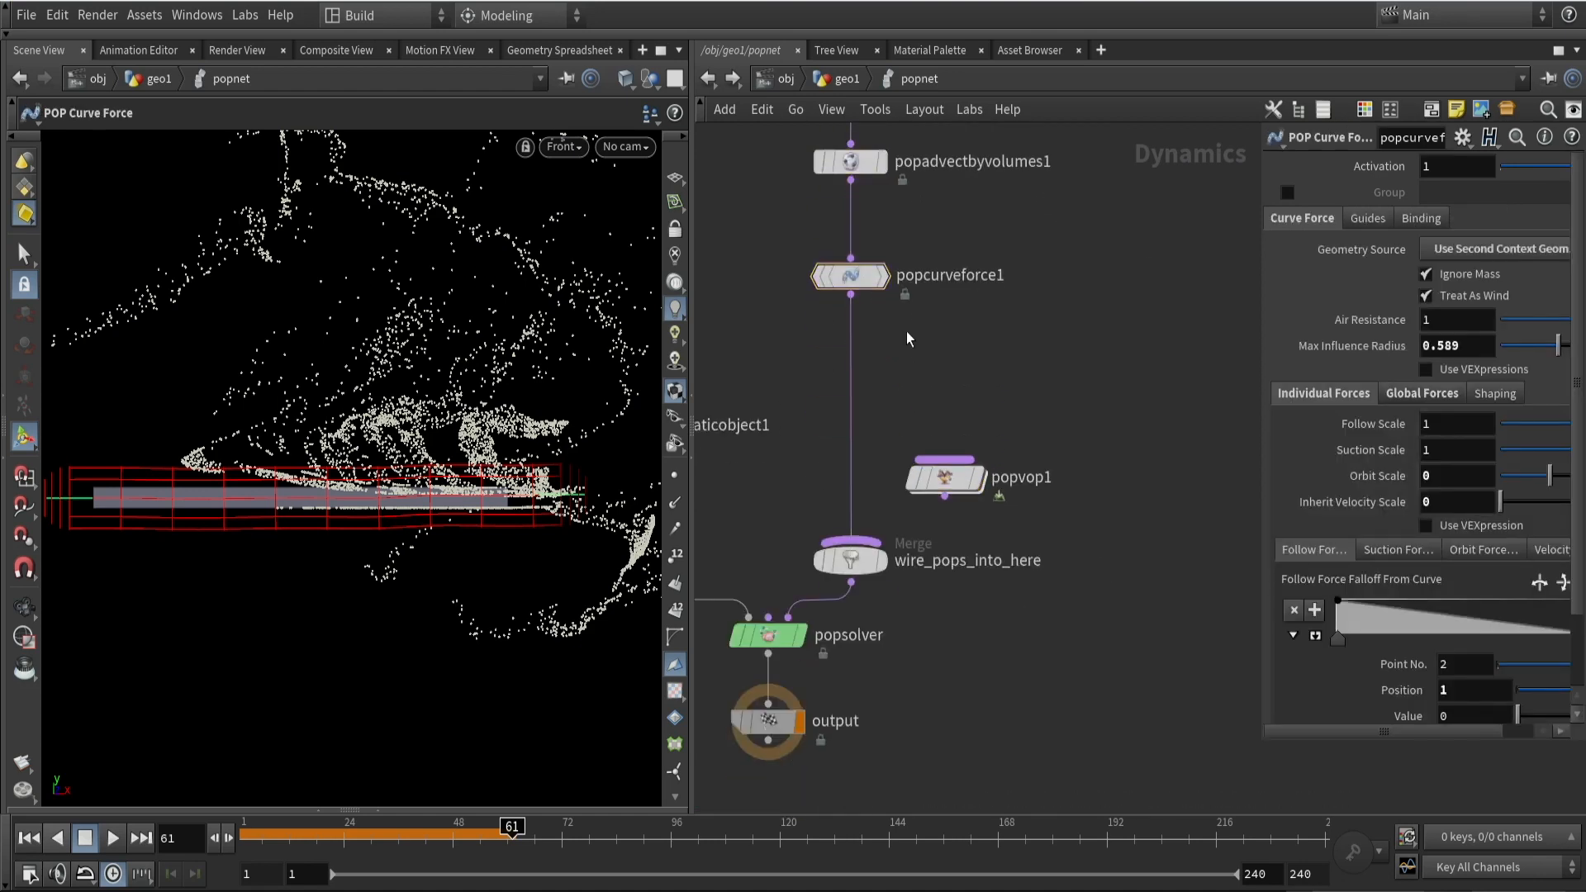
Inside popvop1, feed P into Analytic Perlin curl noise with roughness 0, then into a Color Mix
double_click(944, 477)
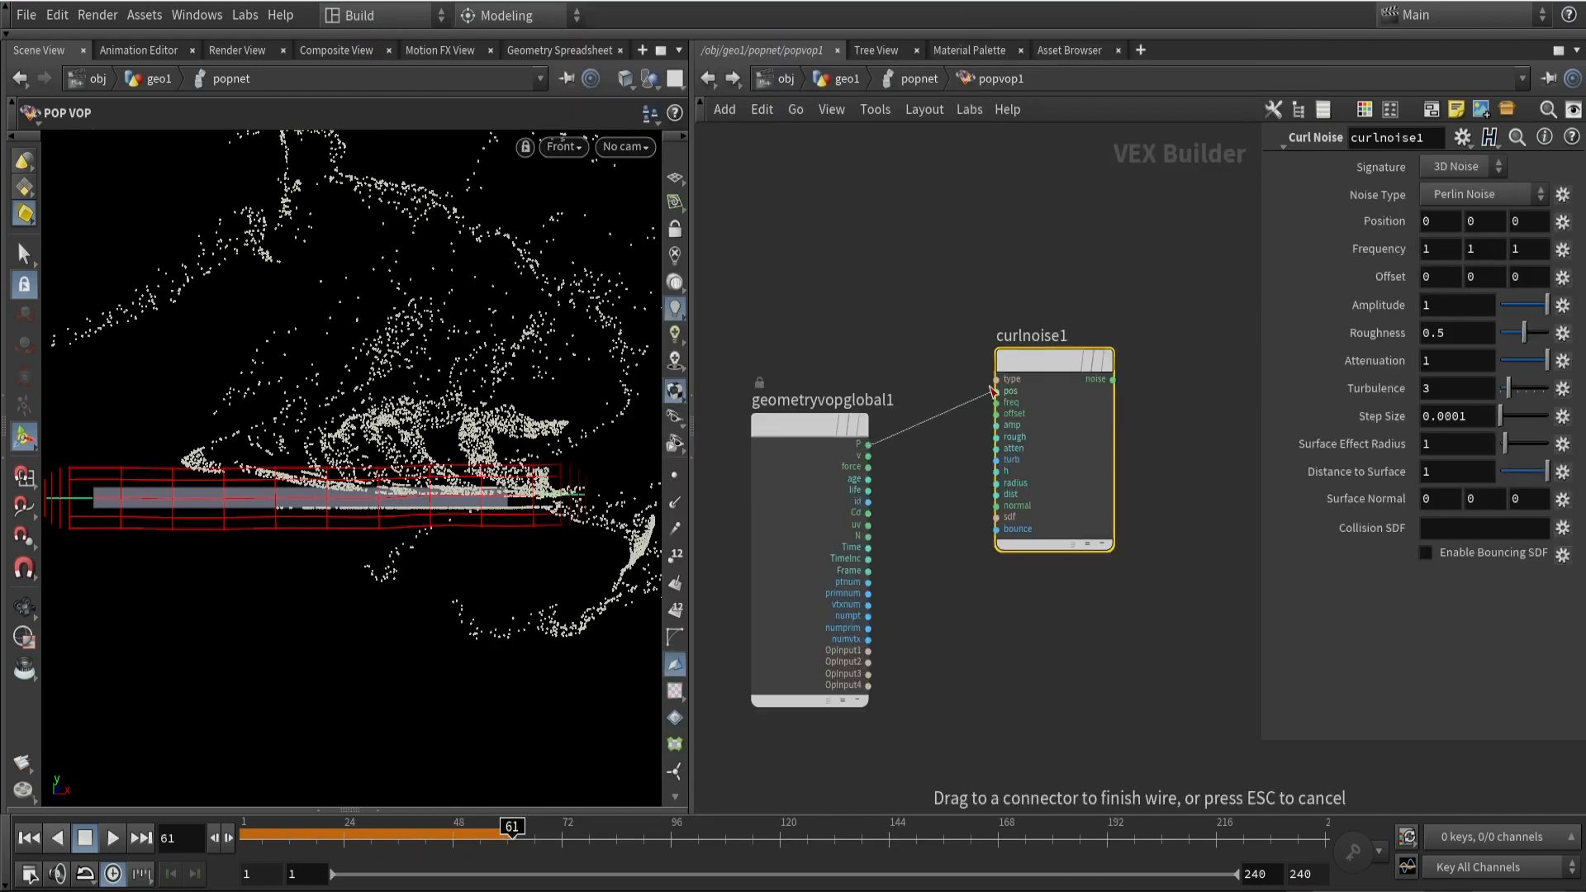
click(1481, 194)
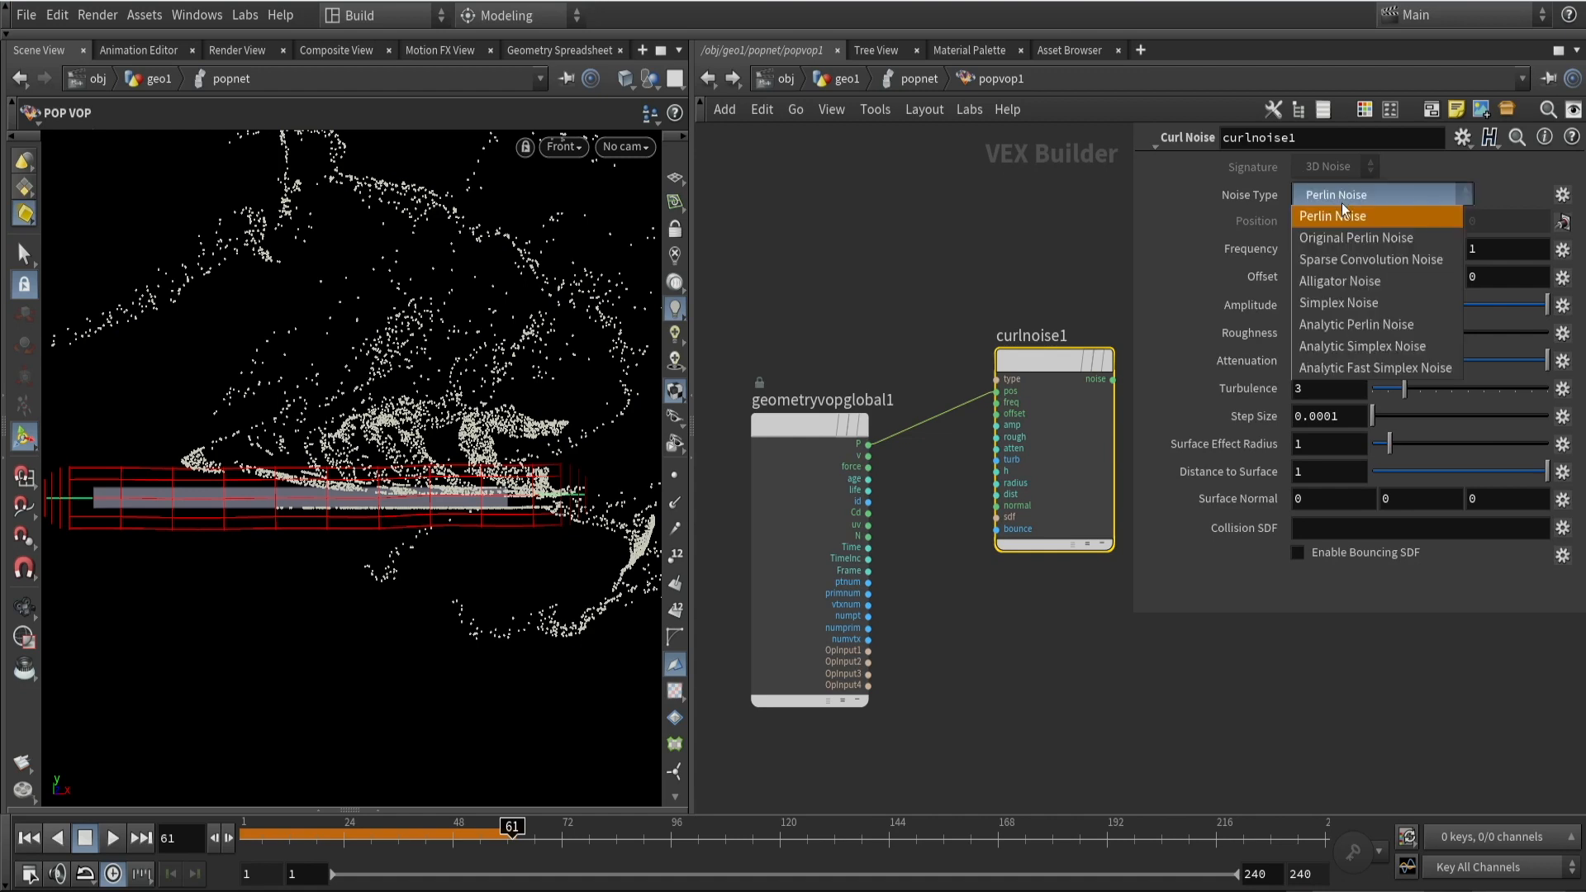
click(1356, 324)
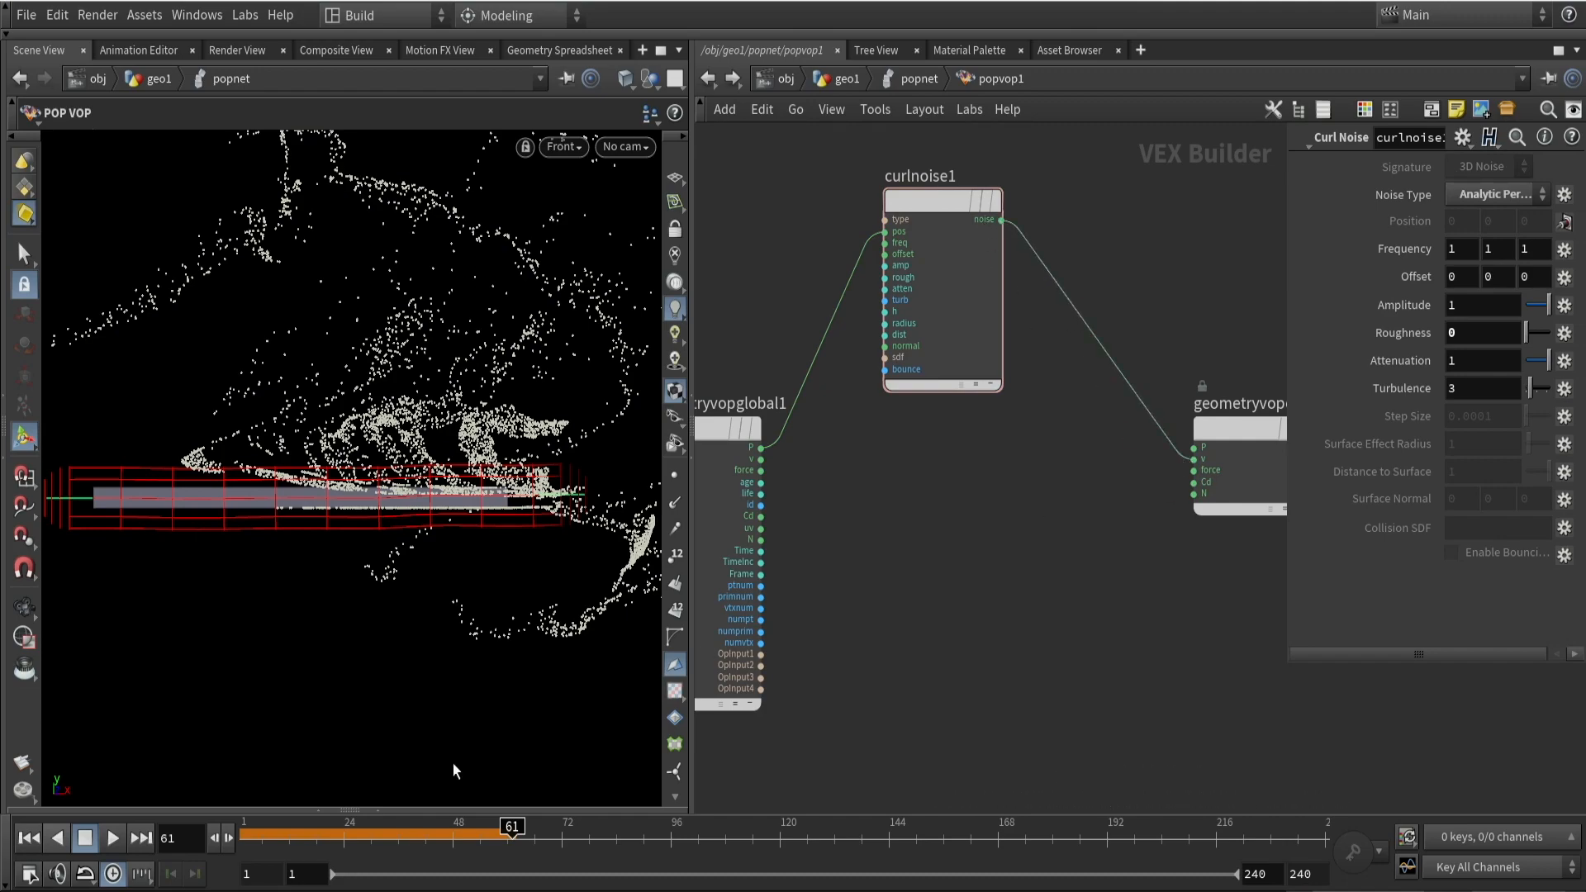
click(111, 838)
text(mi)
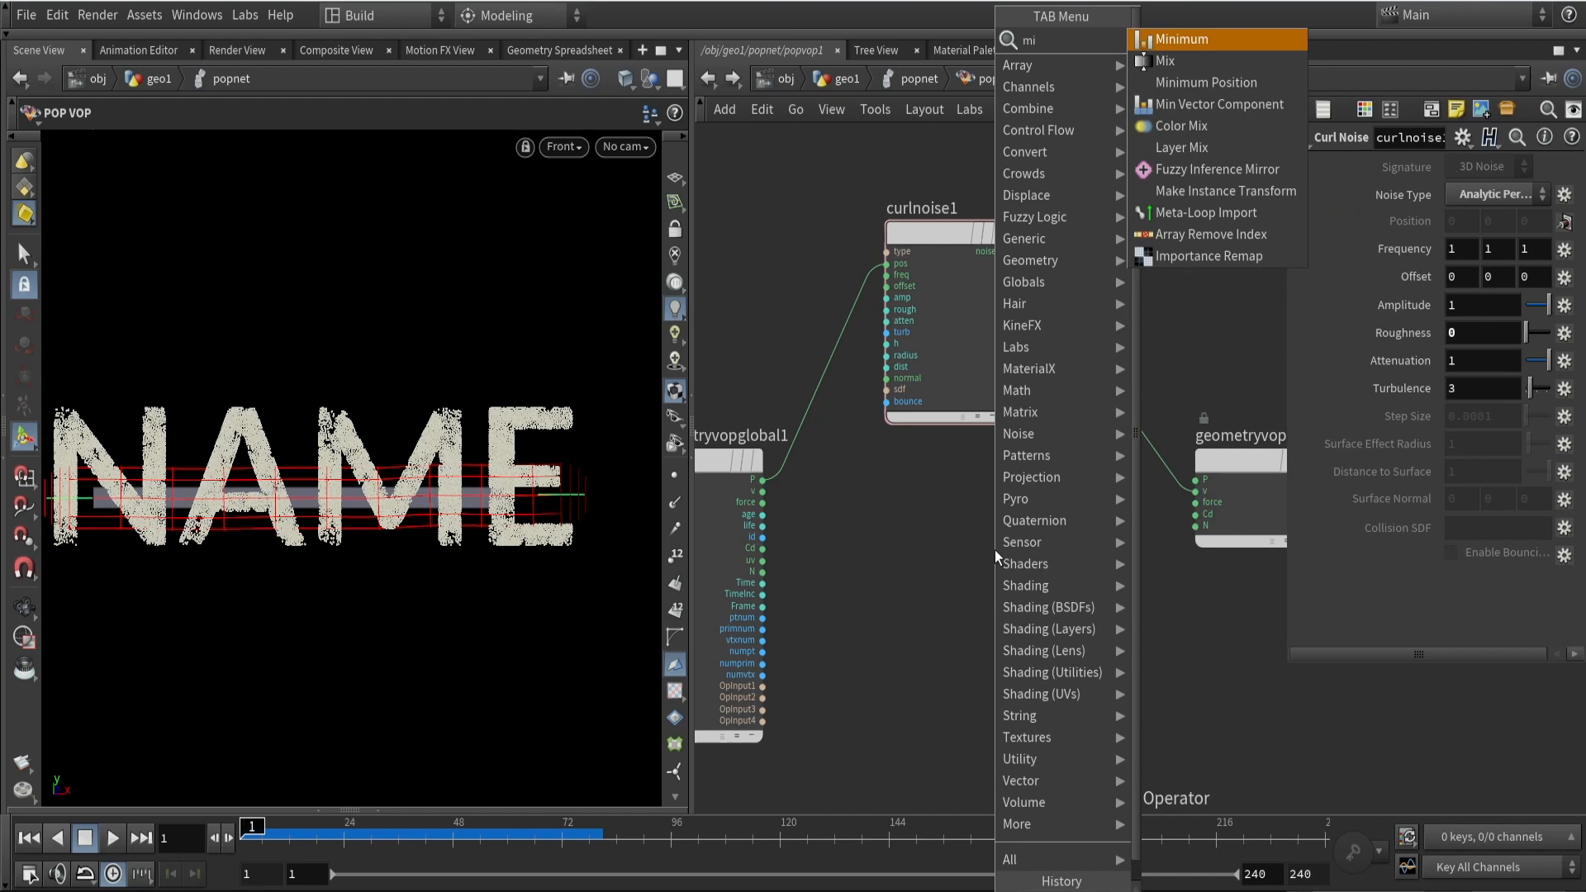
click(1181, 126)
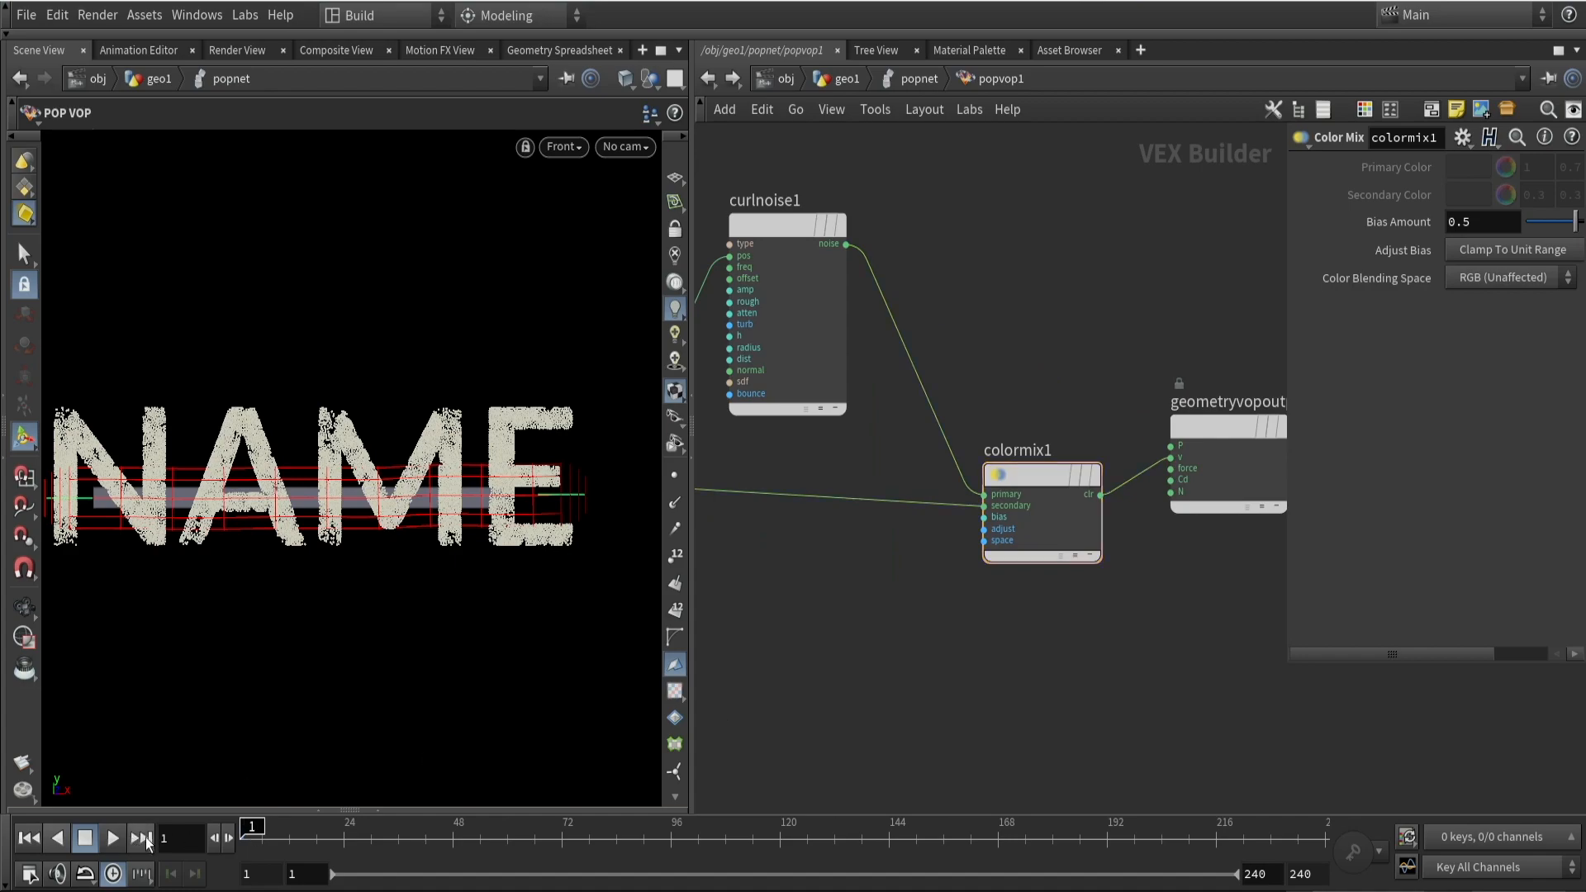
click(111, 840)
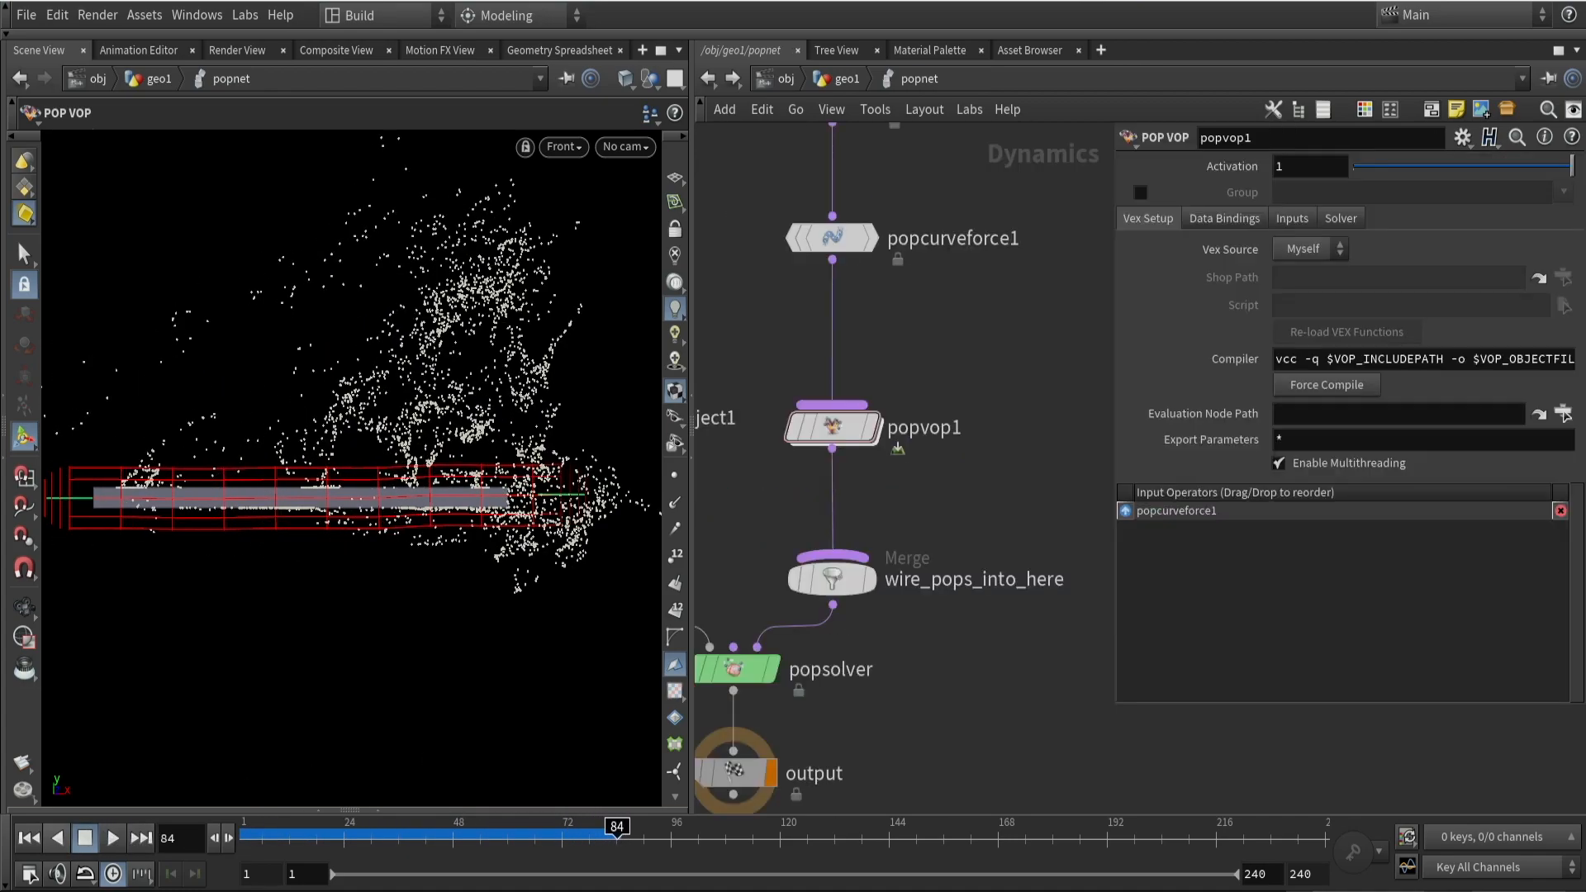
Set popvop1 Activation to $F<50, preview the simulation, and go back up to geo1
text($F)
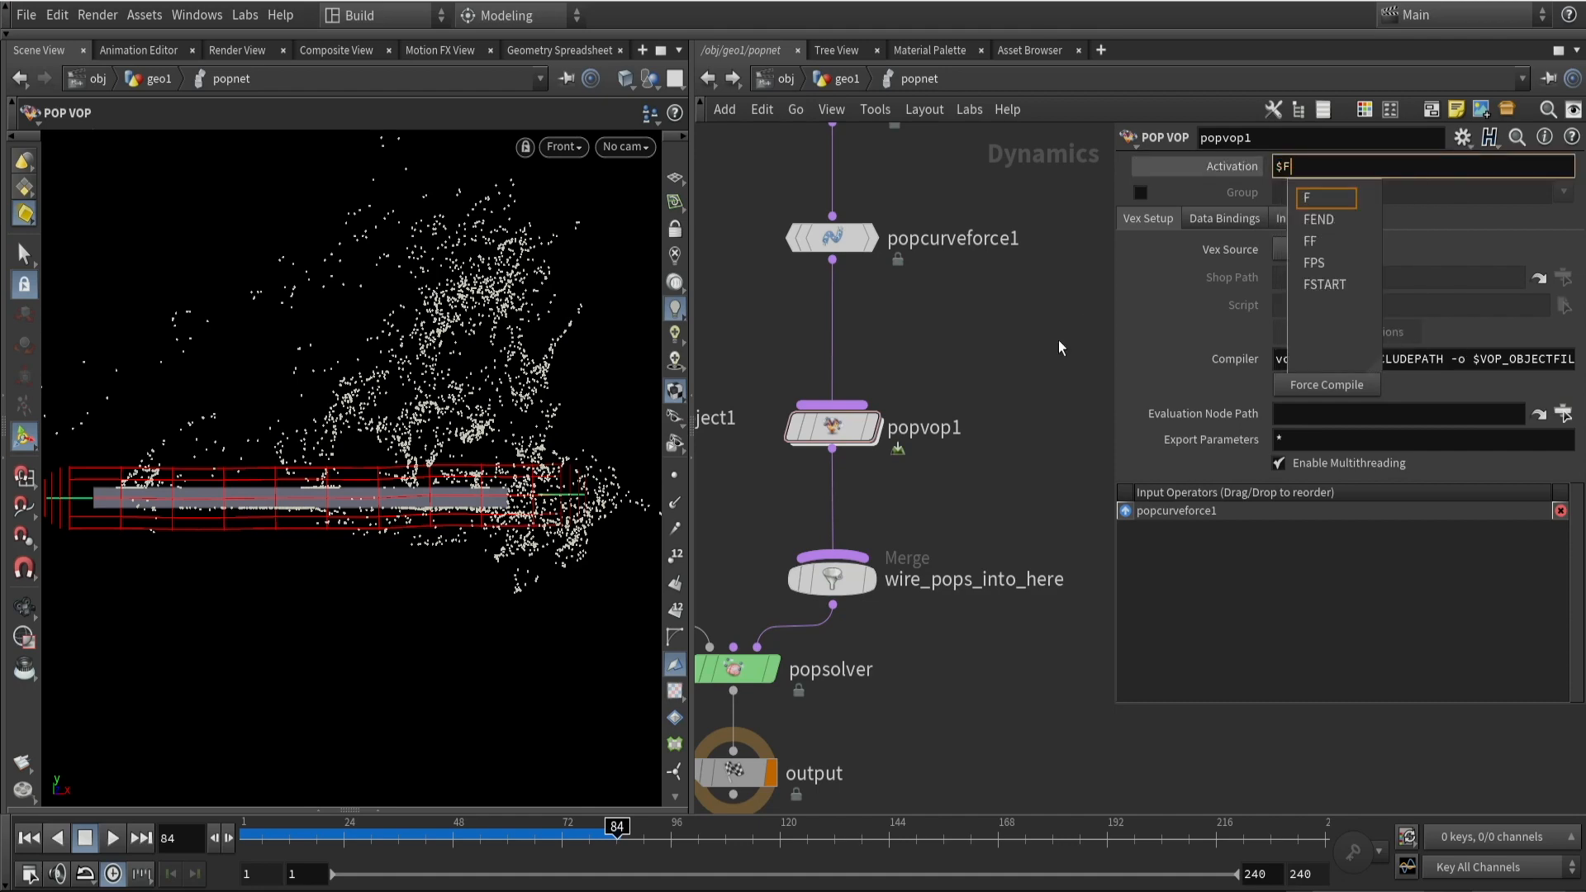
text($F<50)
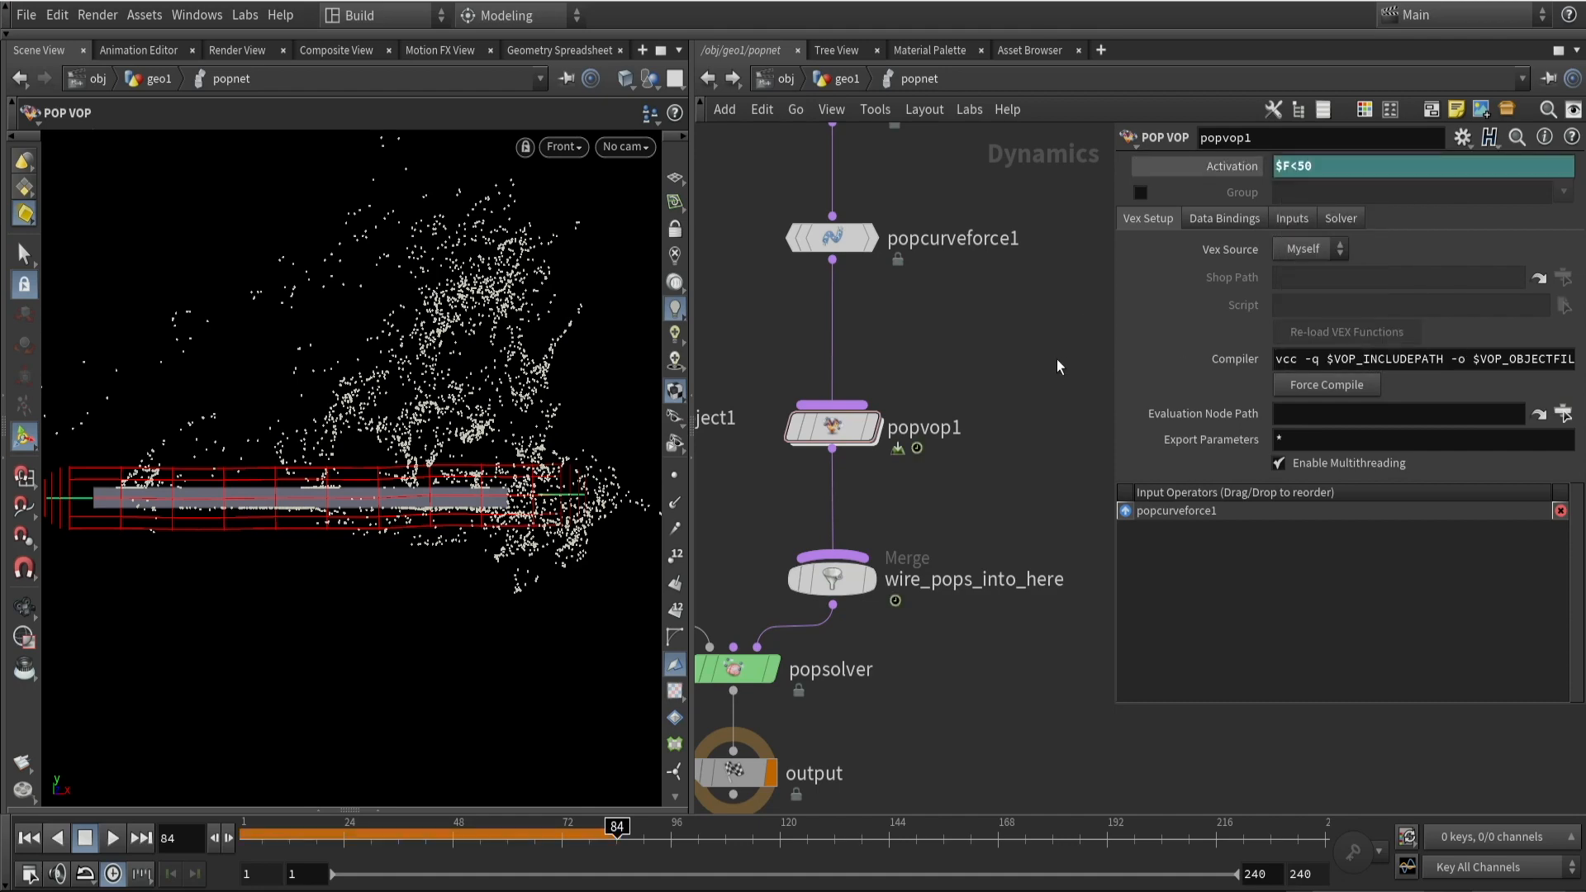
click(112, 838)
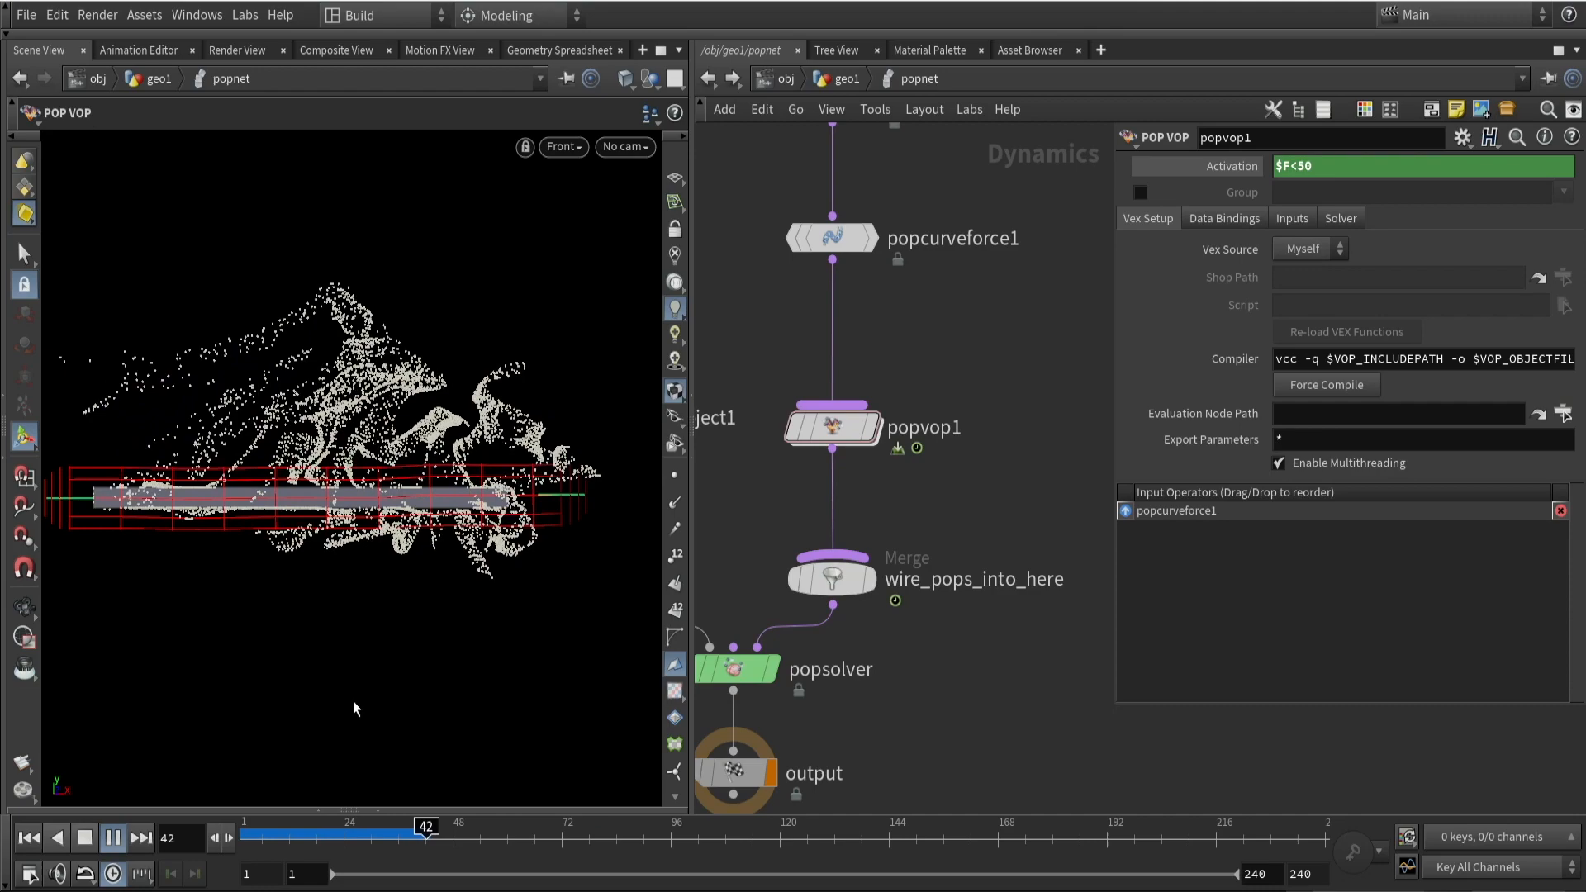
click(110, 838)
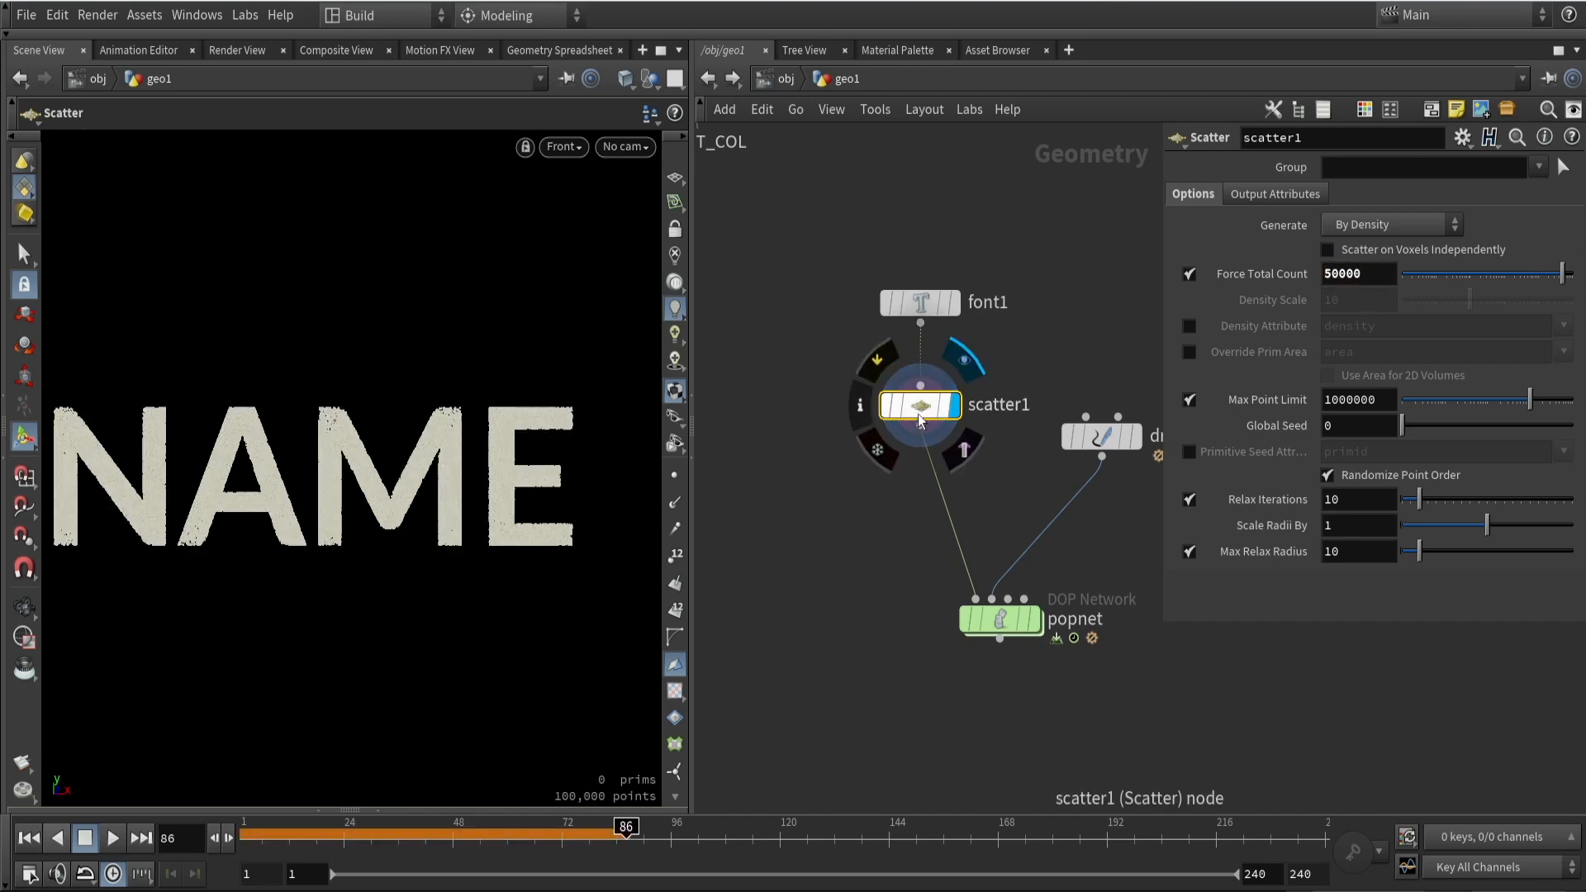
Save the popnet File Cache to disk for frames 1–120 and preview the ramp retime at an early frame
click(887, 661)
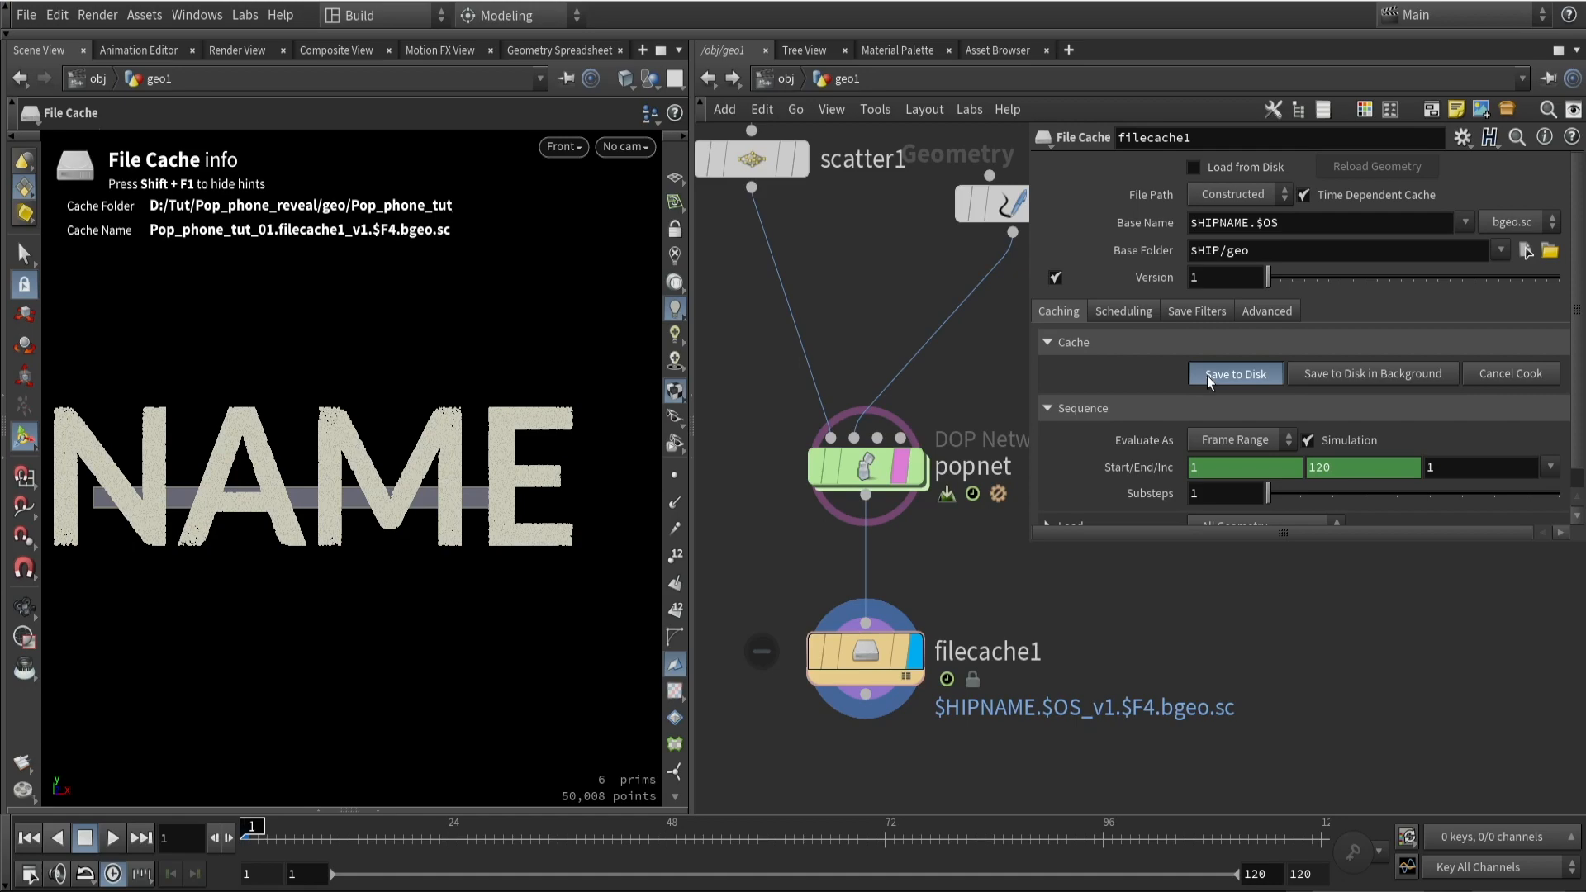
click(1235, 373)
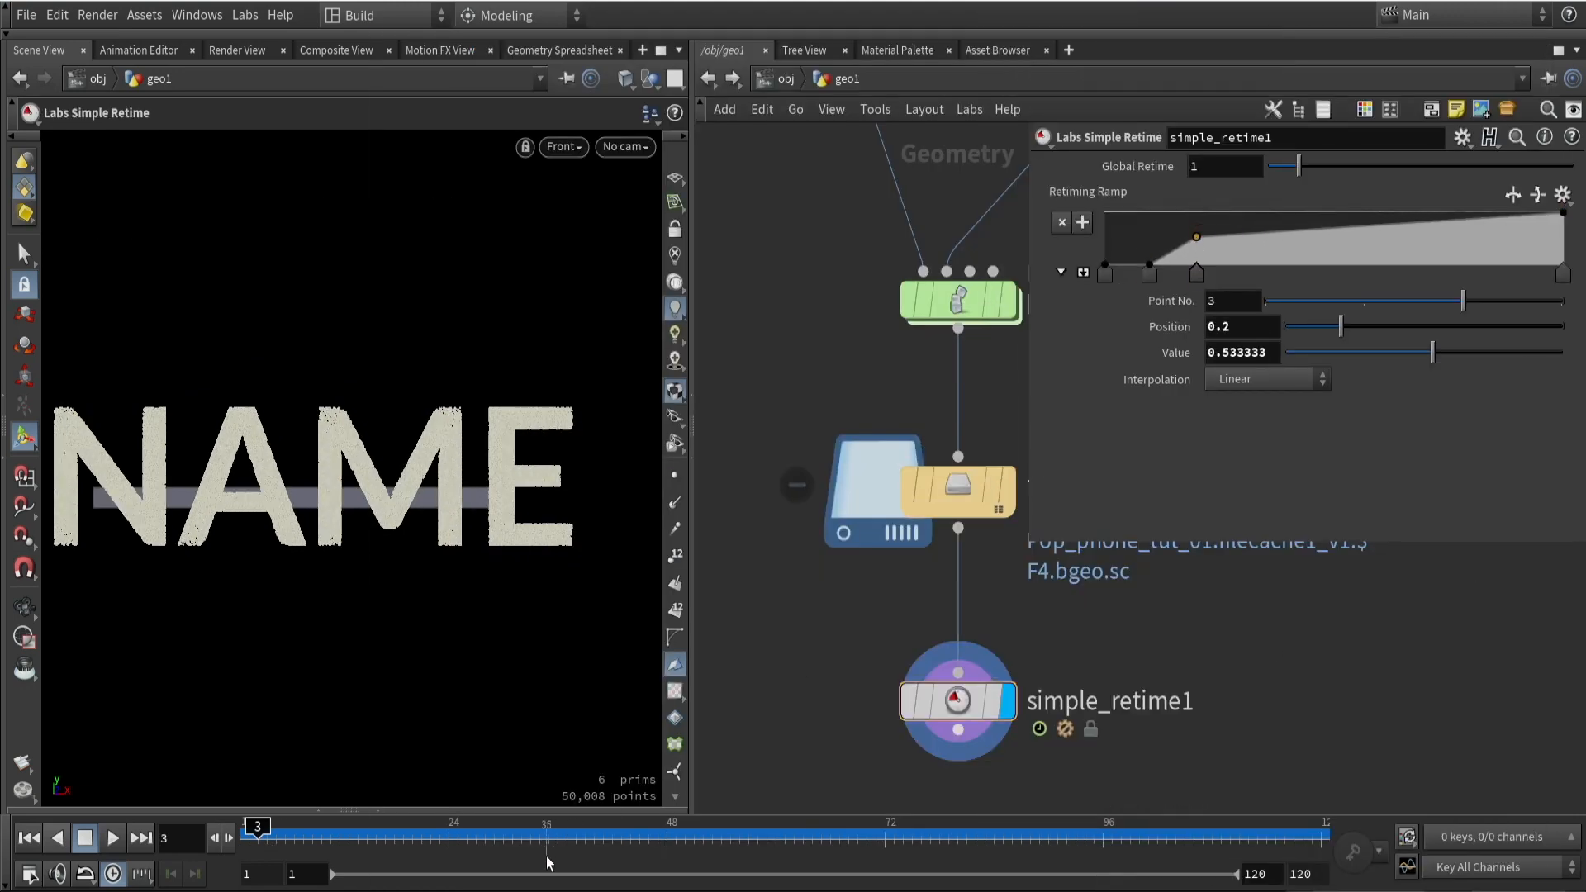
drag(258, 826, 329, 826)
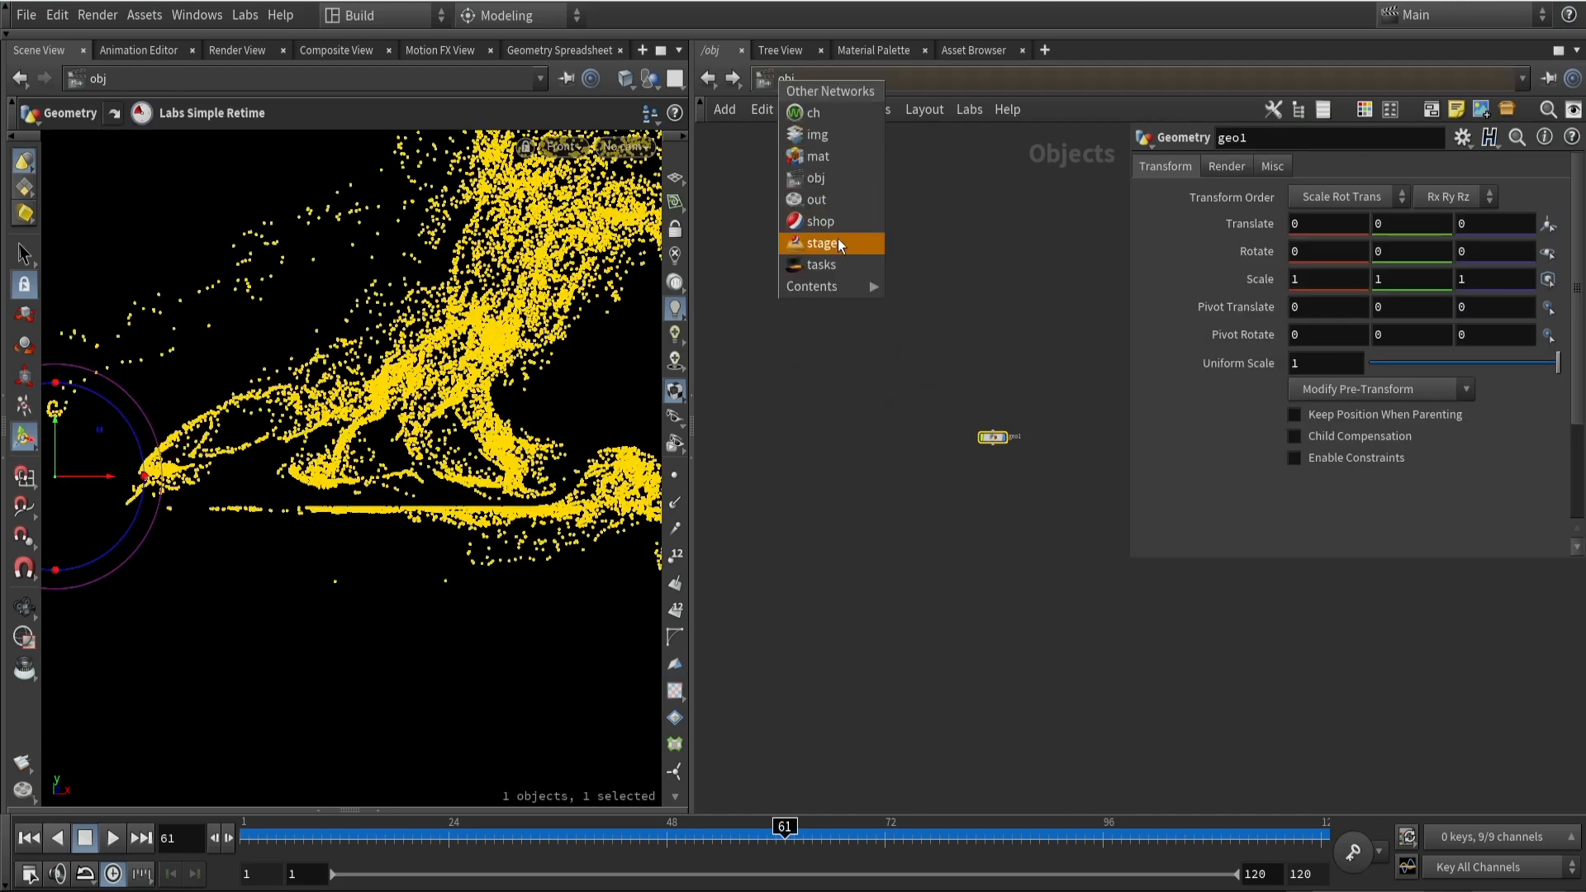
Go up to /obj via the path bar and dive into the geo1 node
click(821, 243)
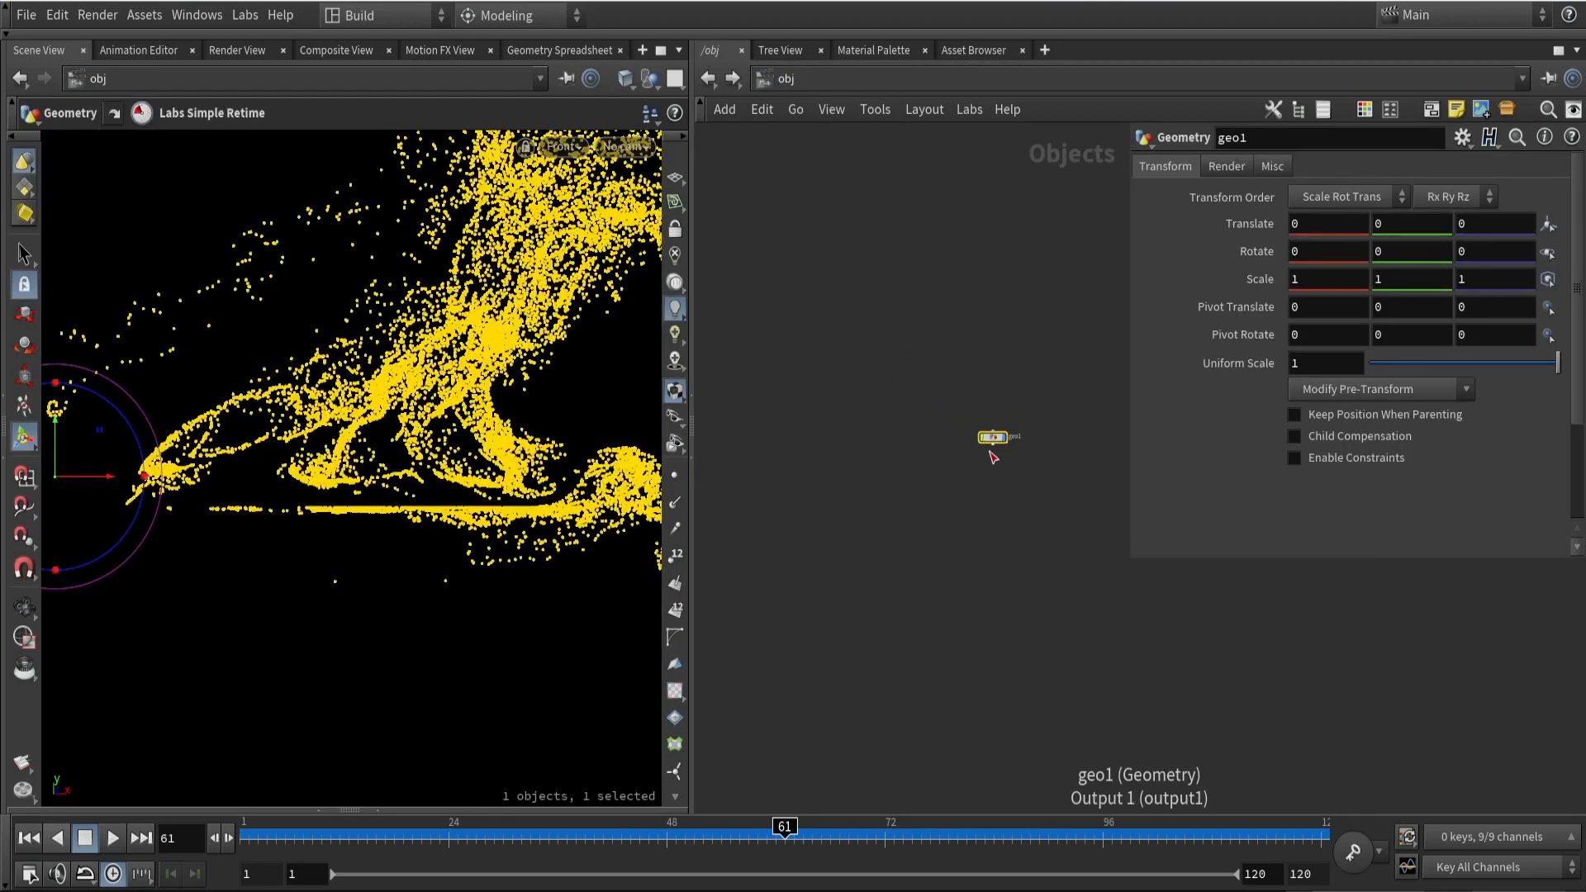
double_click(993, 437)
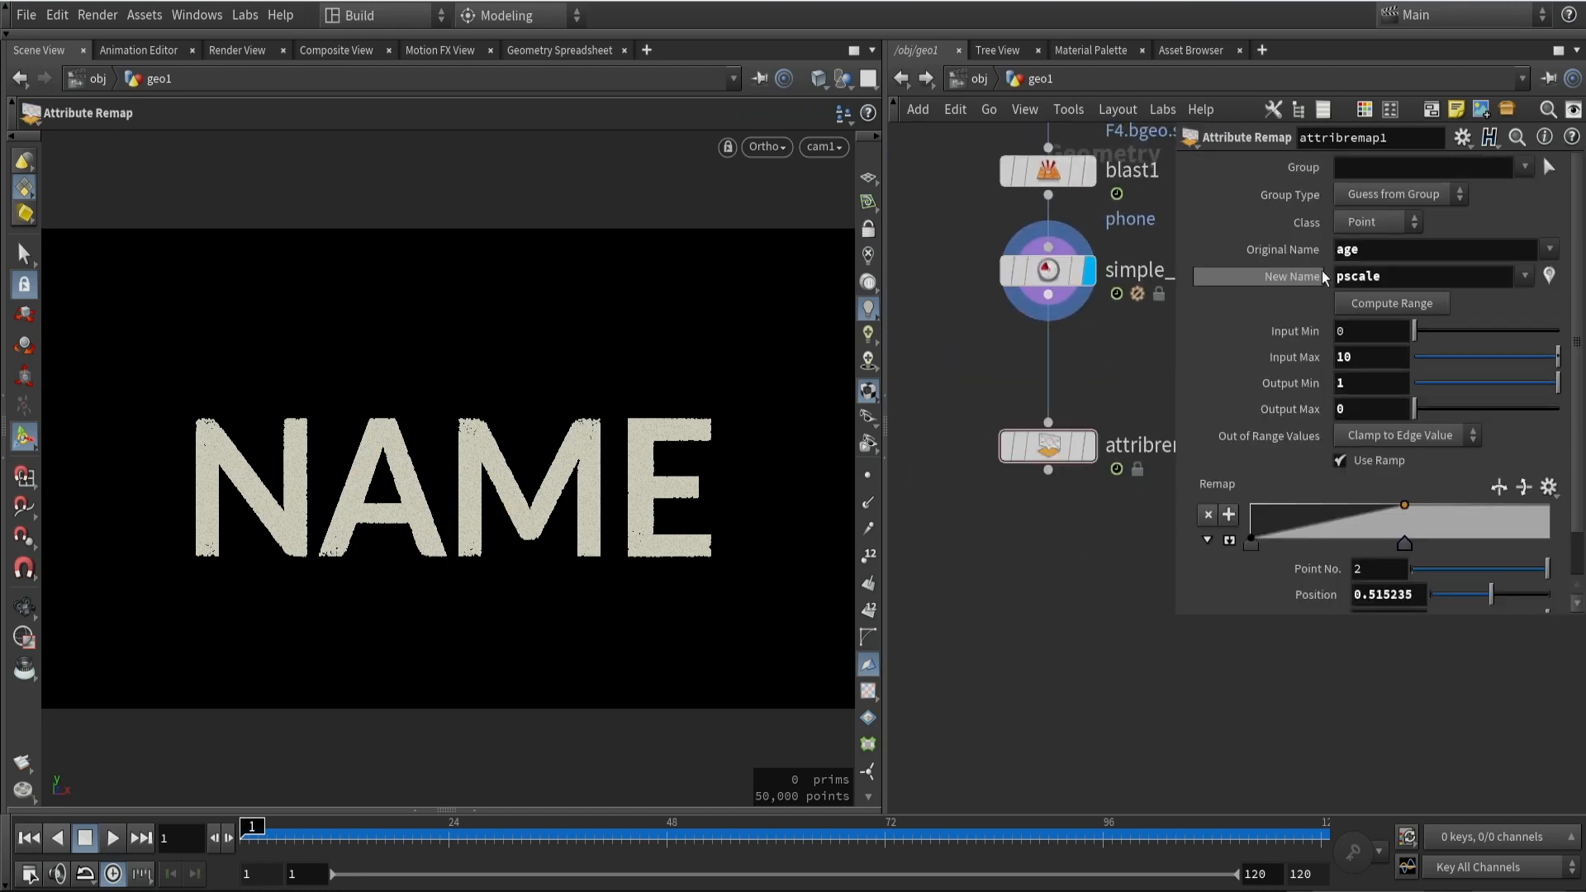
In Attribute Remap, map age over 0–10 to pscale, with output from 1 down to 0
click(1439, 249)
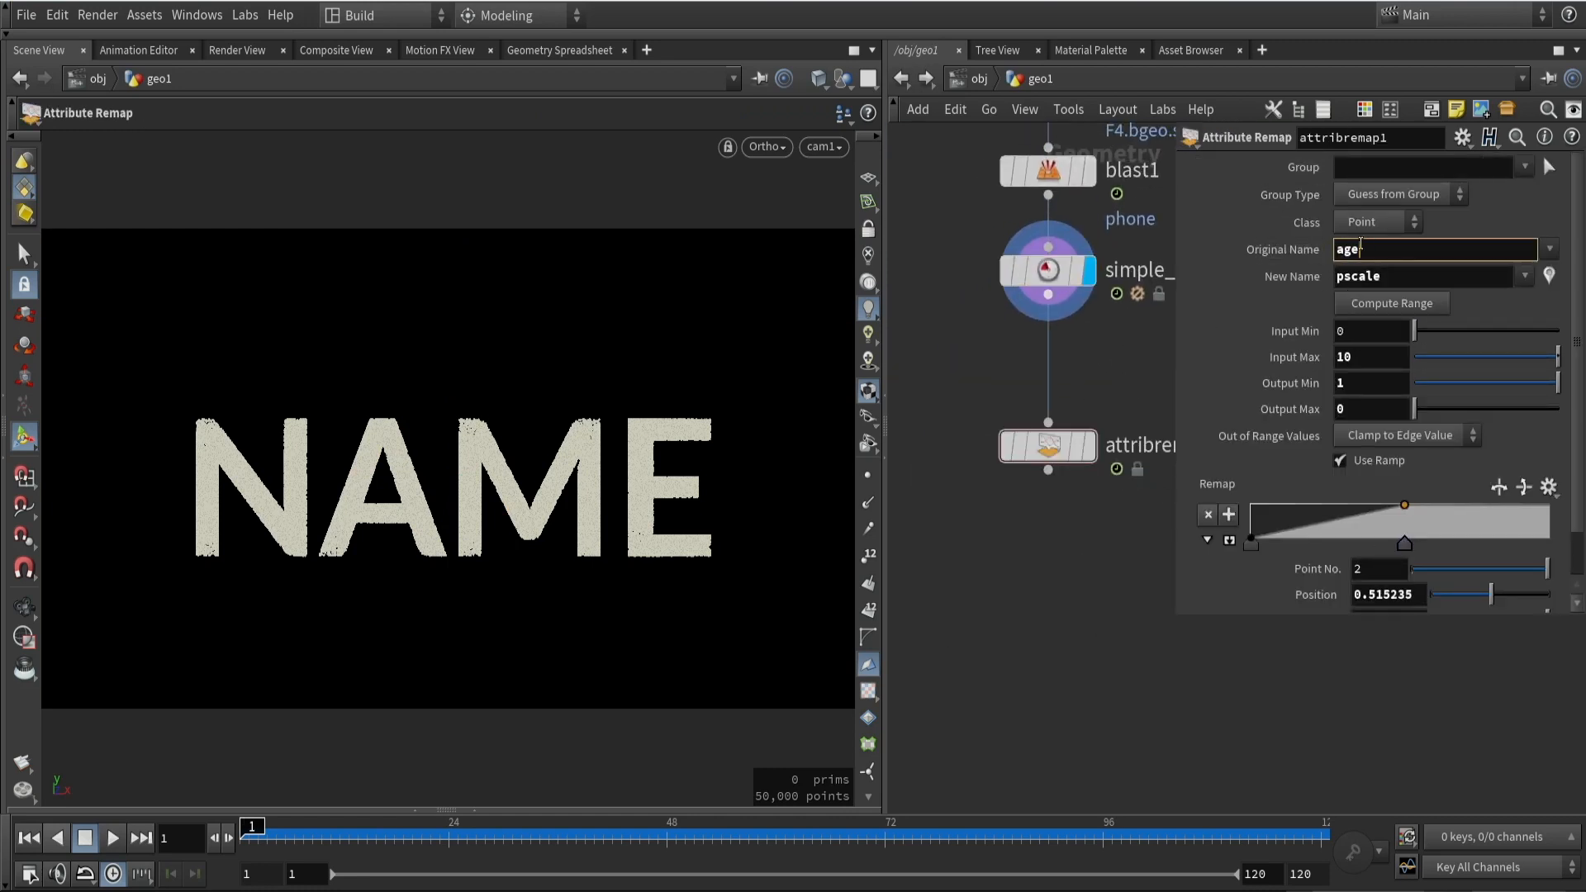
click(1426, 277)
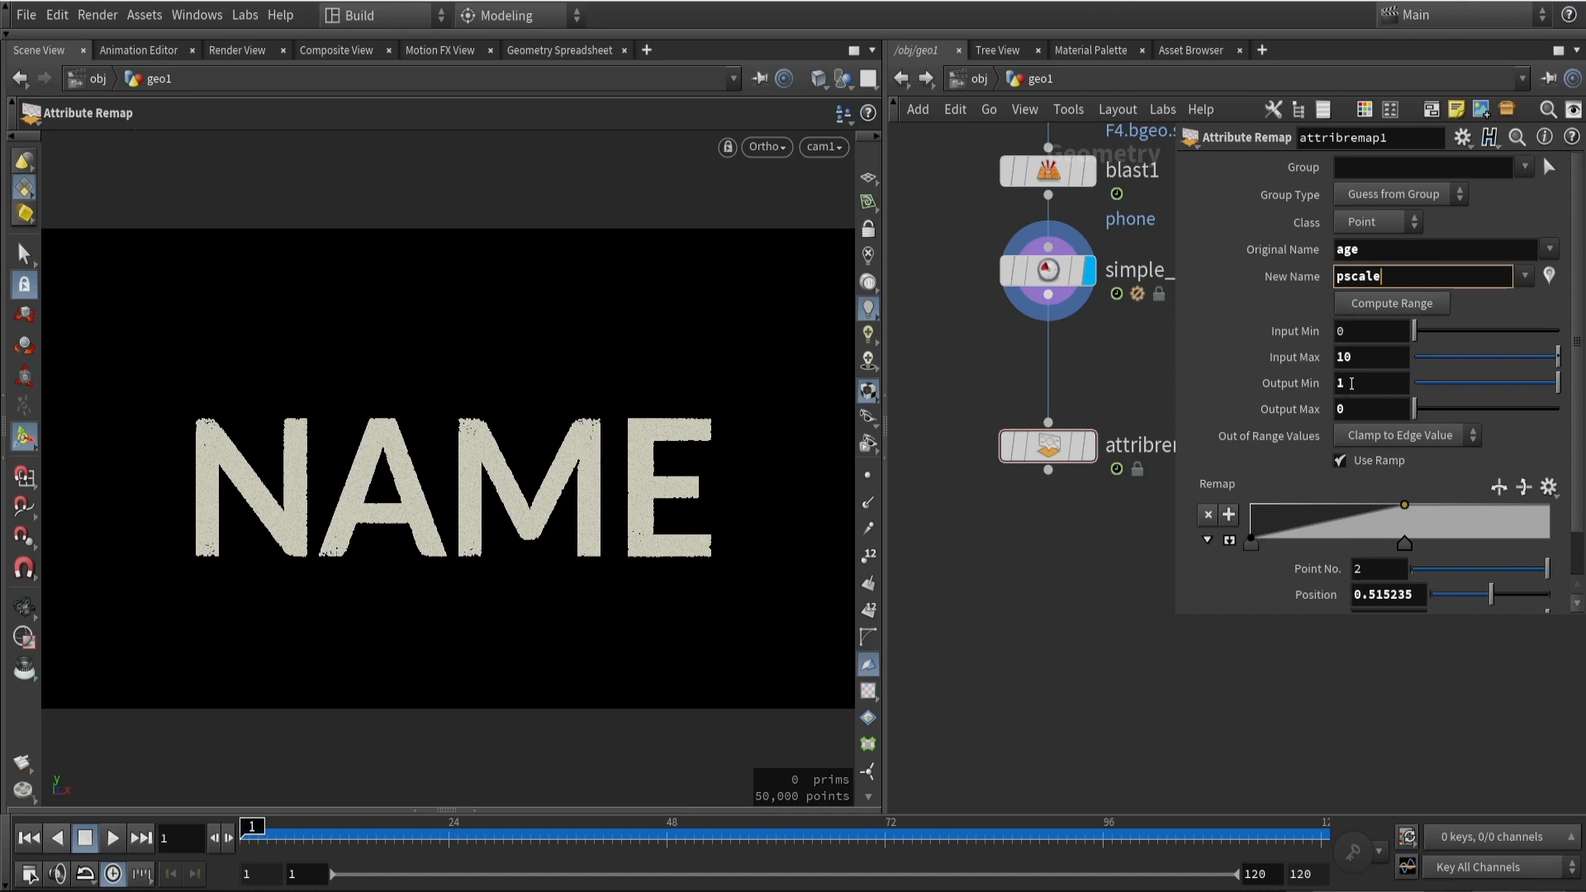
click(1049, 445)
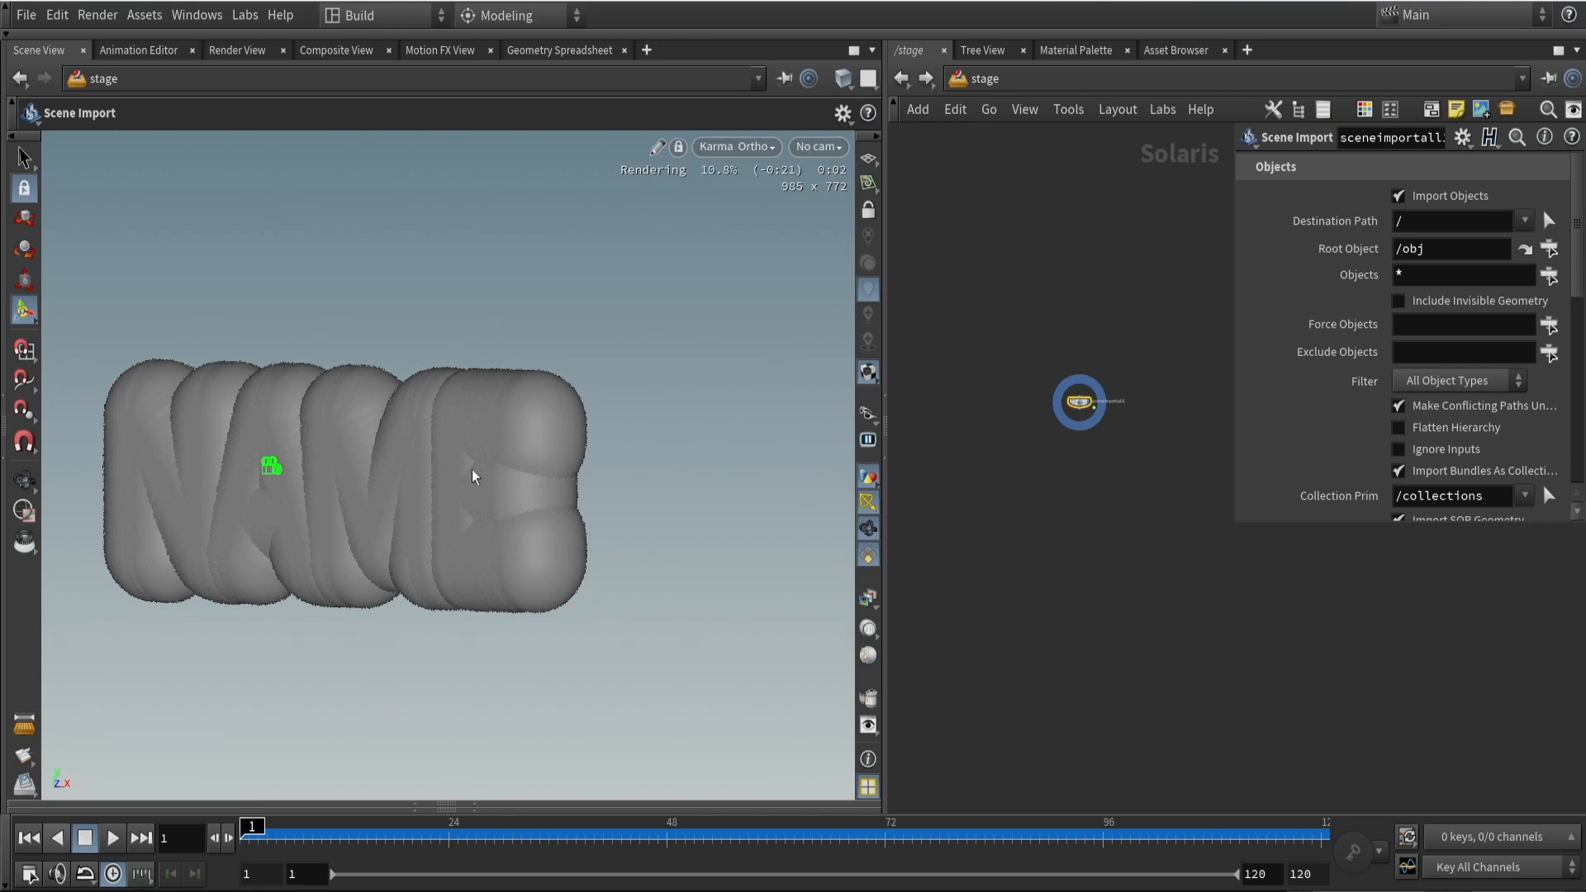
View the render through /cam1 and shrink instance uniform scale, trying 0.01, 0.03 and 0.02
click(819, 147)
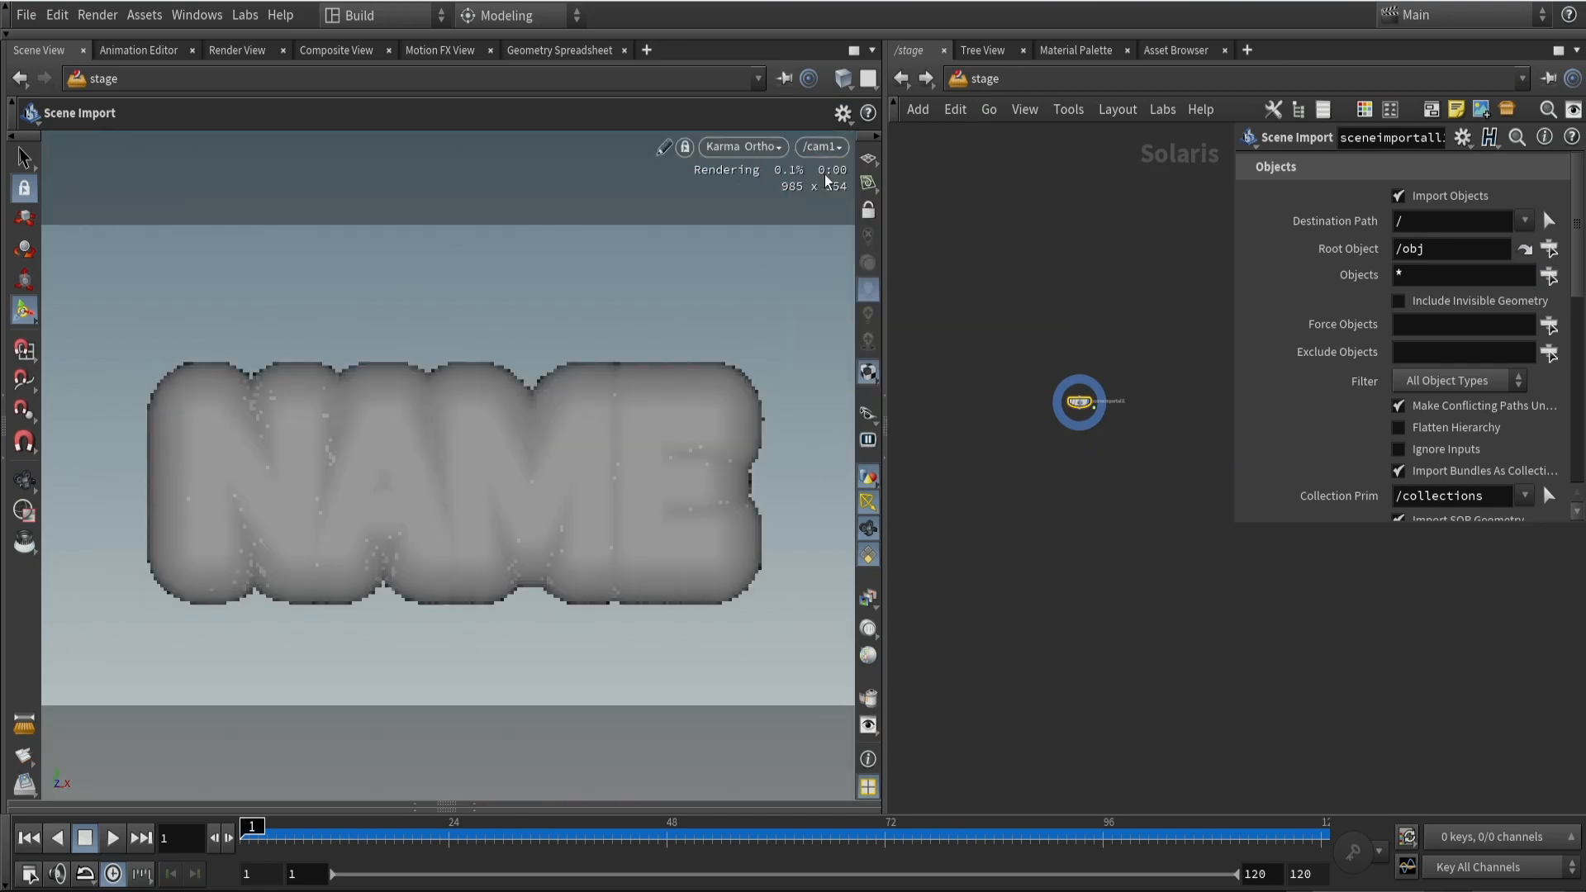
click(993, 78)
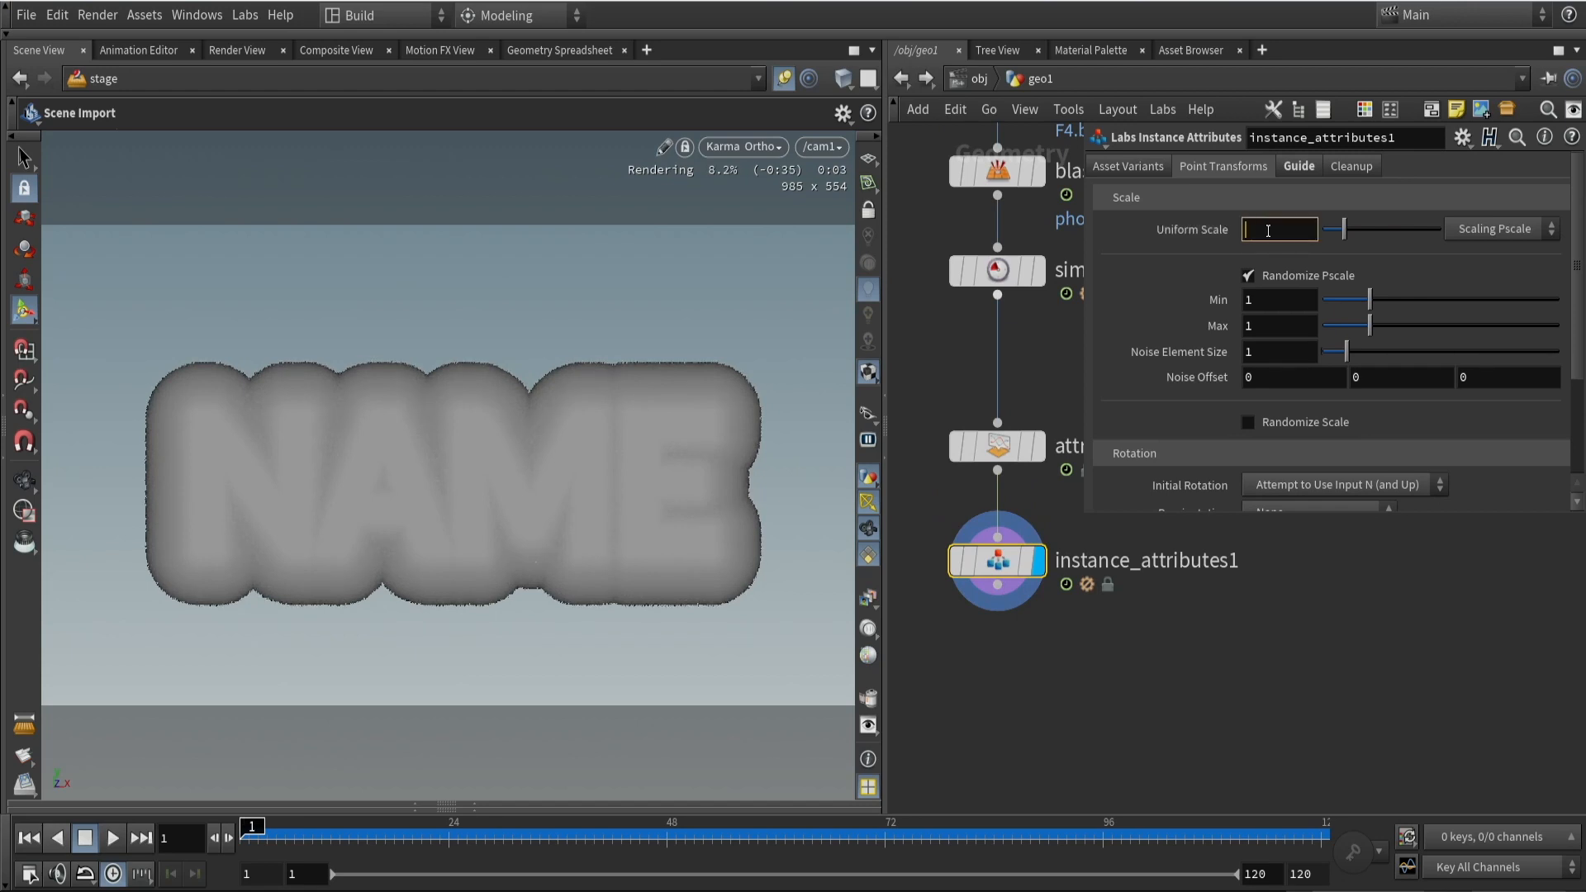
text(0.01)
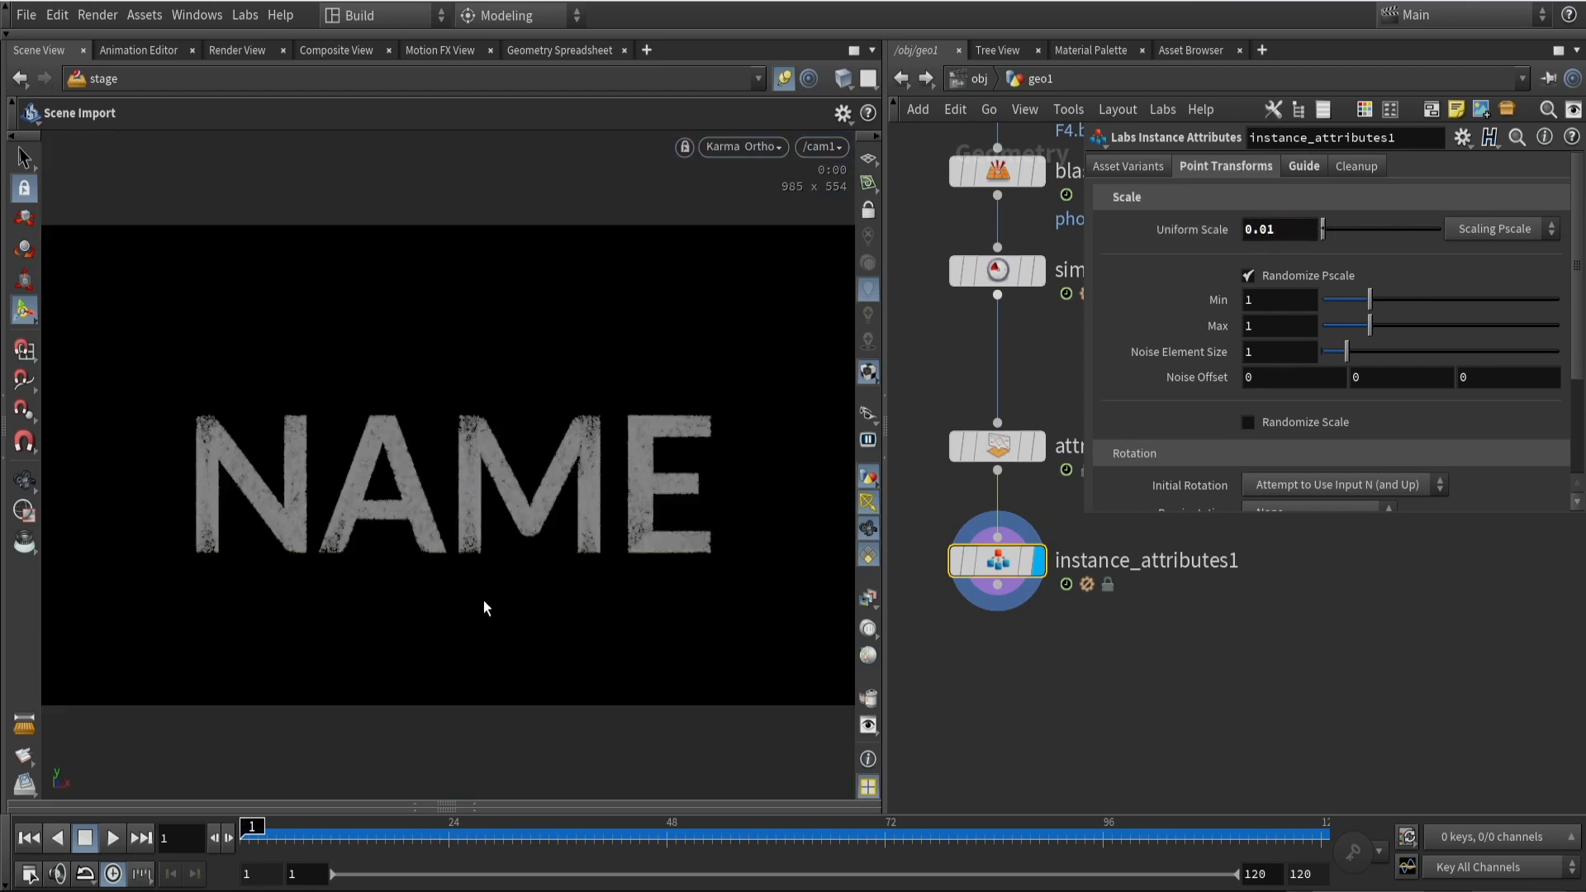
mouse_move(1222, 250)
text(0.5)
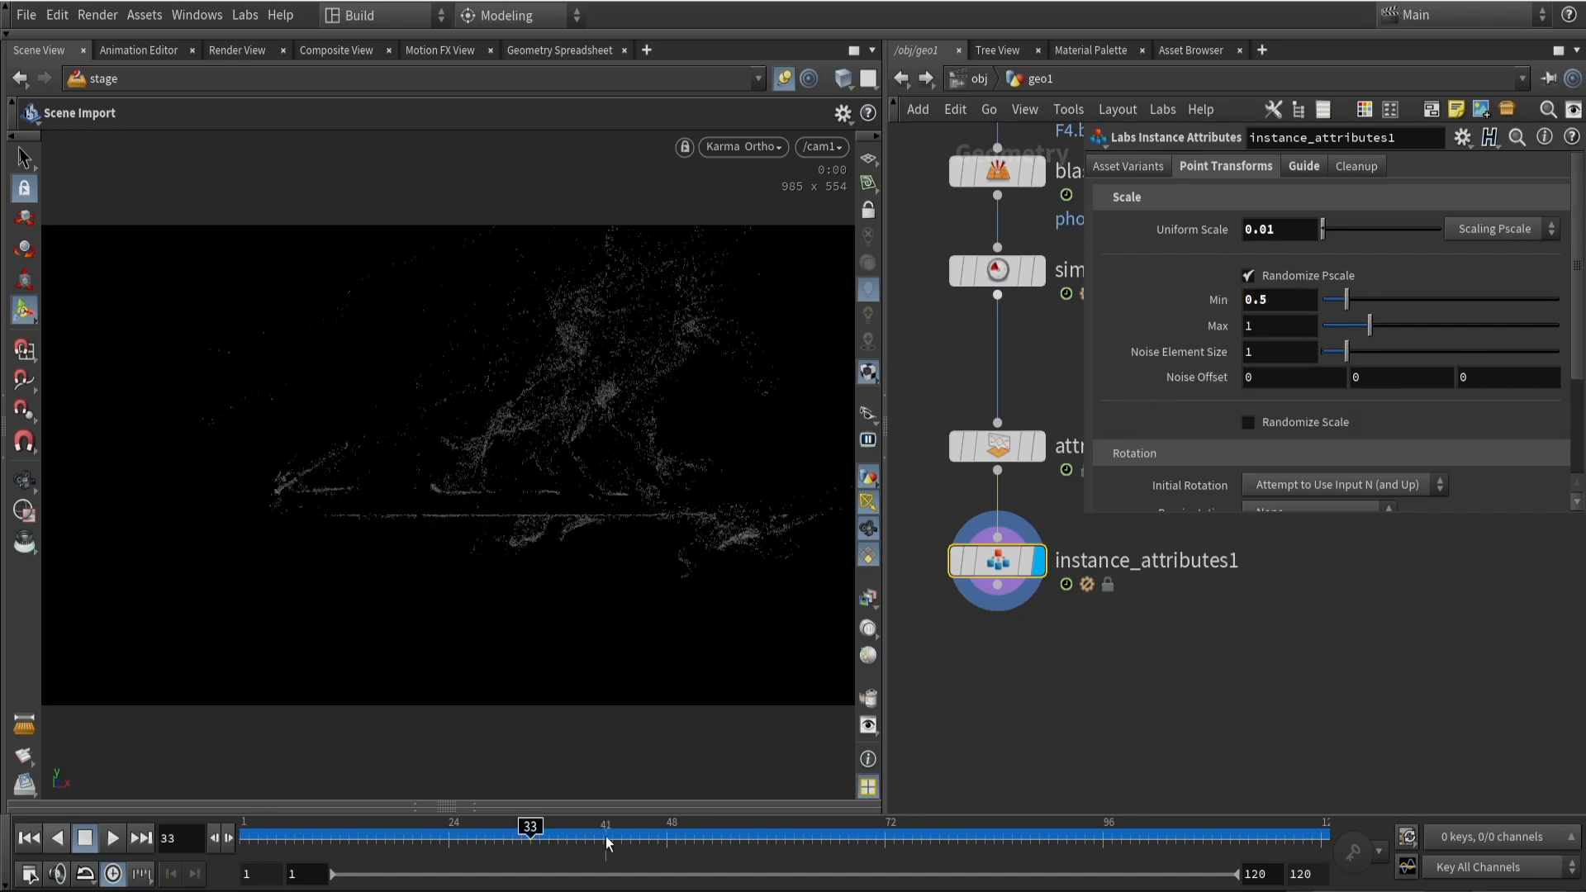
drag(531, 826, 429, 826)
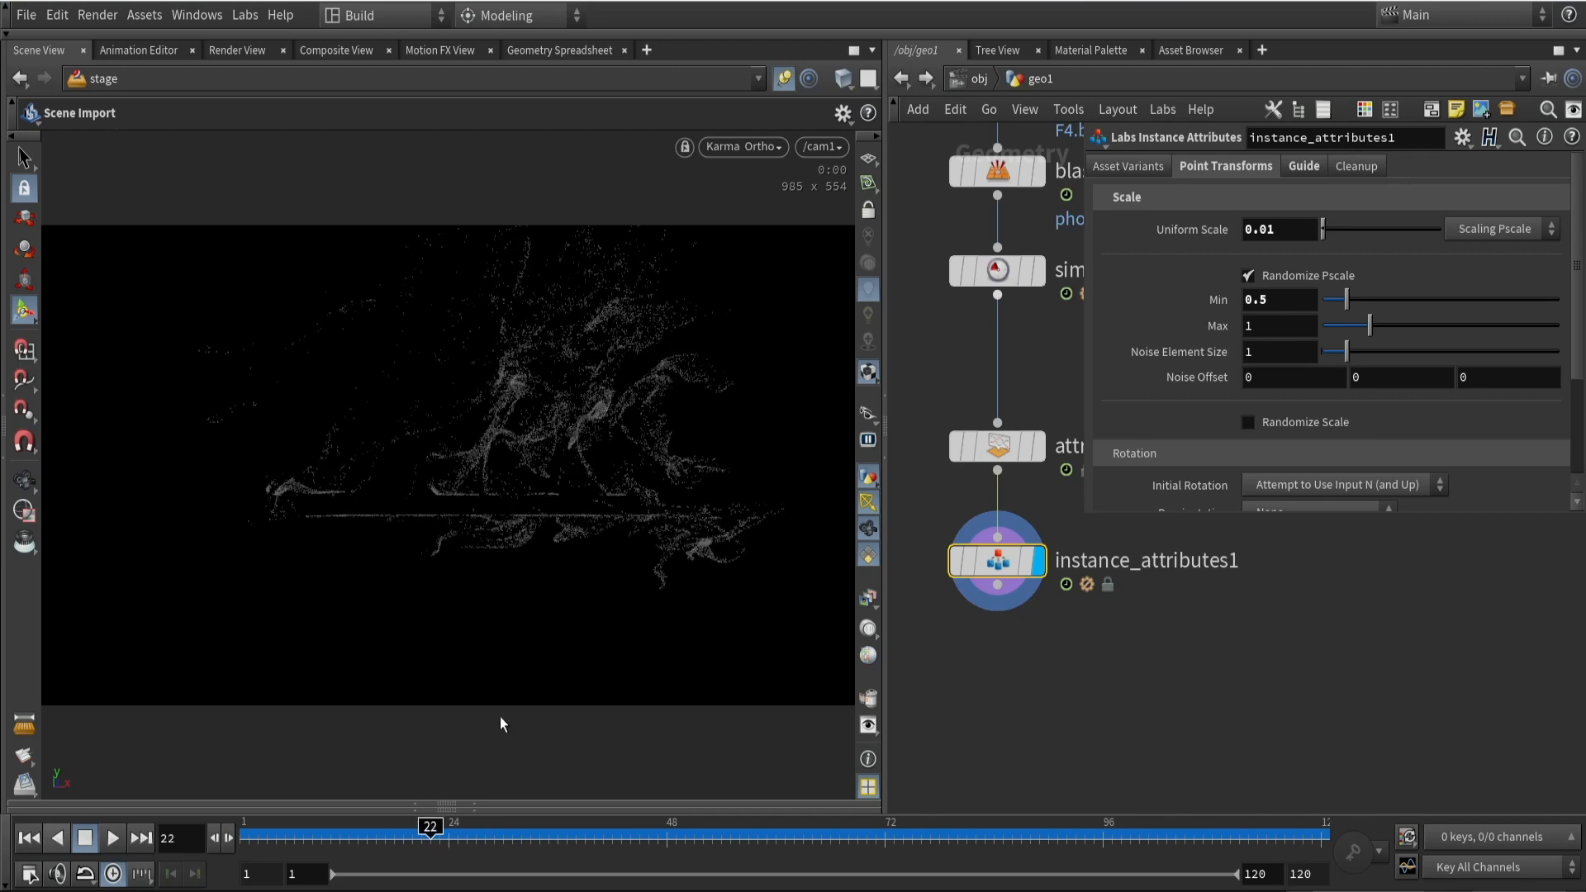
text(0.03)
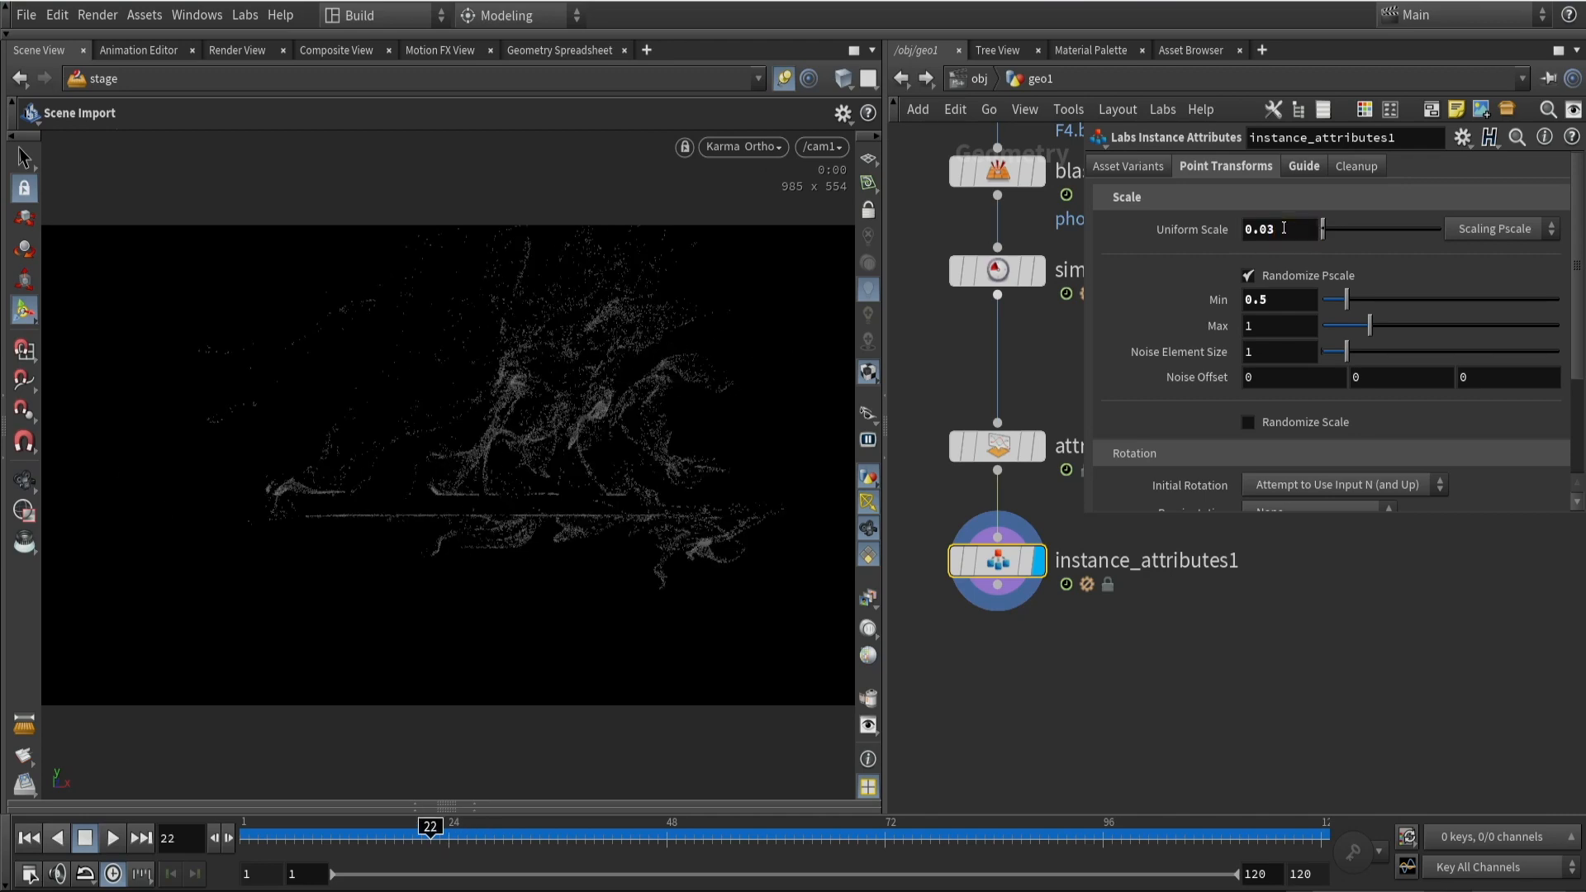
text(0.02)
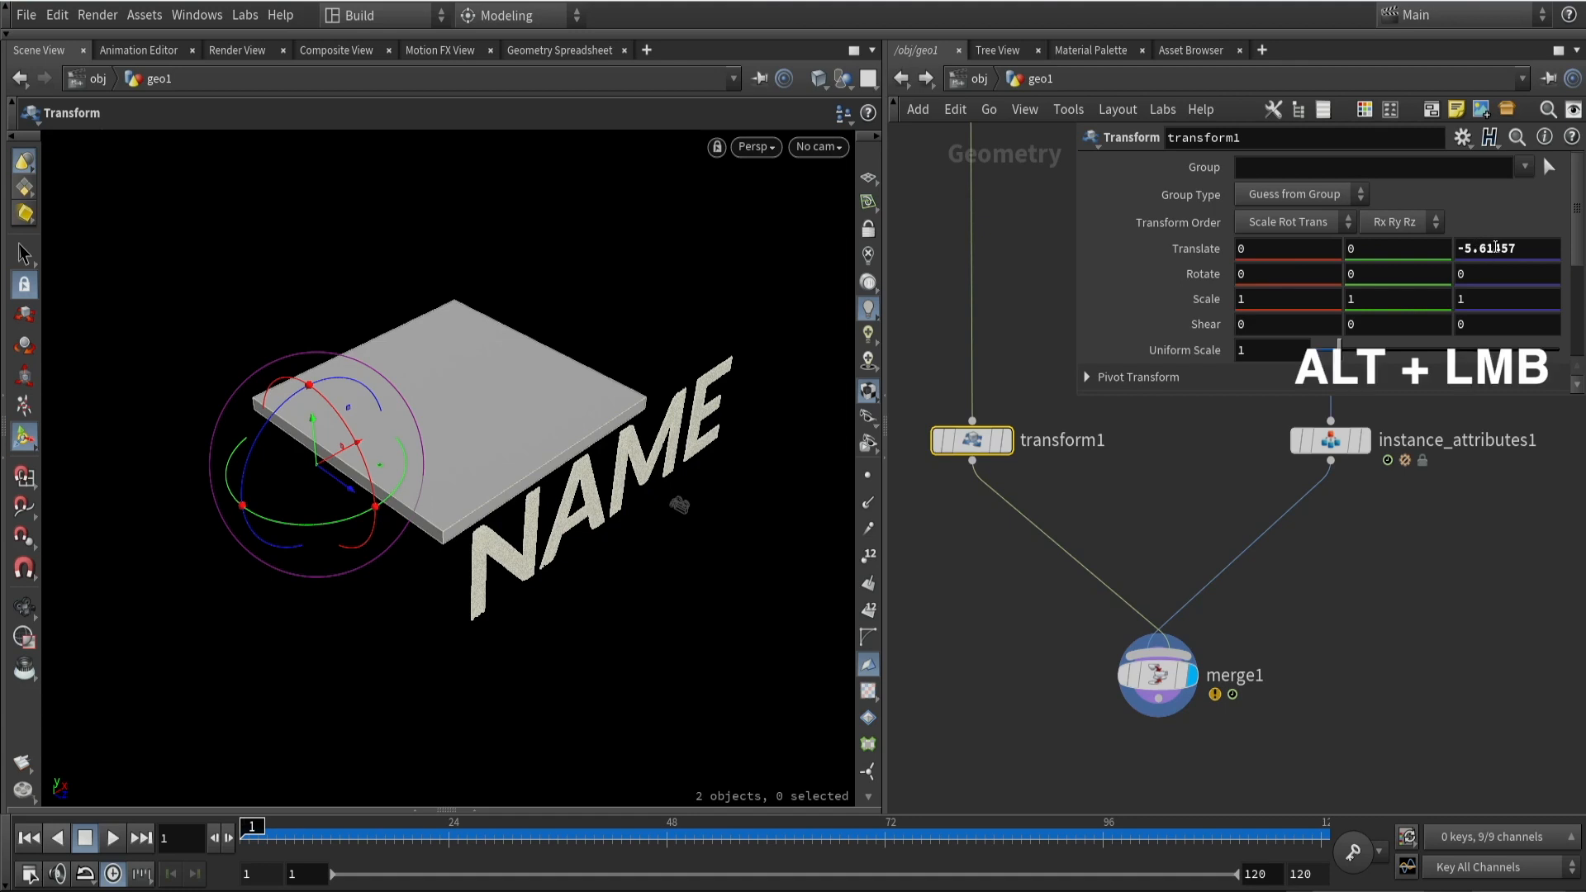
Keyframe transform1 Translate Z at -5.61457 on frame 1, then scrub to around frame 17
click(1506, 248)
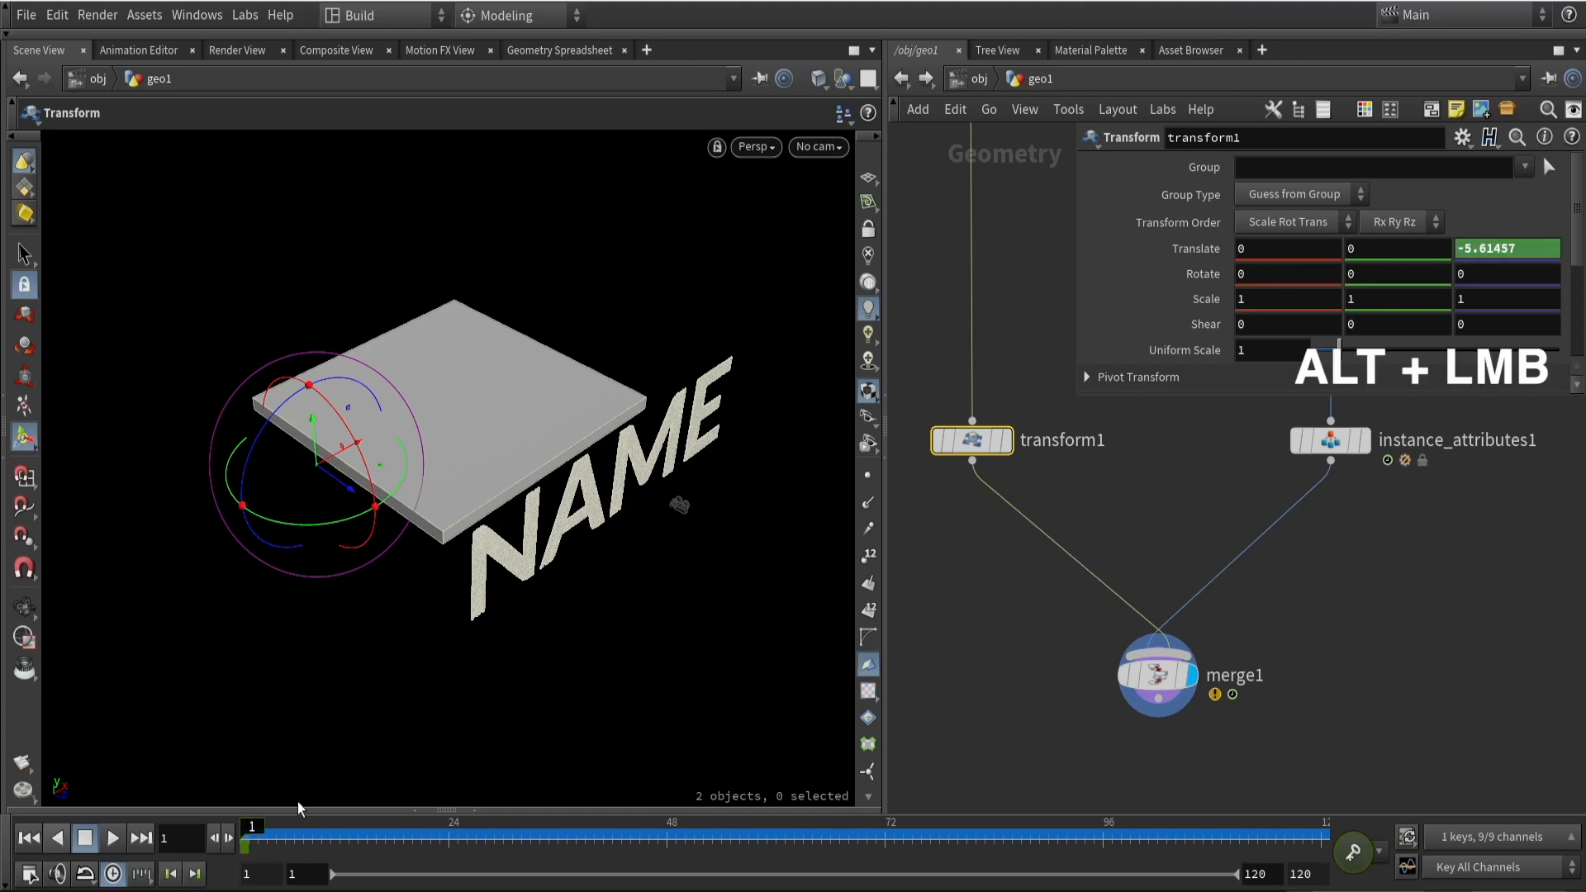
drag(251, 825, 384, 826)
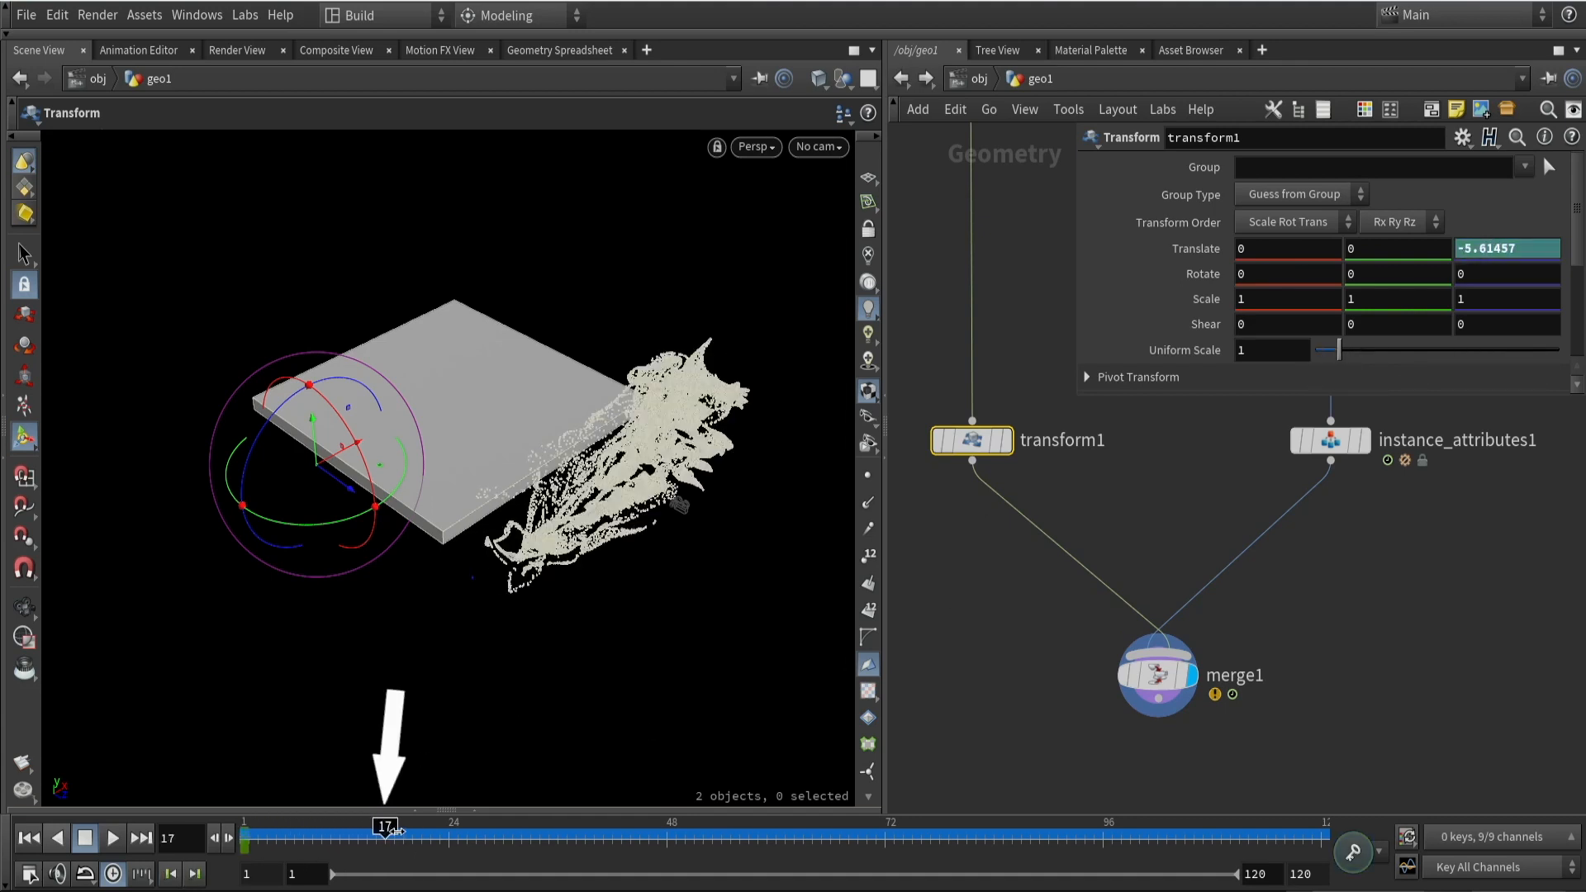
drag(383, 824, 365, 824)
text(colo)
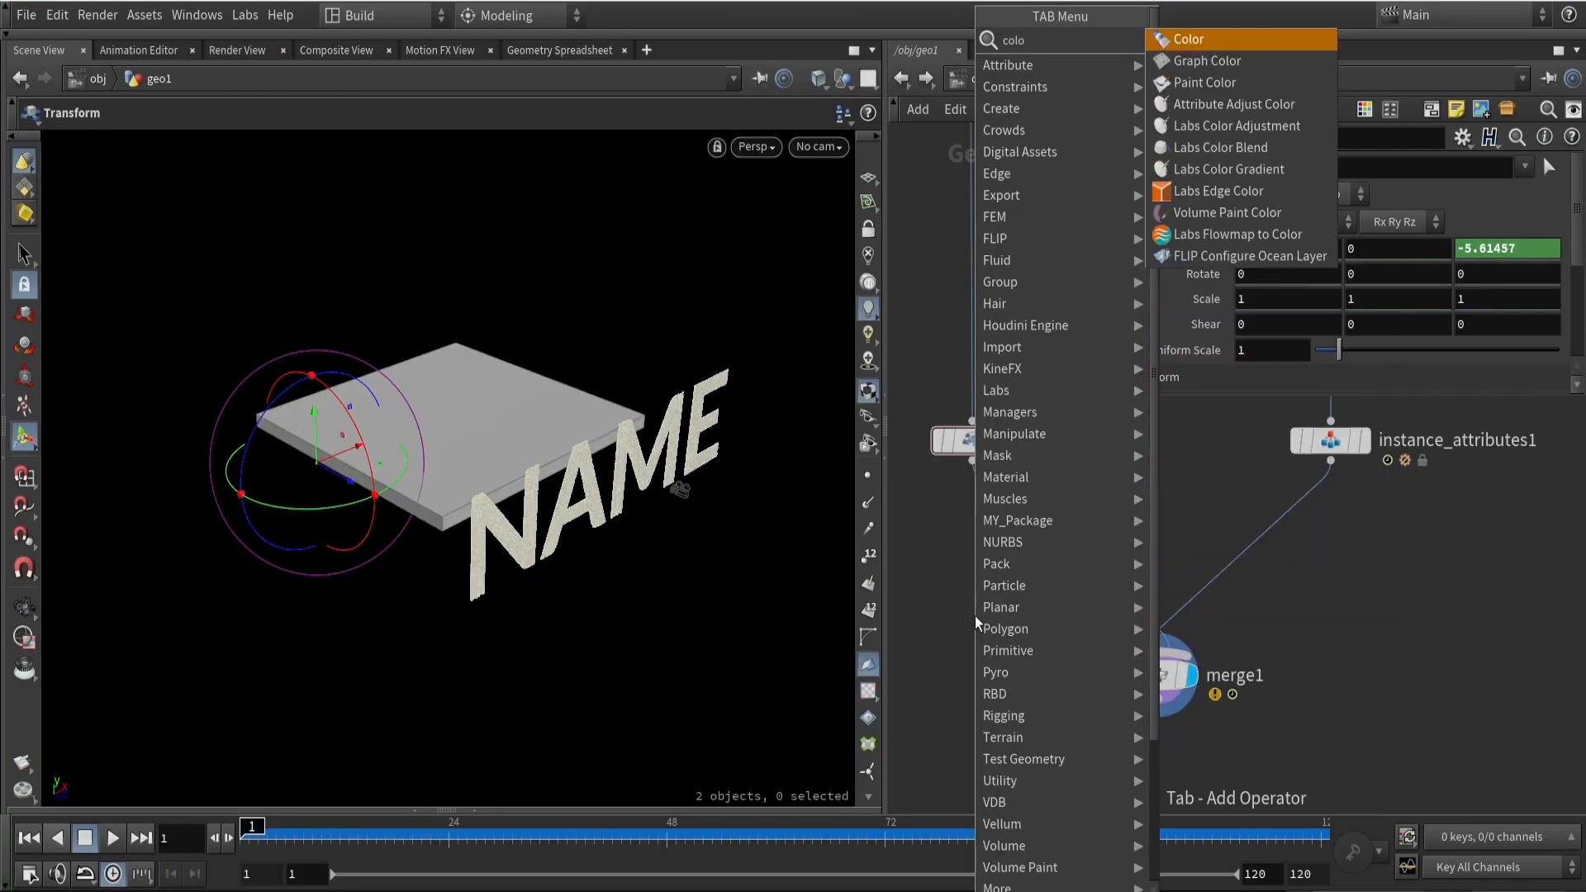
Wire a Color node from transform1 into merge1, then play from about frame 49 through cam1
click(1192, 39)
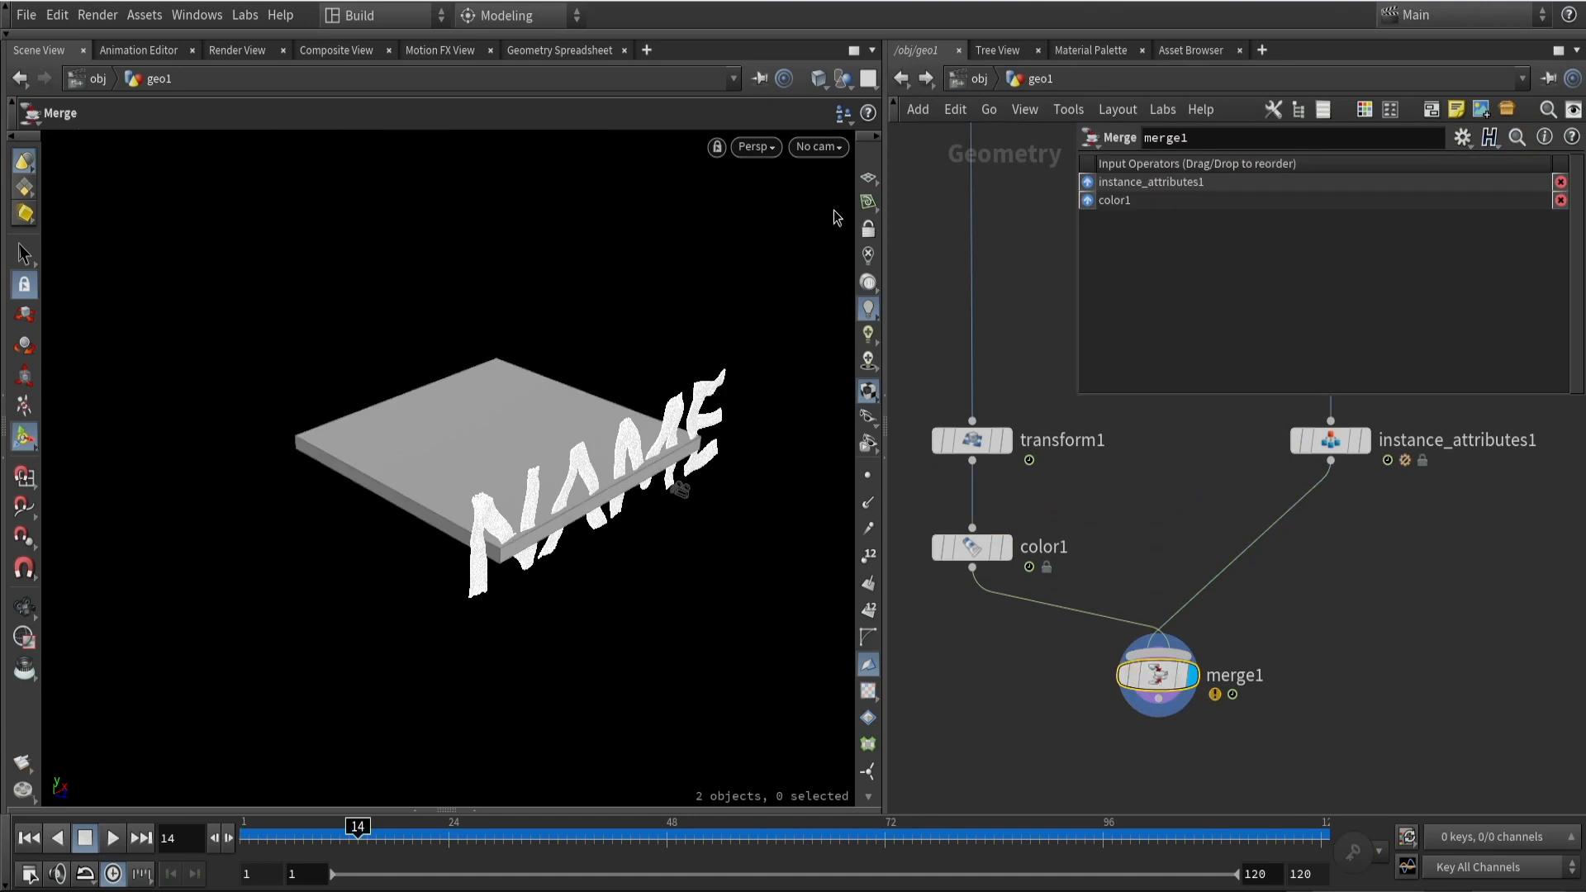
click(818, 147)
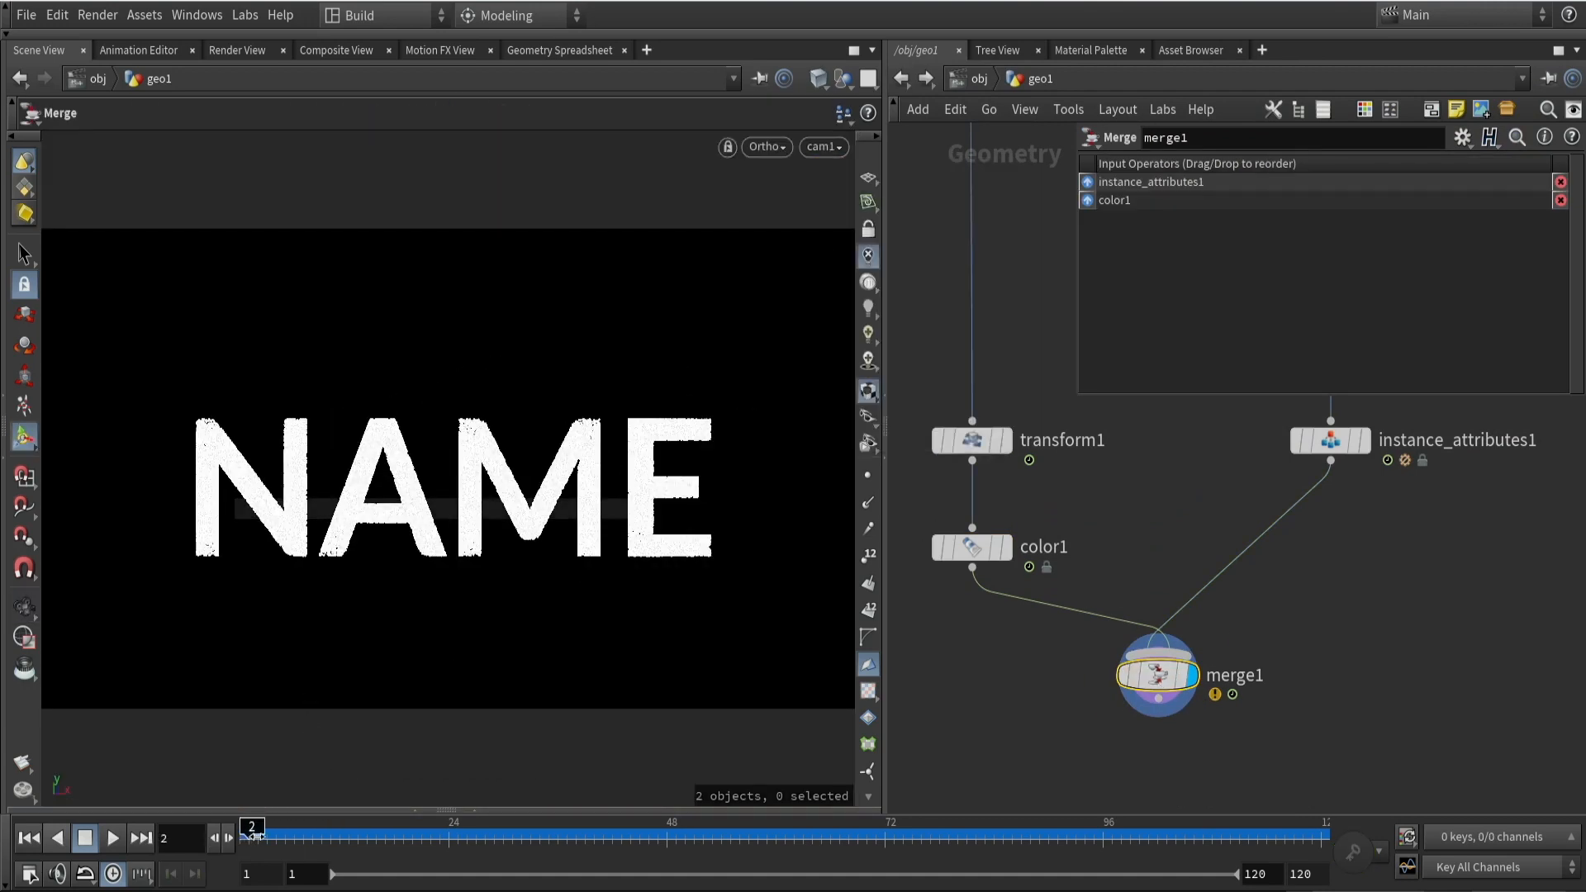
drag(253, 833, 686, 832)
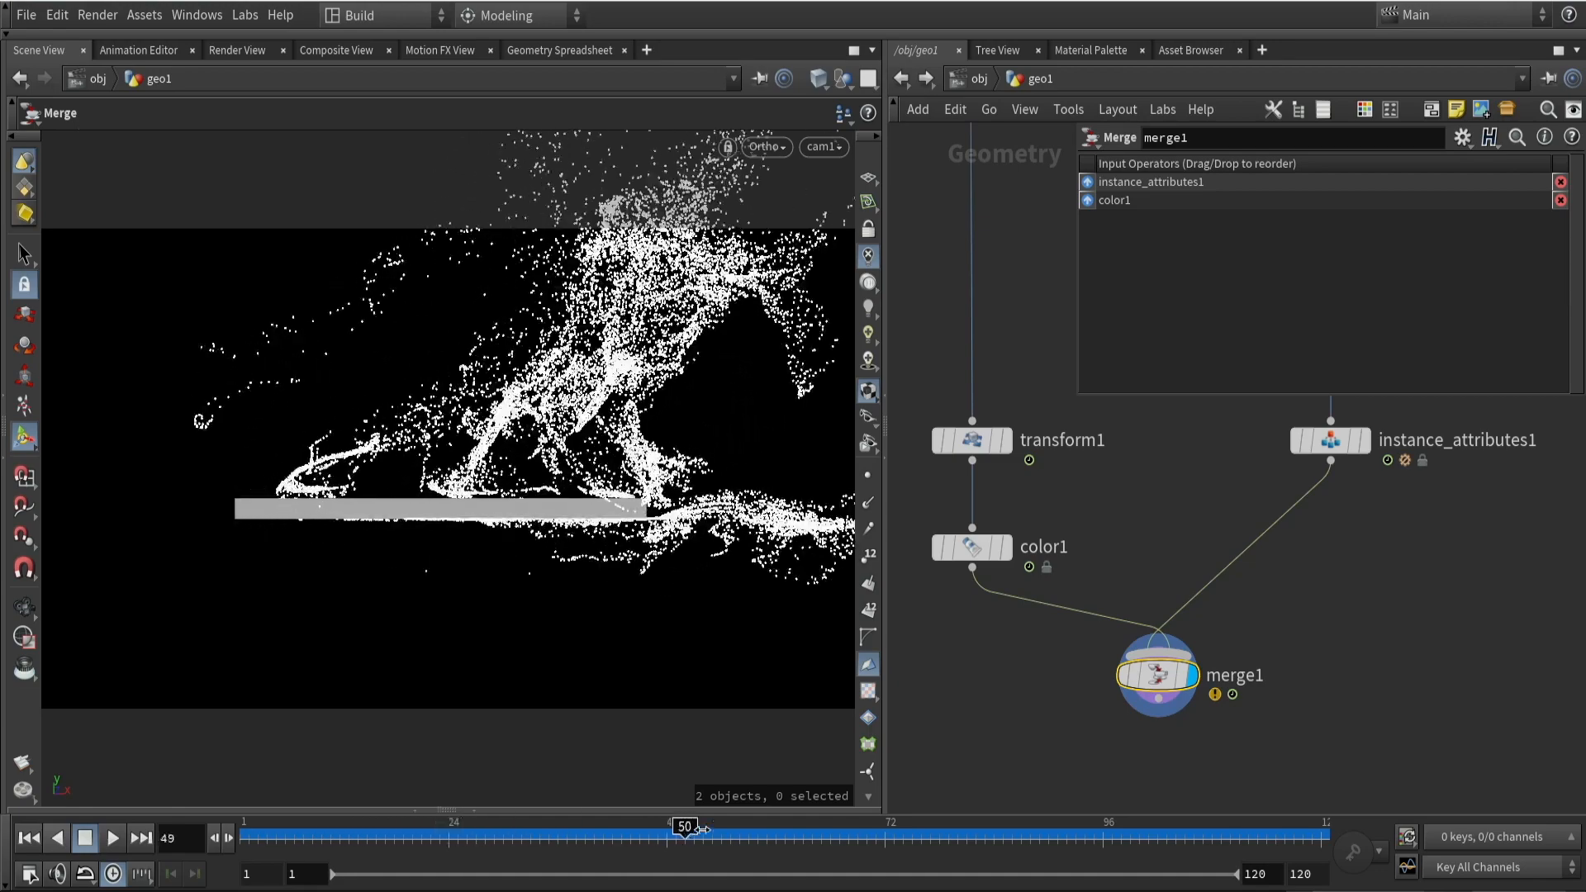
click(114, 837)
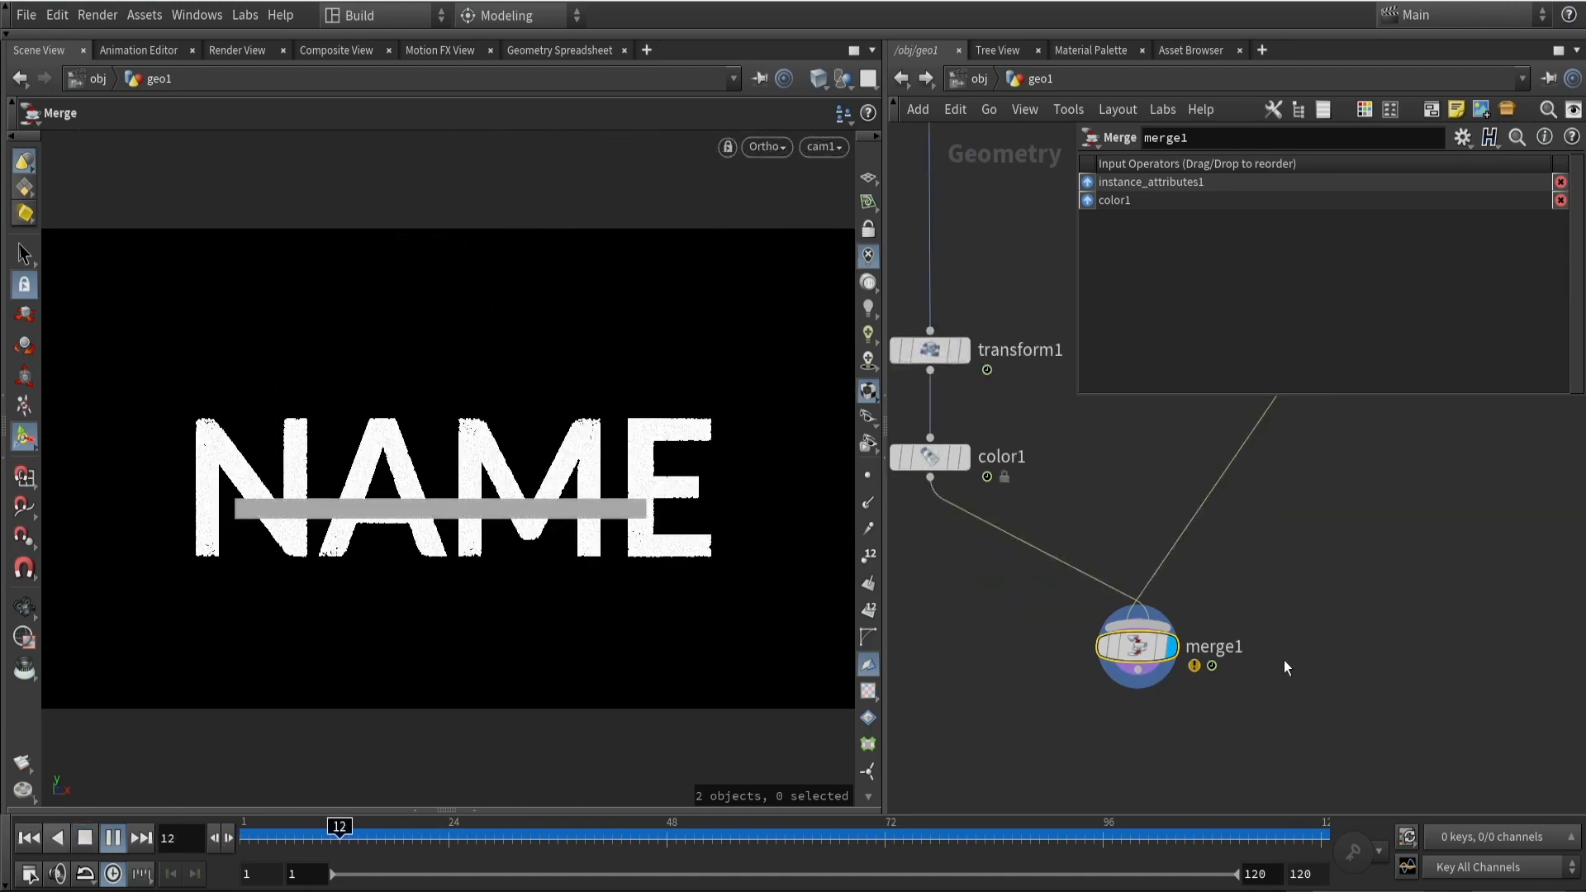